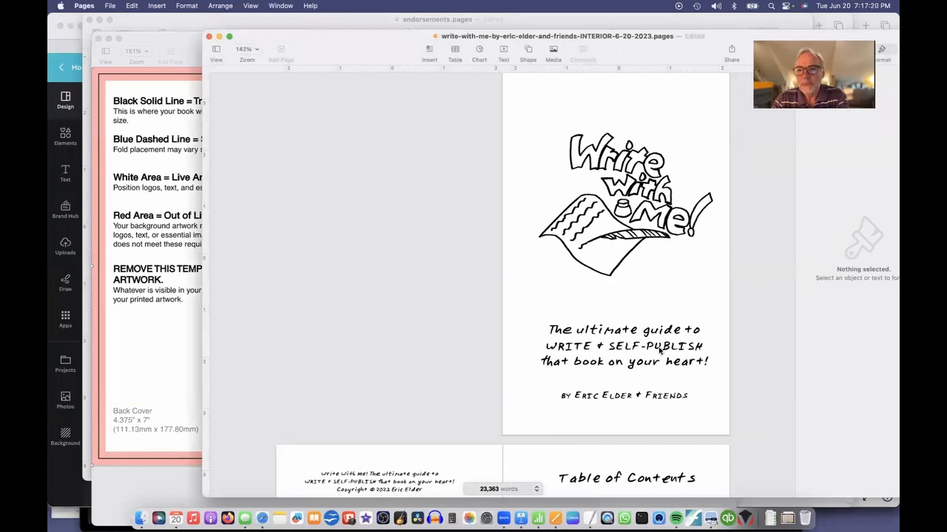
# - Scroll through the Google results and follow the KDP Cover Calculator link
pyautogui.scroll(-3)
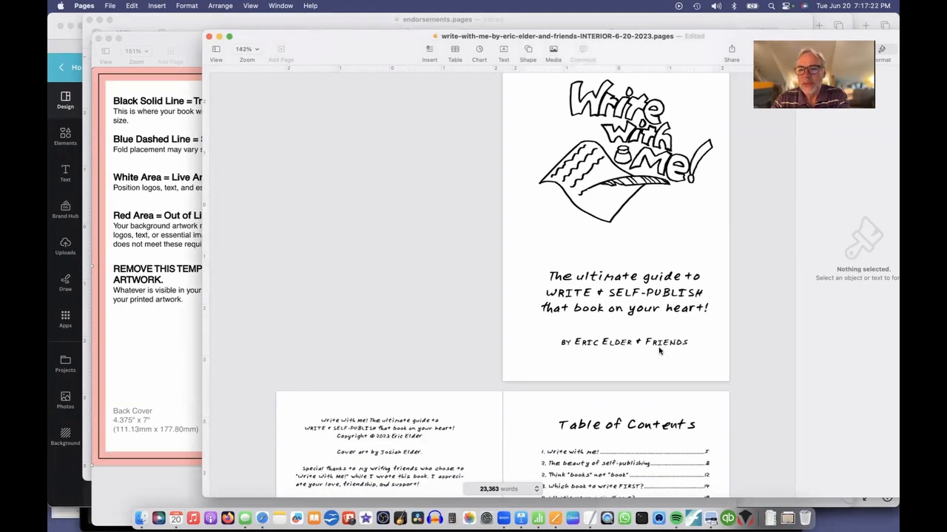
pyautogui.scroll(-3)
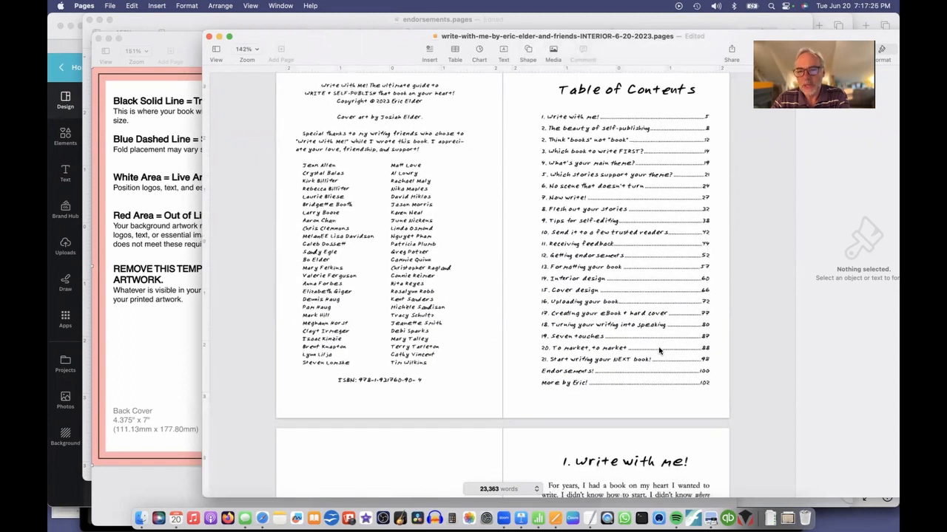
pyautogui.scroll(-3)
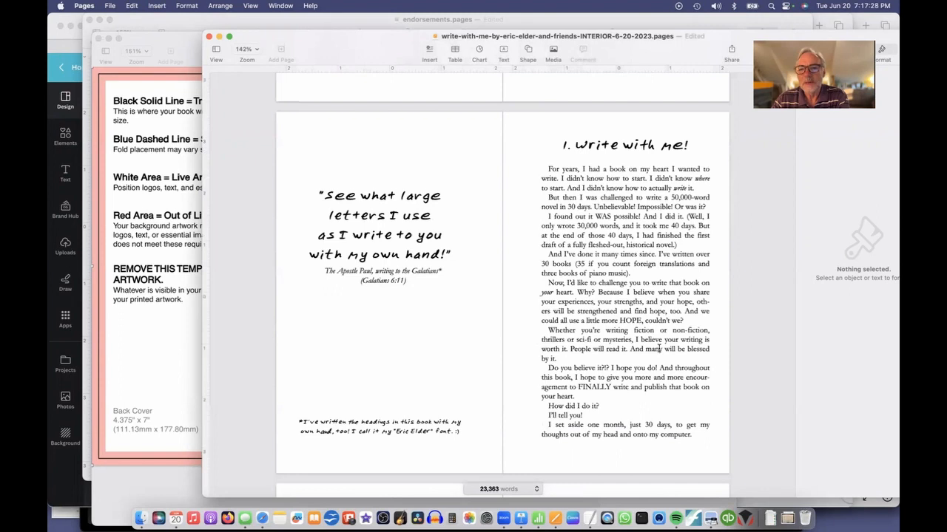
pyautogui.scroll(-3)
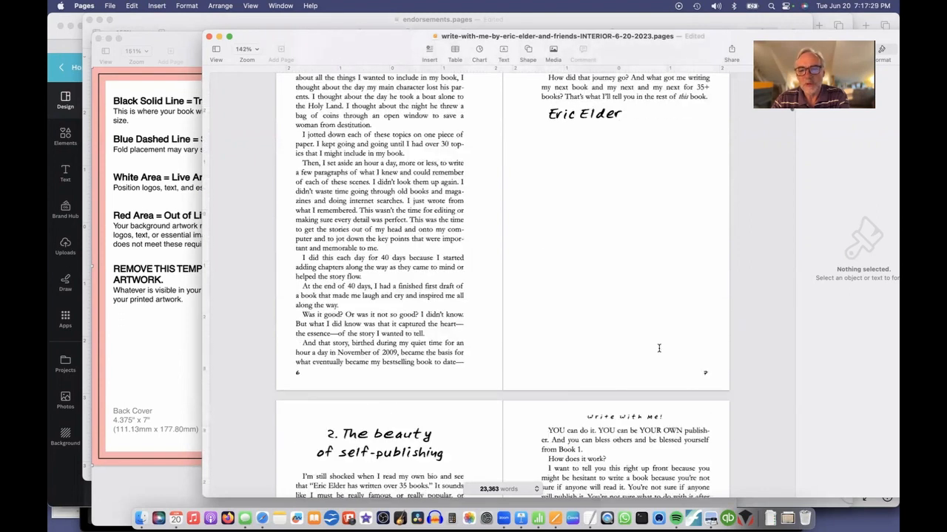
pyautogui.scroll(-3)
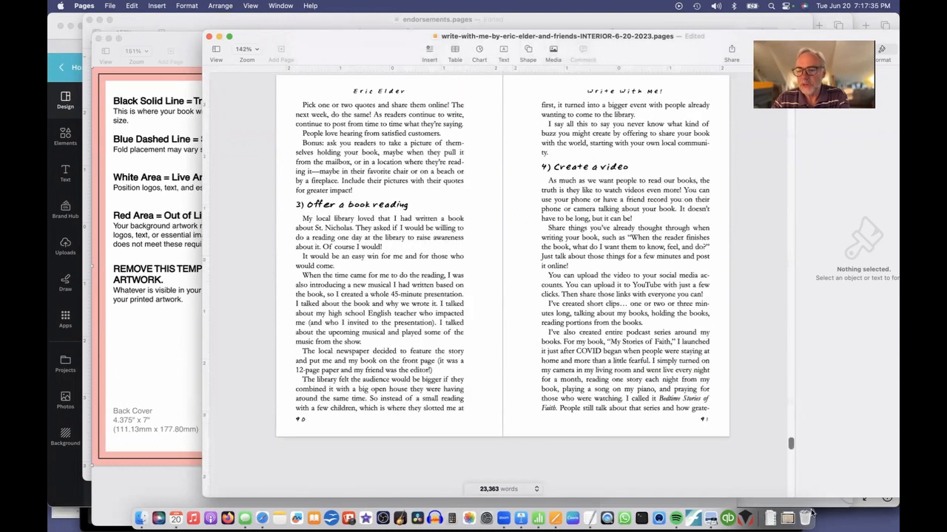
pyautogui.scroll(-3)
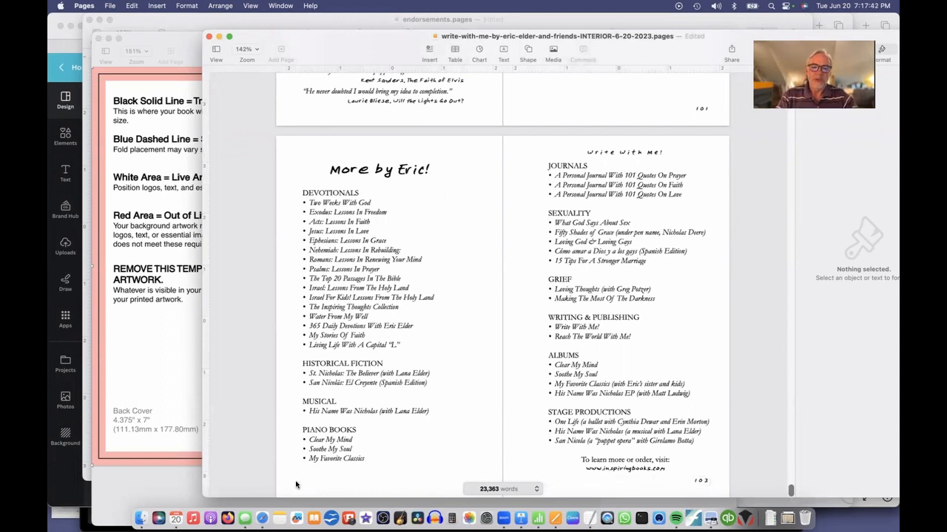
pyautogui.click(257, 494)
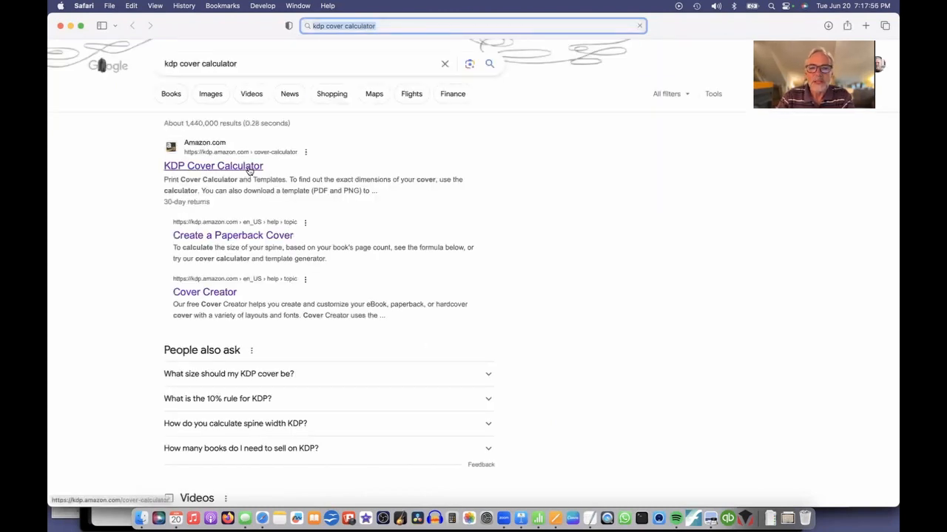
pyautogui.click(212, 166)
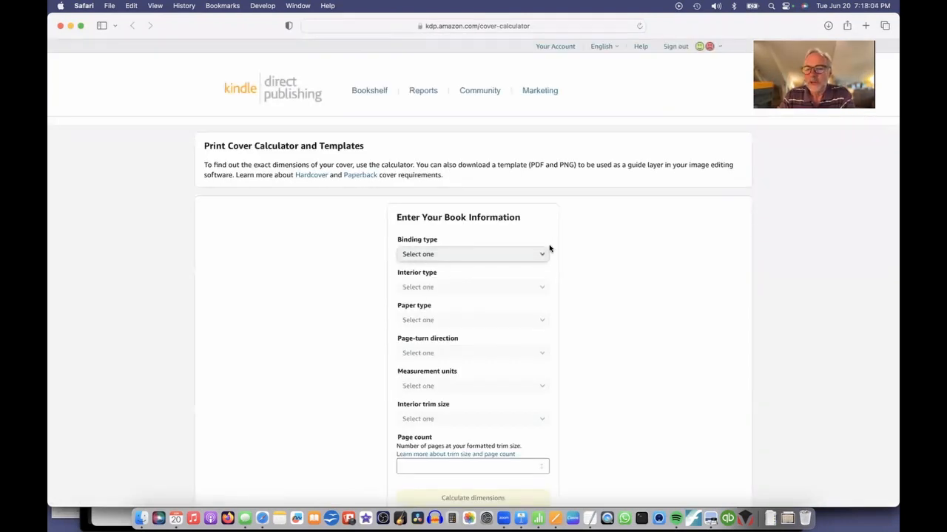
# - Describe the book as a Paperback with Black & white interior, White paper, Left to Right
pyautogui.click(472, 254)
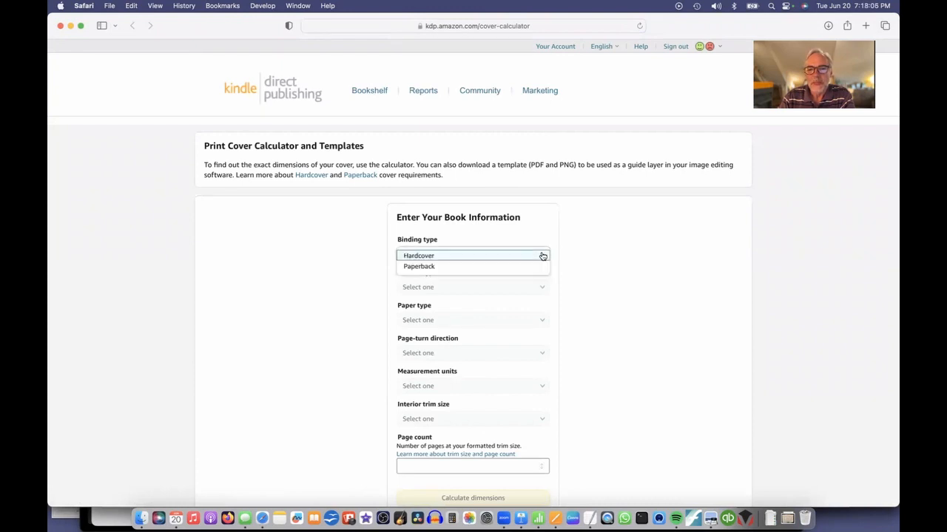
pyautogui.click(418, 266)
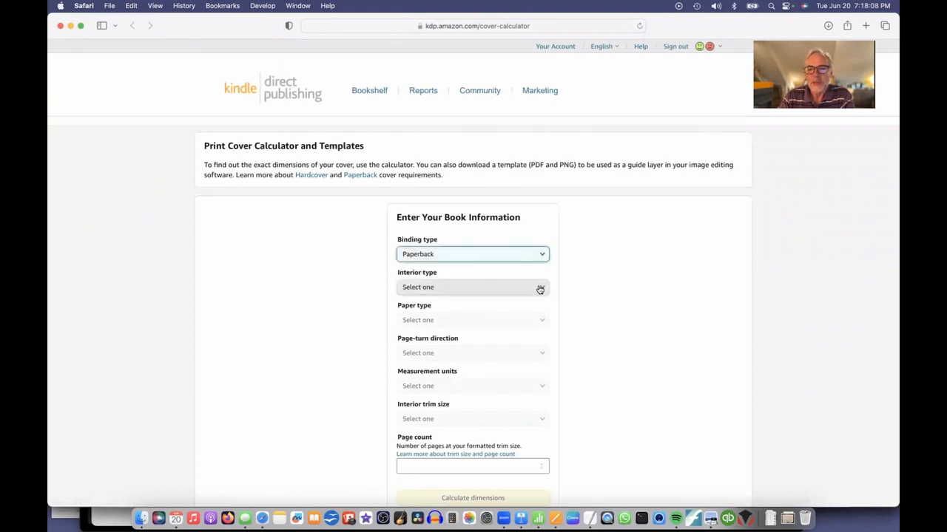
pyautogui.click(472, 287)
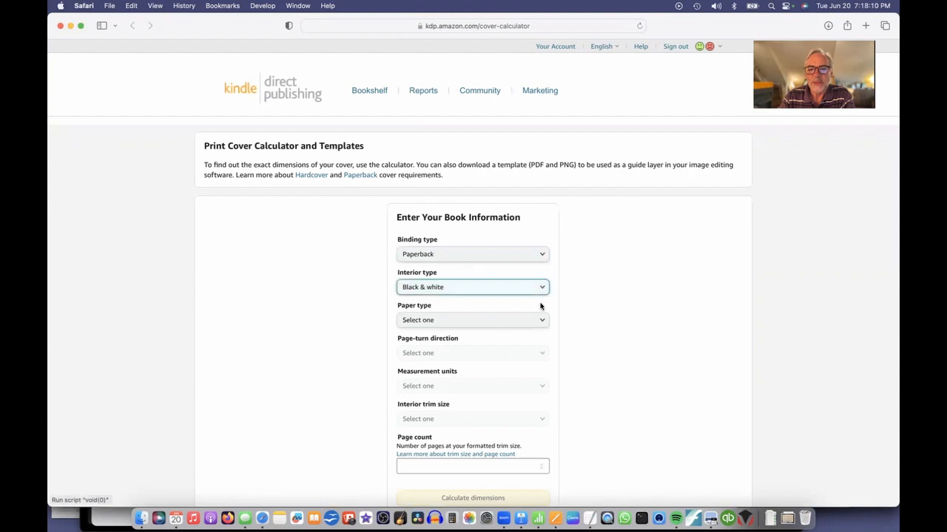
pyautogui.click(472, 320)
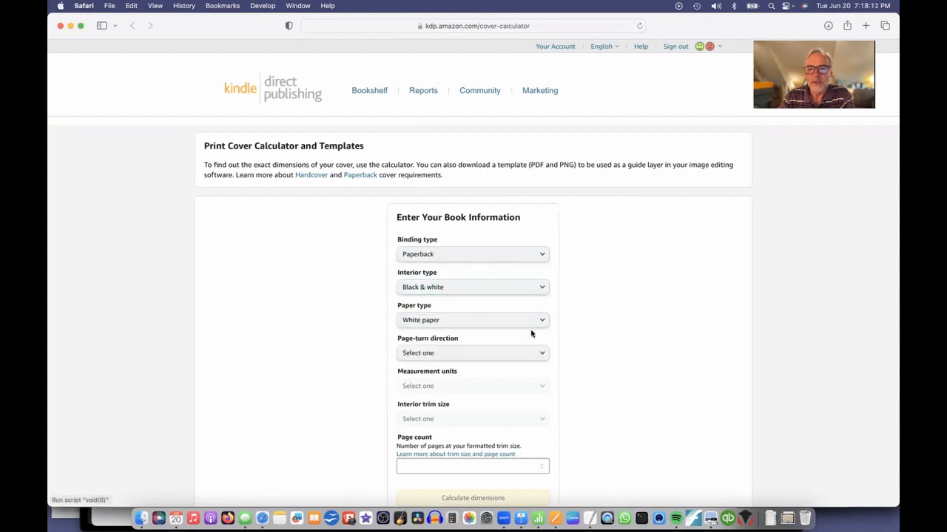
pyautogui.click(474, 352)
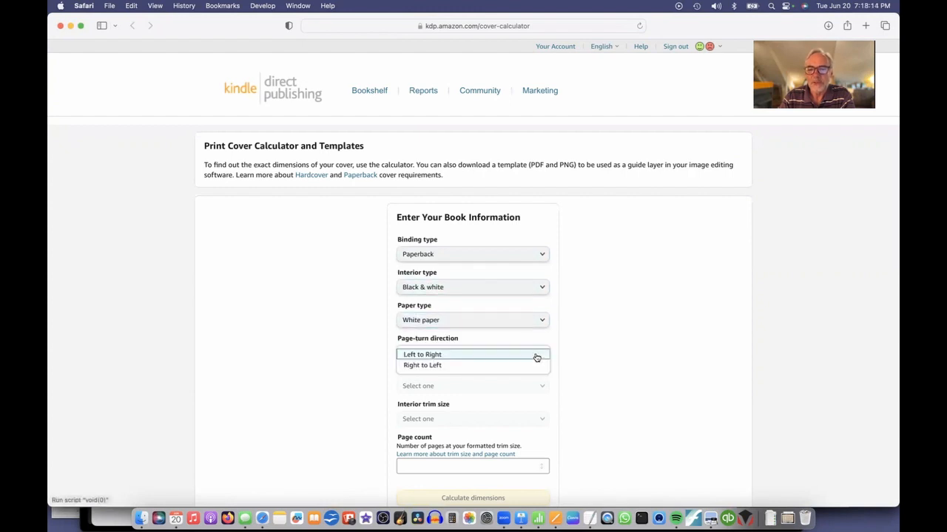
pyautogui.click(443, 355)
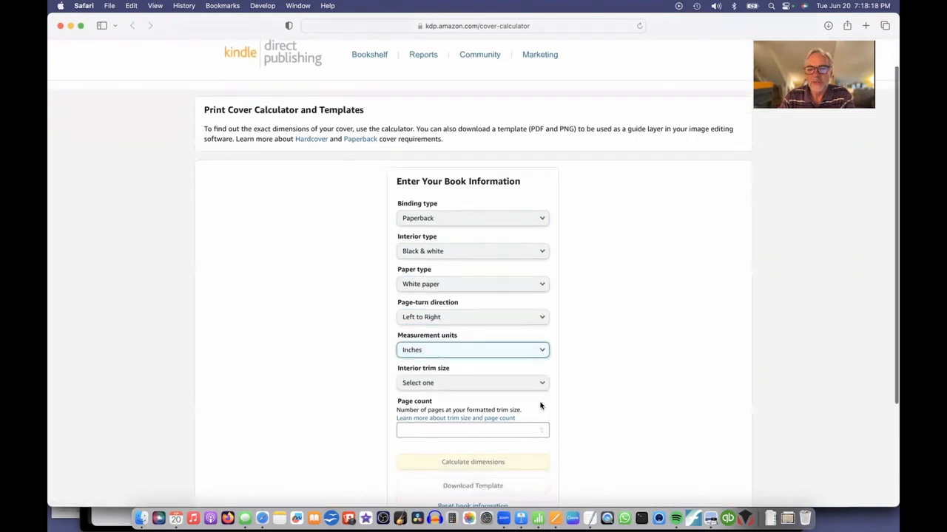
# - Choose a custom trim size and enter width 4.5, height 7 and 103 pages
pyautogui.click(471, 383)
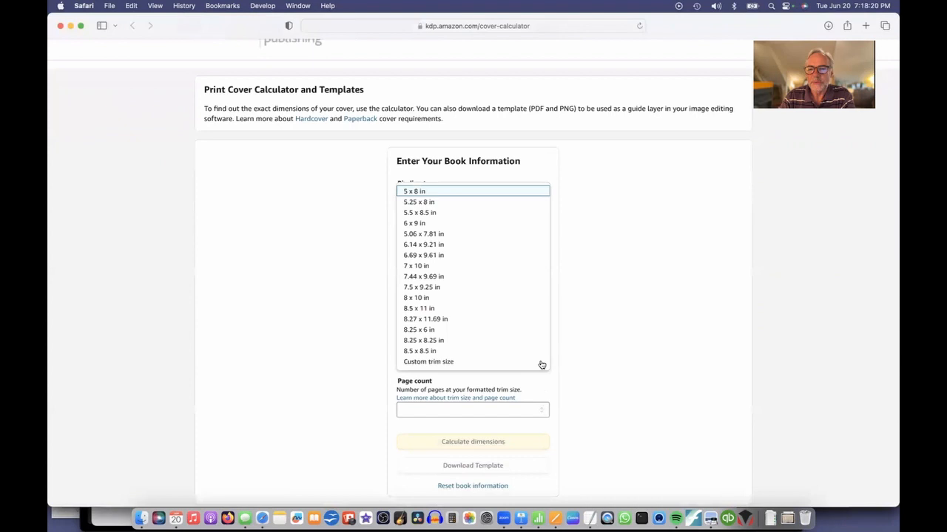
pyautogui.moveTo(441, 367)
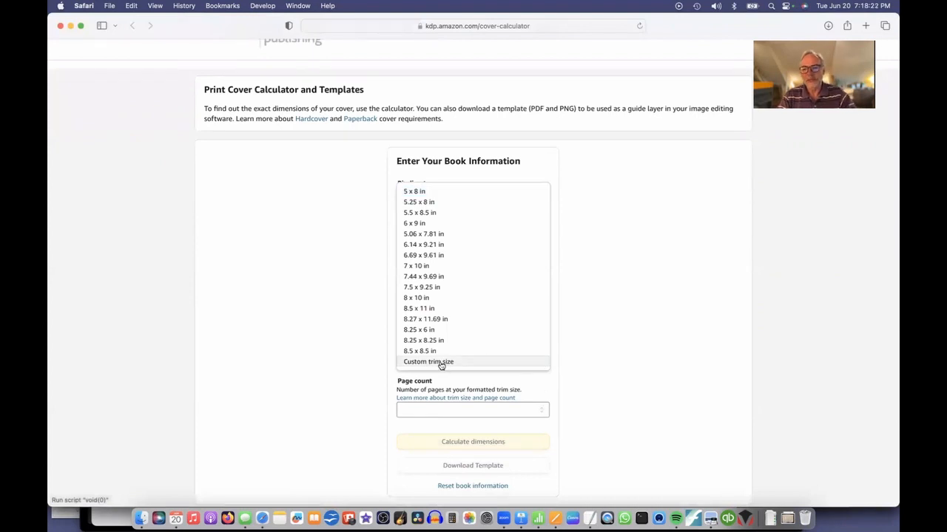
pyautogui.click(429, 361)
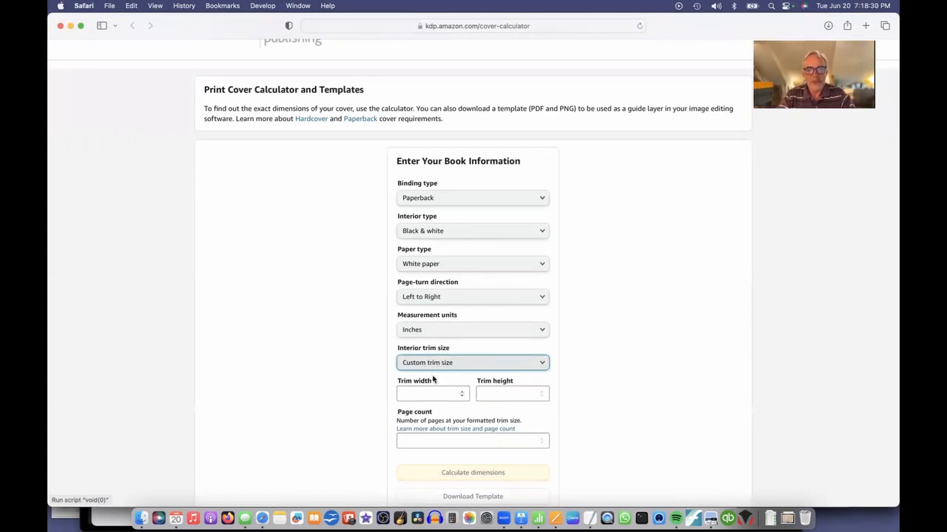
pyautogui.write('4.5')
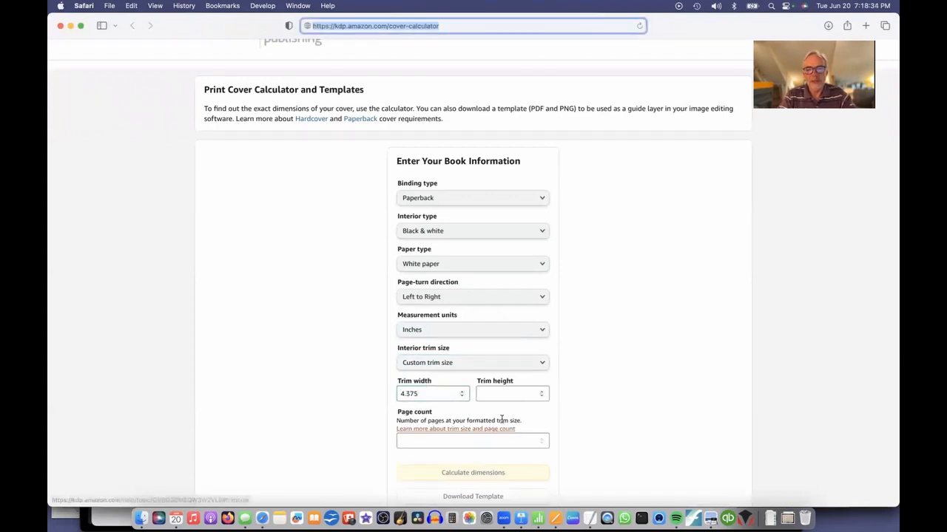
pyautogui.write('7')
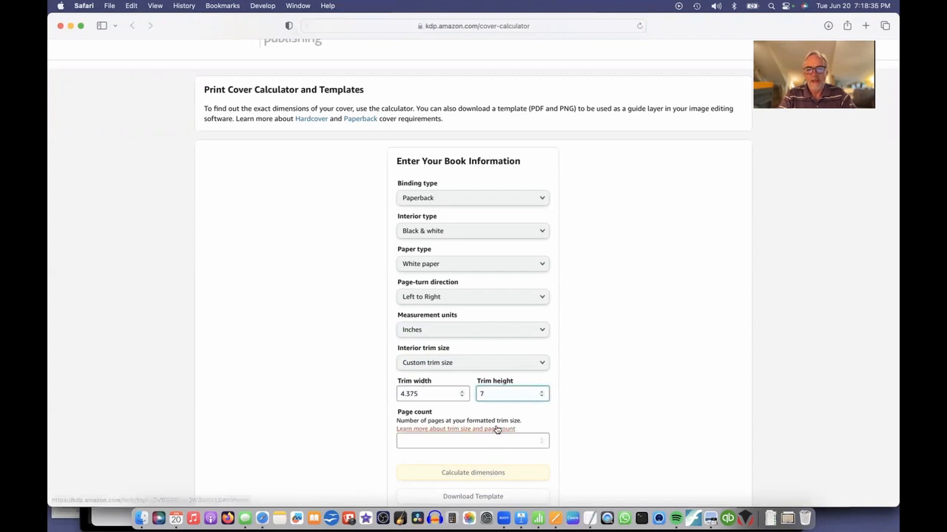
pyautogui.write('103')
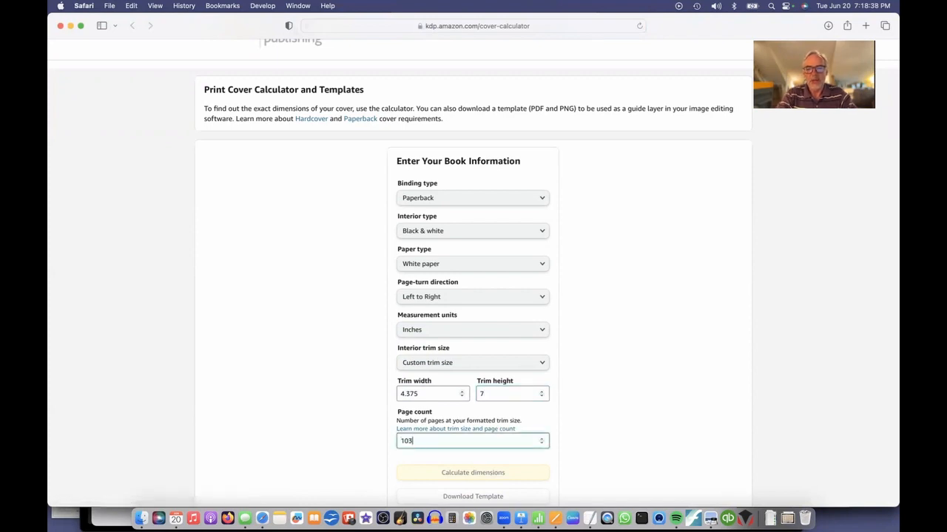
pyautogui.scroll(-3)
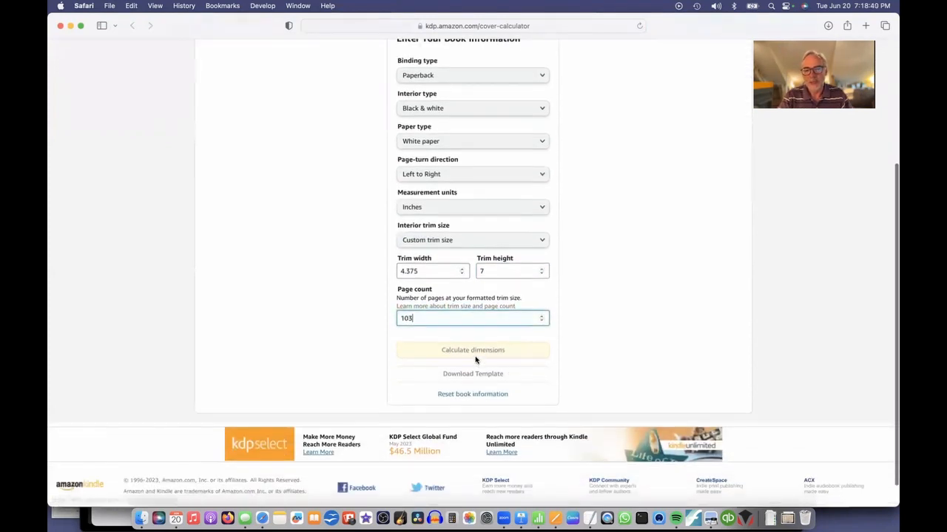
# - Calculate the dimensions, giving a 9.232 × 7.25 in cover with a 0.232 in spine
pyautogui.click(471, 349)
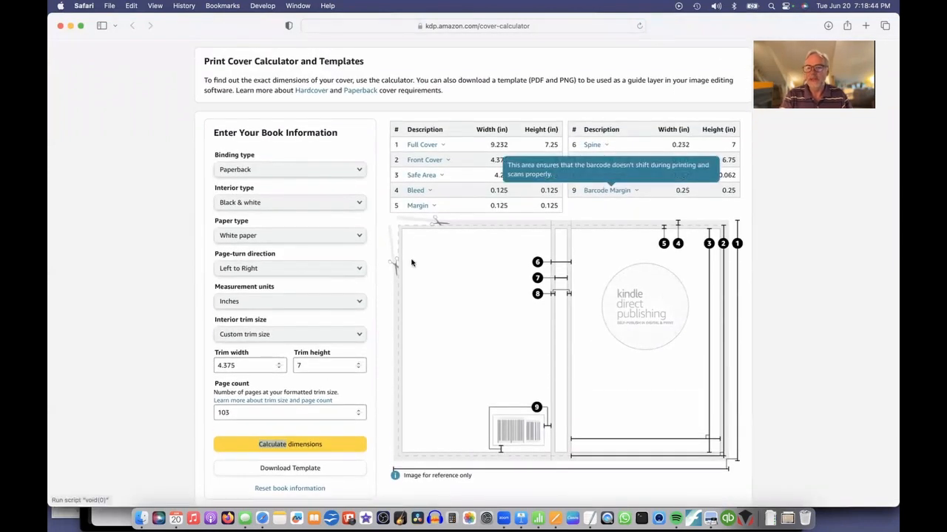
pyautogui.moveTo(613, 352)
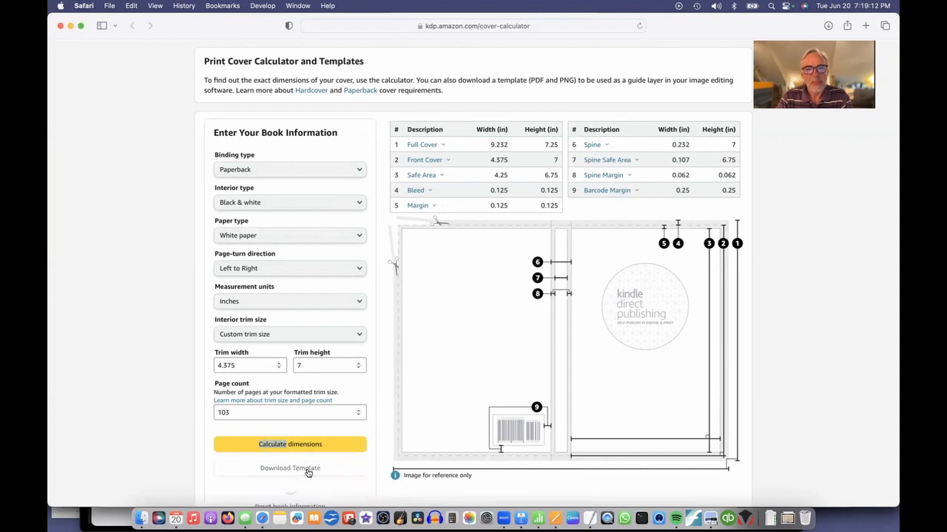
pyautogui.scroll(-3)
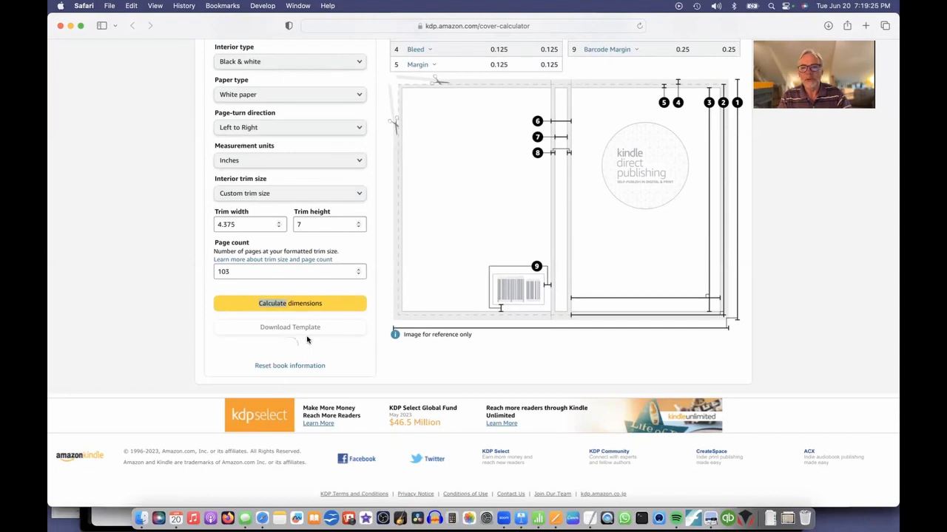
# - Download the cover template and save the zip into the writewitheric folder
pyautogui.click(290, 327)
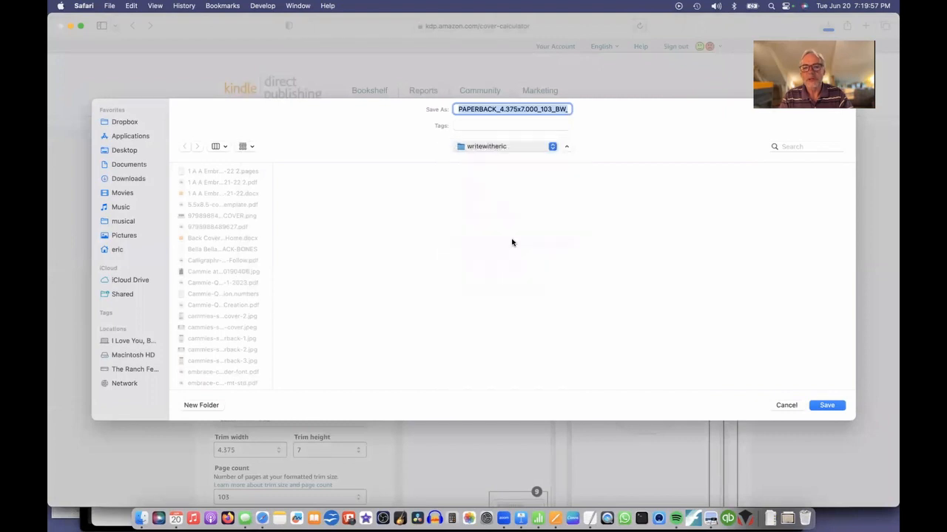
pyautogui.moveTo(524, 161)
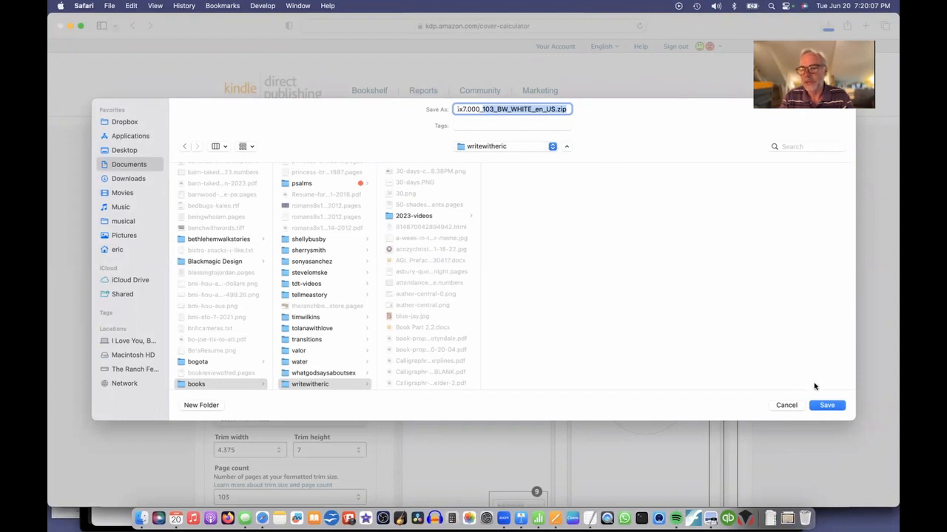
pyautogui.click(825, 406)
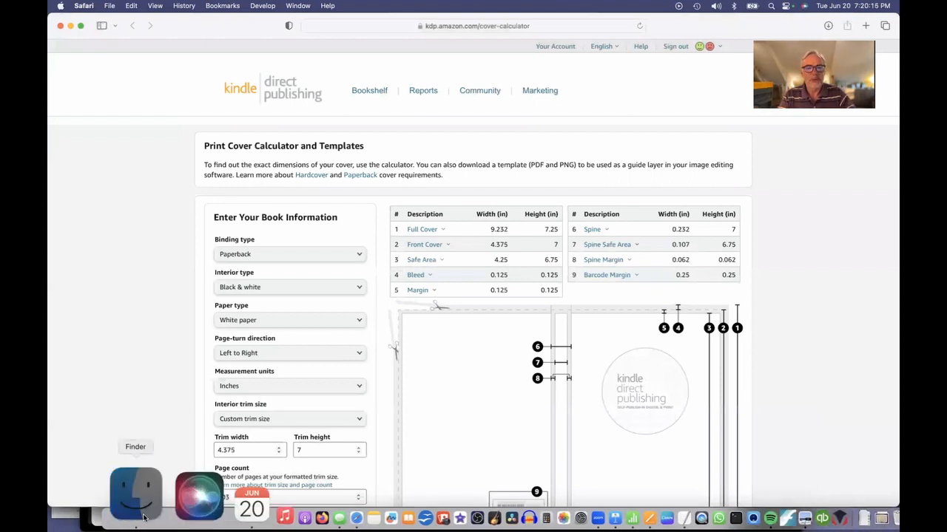
# - Unzip the template in Finder, enter its folder and view readme.txt in TextEdit
pyautogui.click(136, 500)
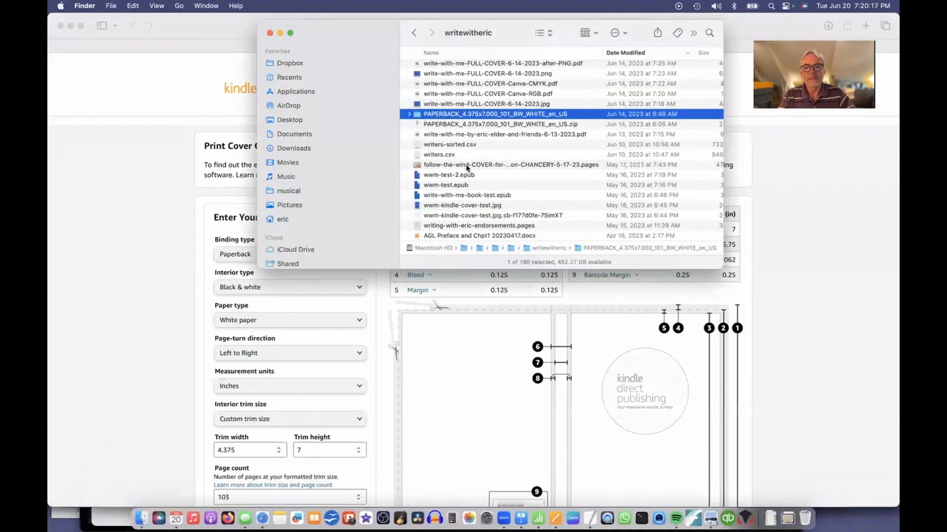
pyautogui.click(500, 124)
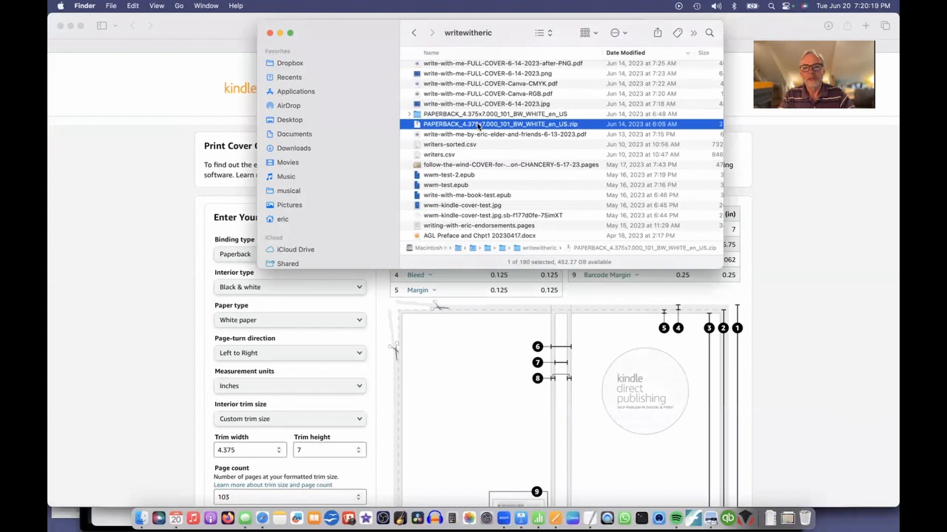
pyautogui.moveTo(500, 127)
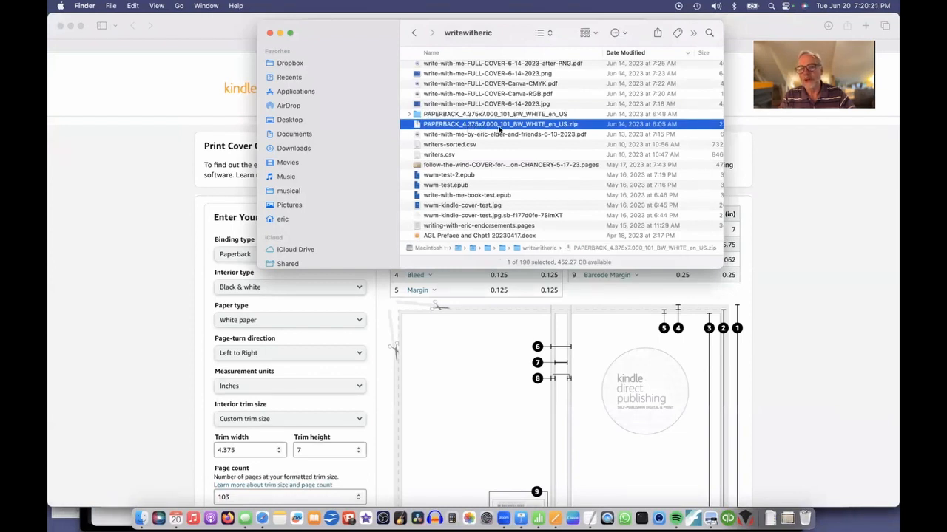
pyautogui.moveTo(550, 128)
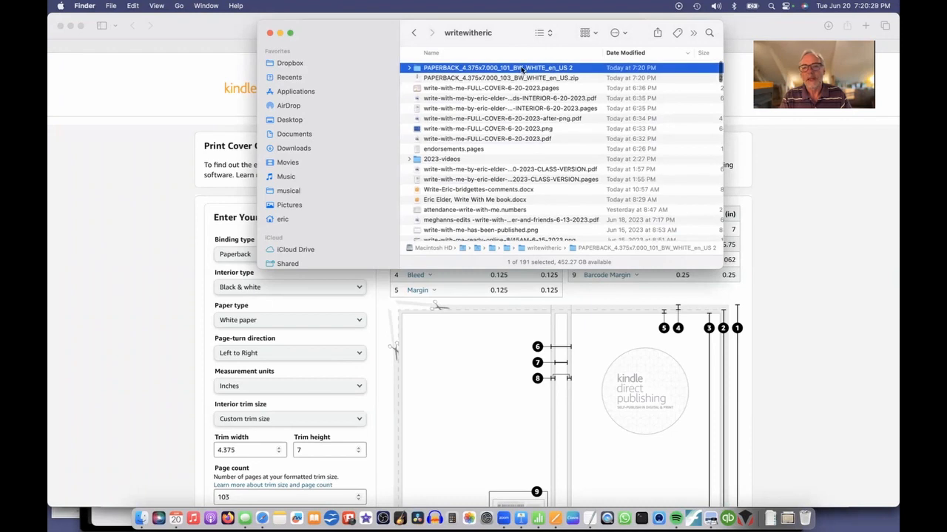
pyautogui.doubleClick(512, 67)
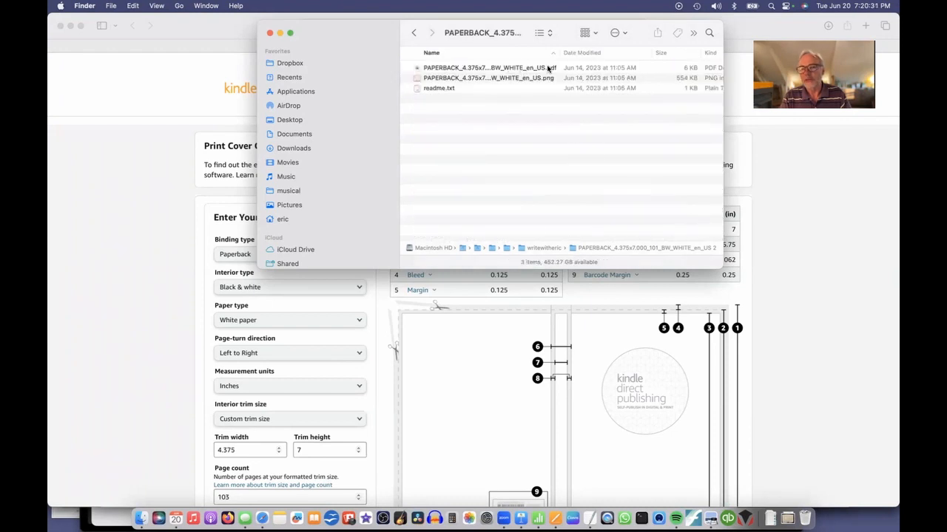
pyautogui.click(488, 68)
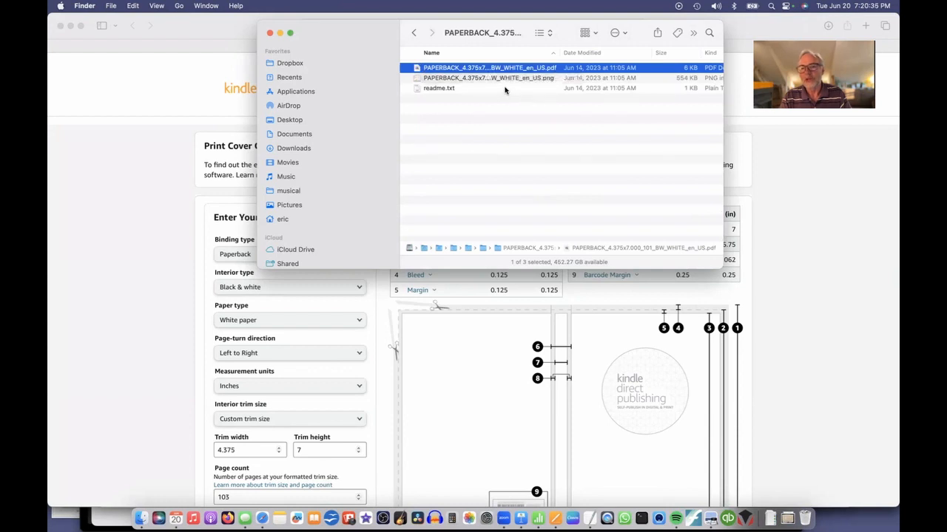
pyautogui.doubleClick(452, 88)
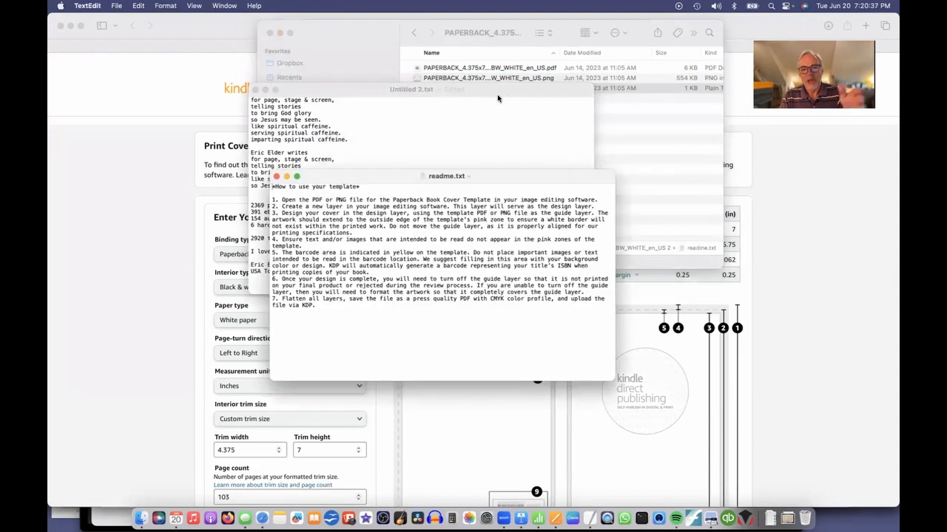
pyautogui.moveTo(391, 230)
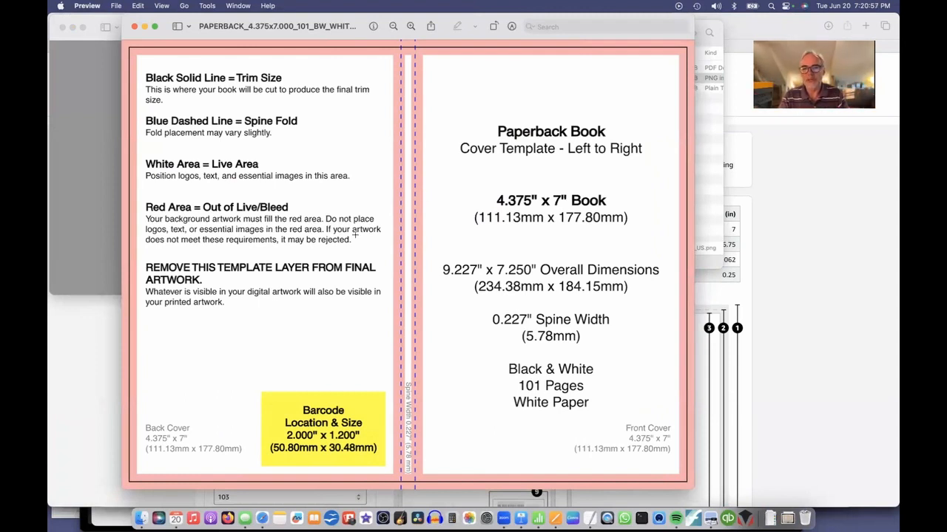
pyautogui.moveTo(346, 467)
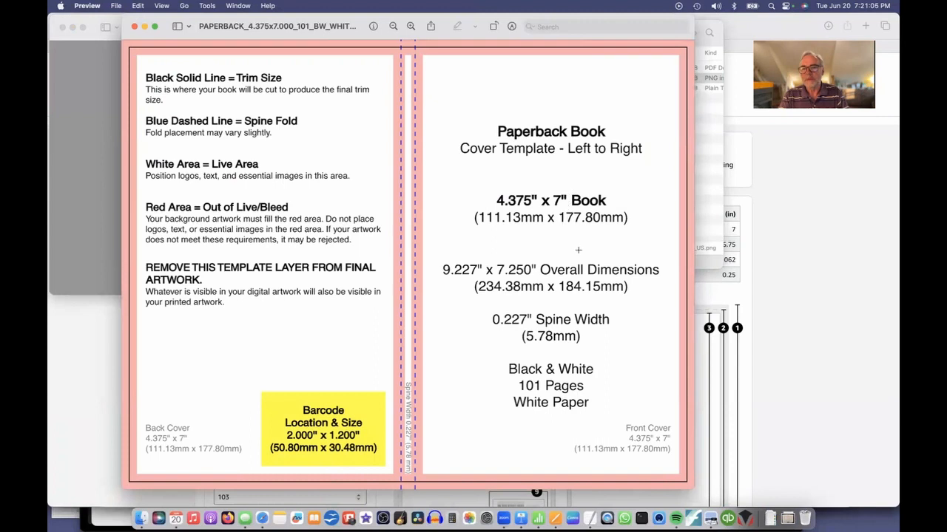
# - Select the template's 9.227" x 7.250" overall dimensions text in Preview
pyautogui.doubleClick(457, 269)
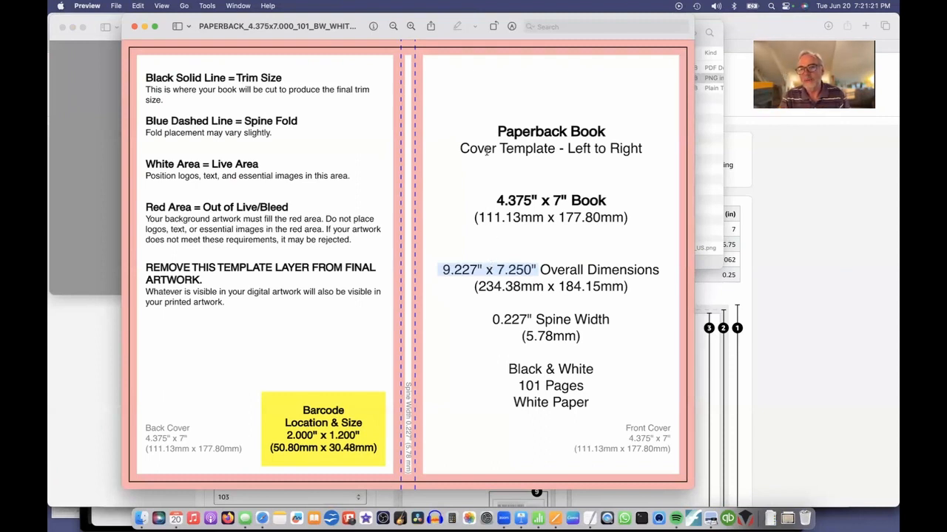
pyautogui.moveTo(574, 50)
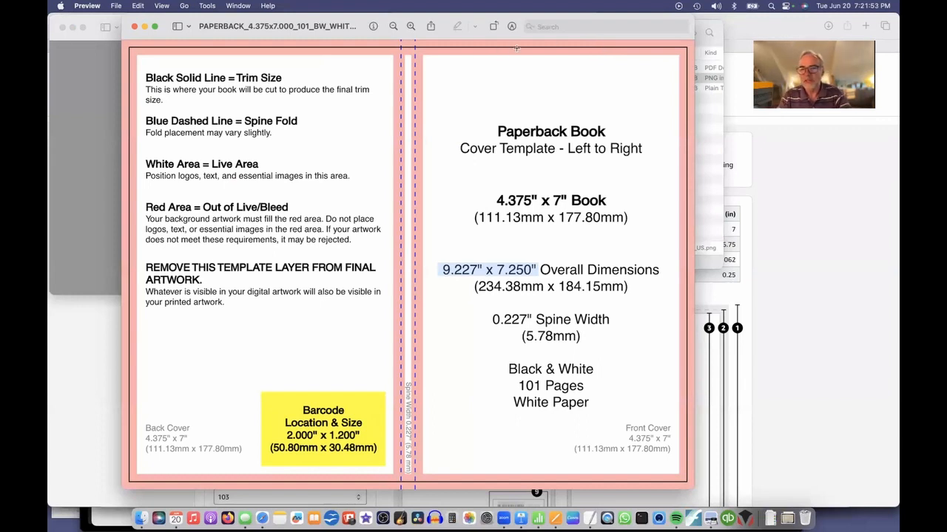
pyautogui.moveTo(497, 112)
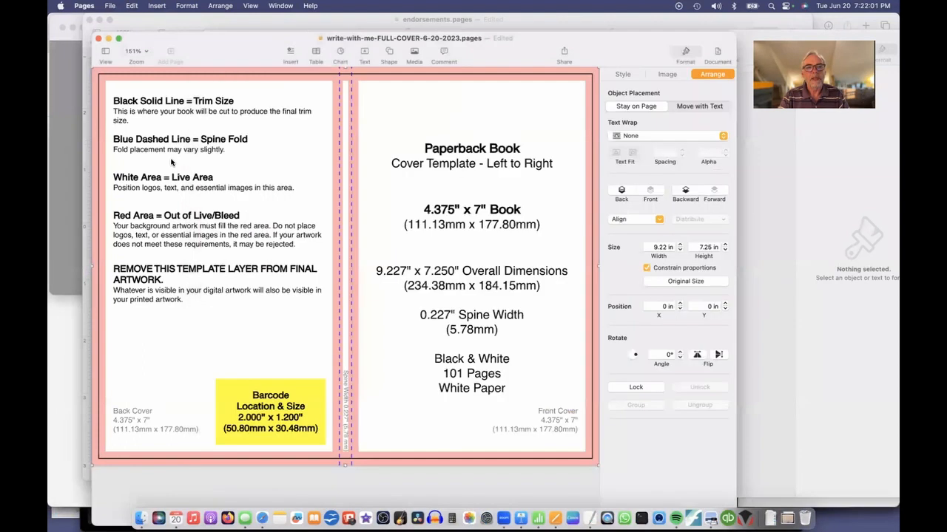
# - Create a blank Pages document via File > New and bring up its Page Setup
pyautogui.click(108, 6)
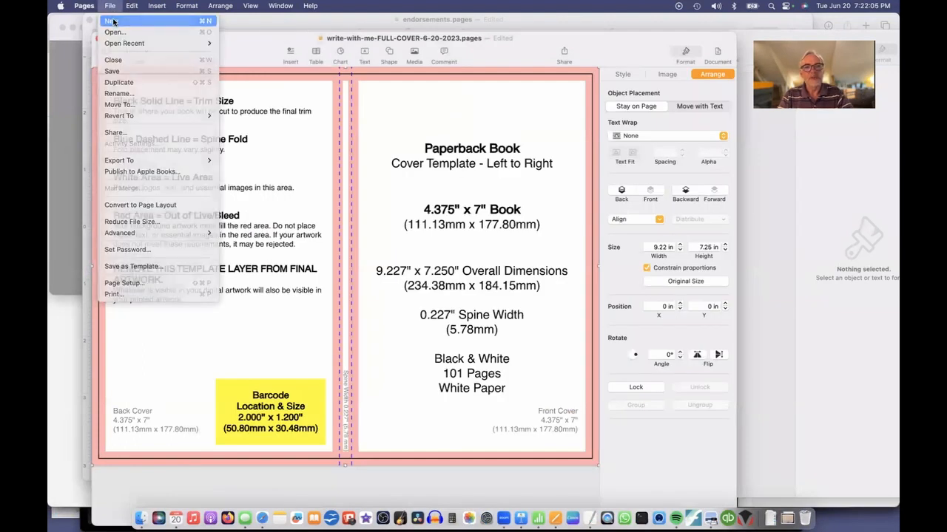
pyautogui.click(111, 26)
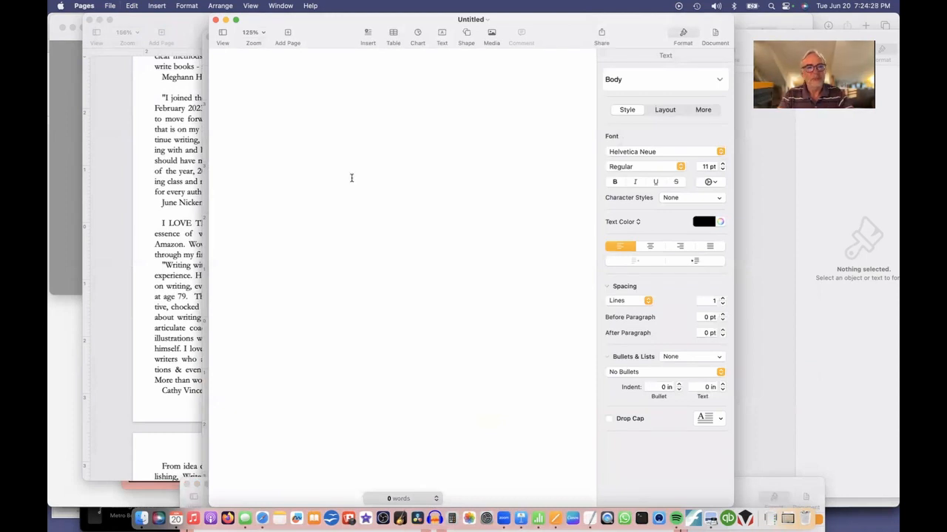
pyautogui.click(110, 6)
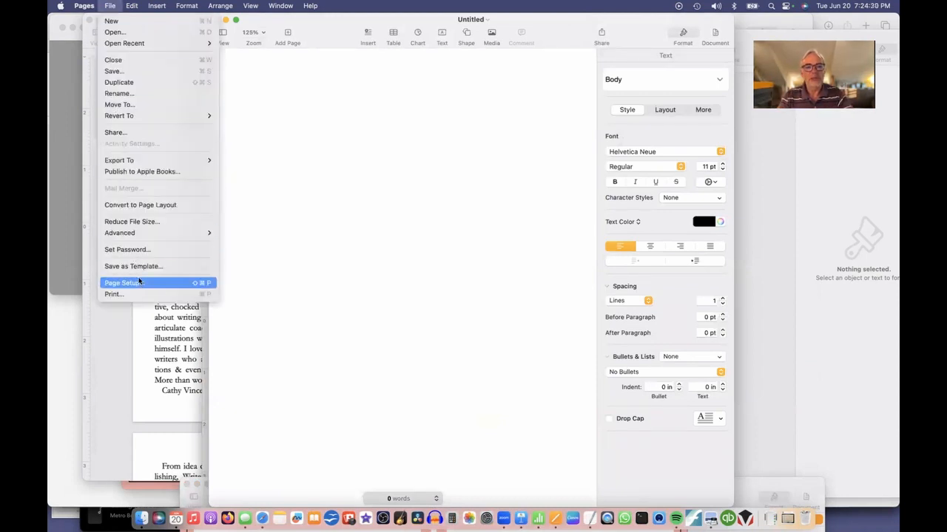
pyautogui.click(124, 282)
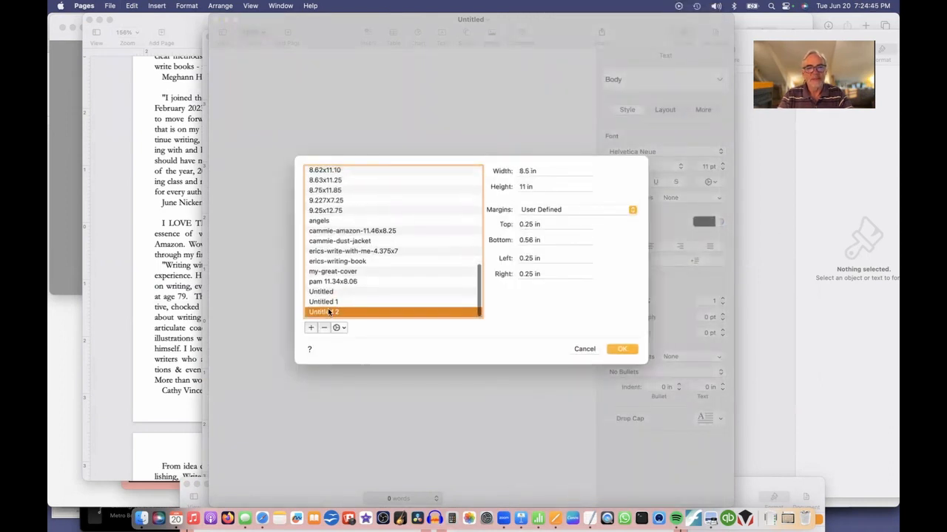
# - Rename the Untitled 2 custom paper size, beginning its name with 9.227x
pyautogui.doubleClick(323, 312)
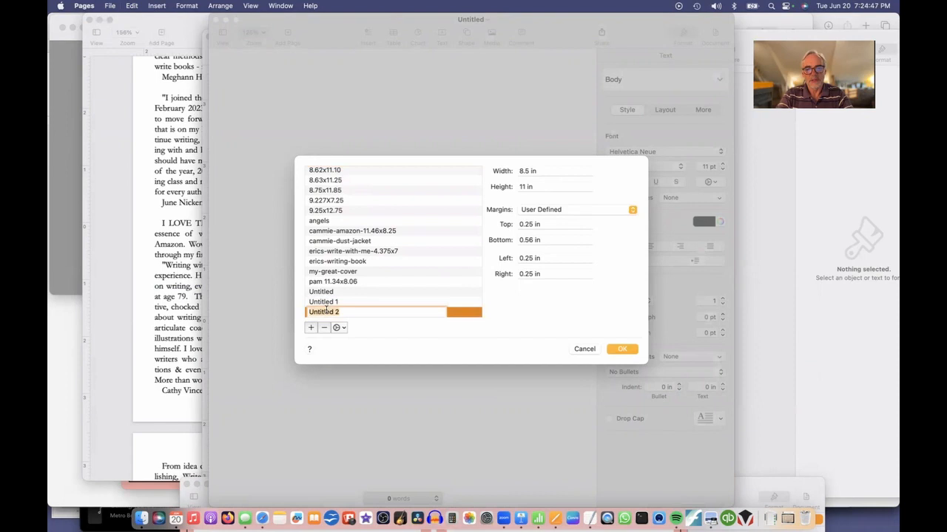
pyautogui.write('9.227')
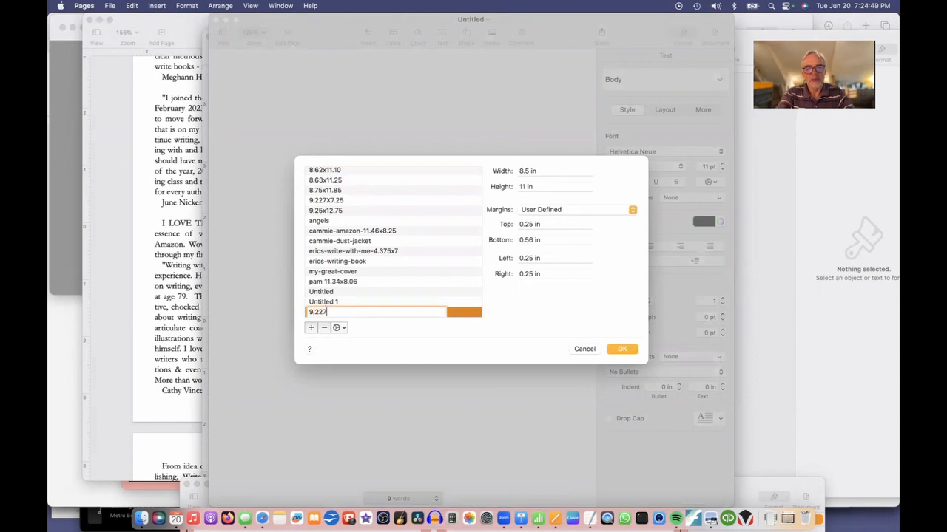
pyautogui.write('x')
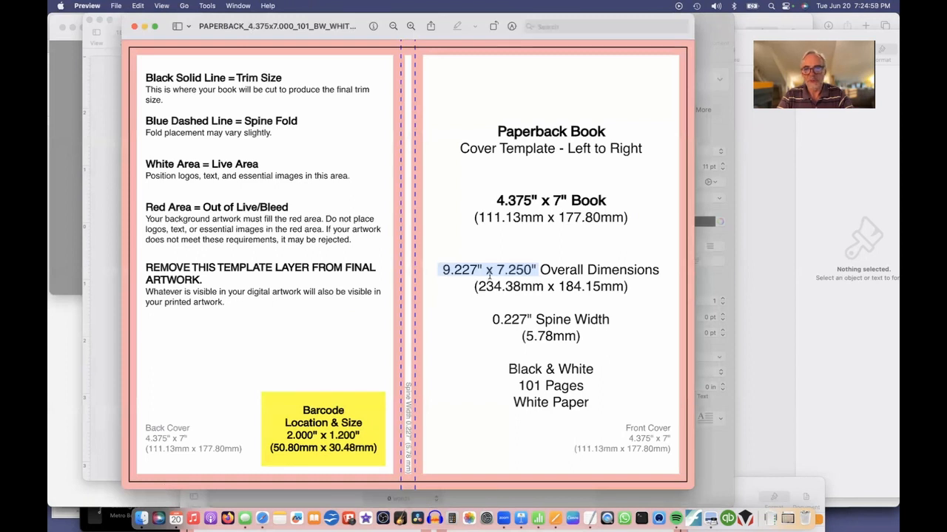
pyautogui.moveTo(720, 459)
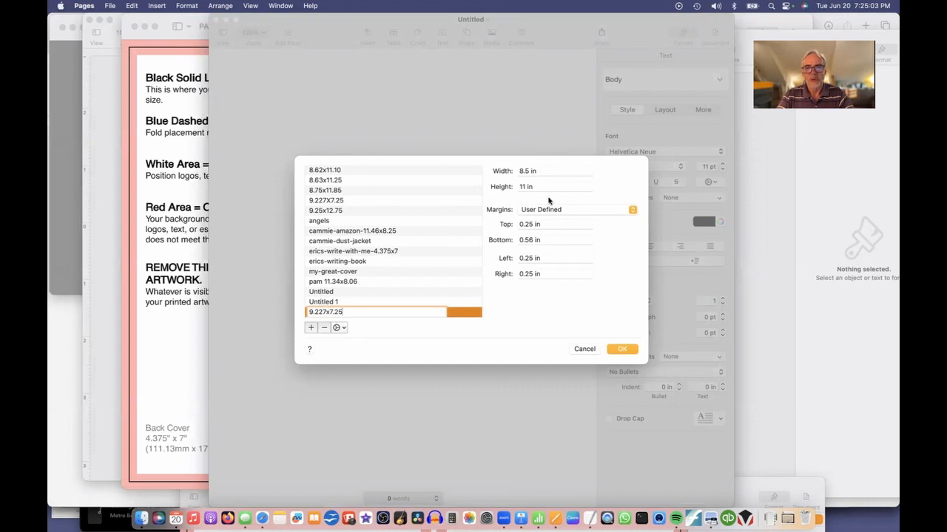
# - Give the custom size width 9.23 in and height 7.25 in and apply it to the document
pyautogui.click(555, 171)
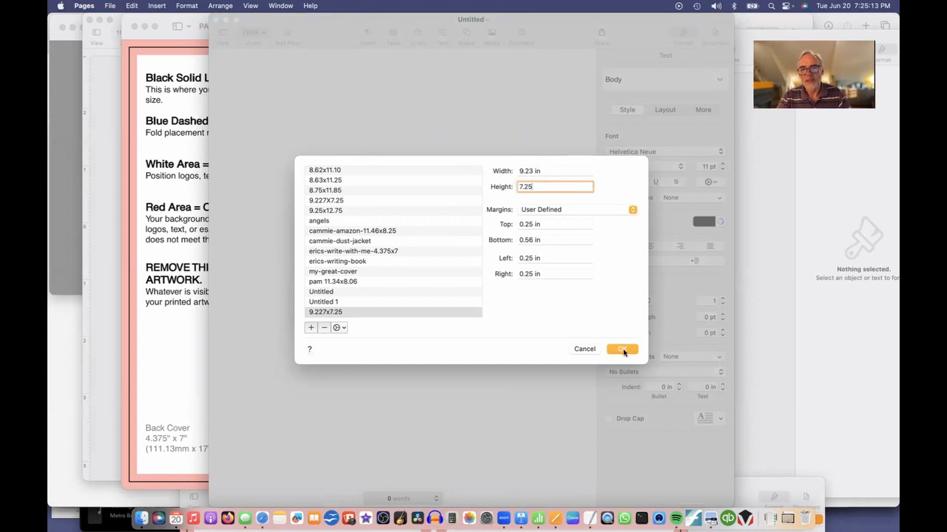
pyautogui.click(621, 349)
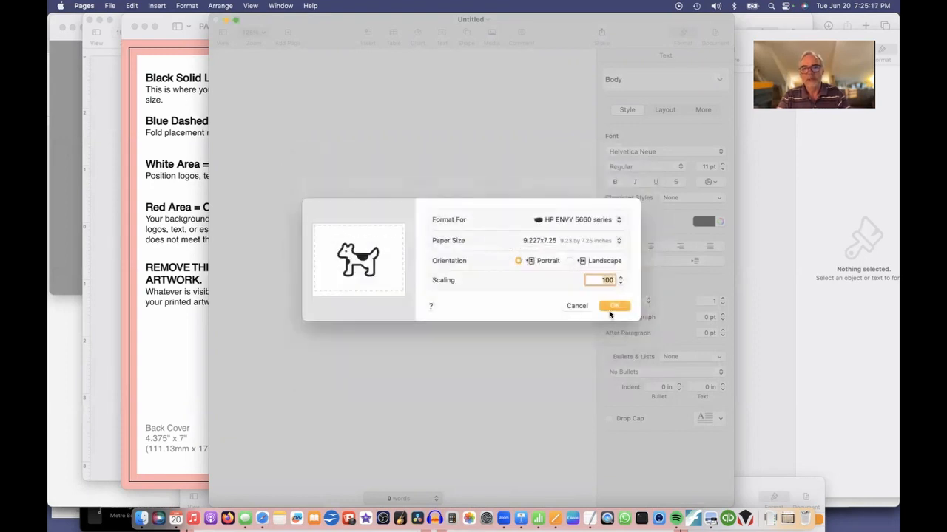
pyautogui.click(613, 305)
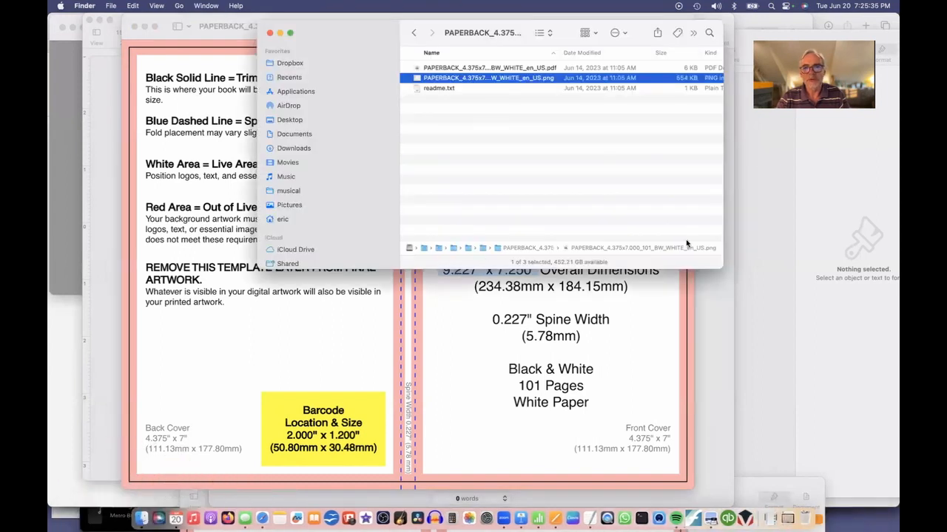
# - Drag the template PNG onto the page, enlarge it to fill 9.22 × 7.25 in, checking Arrange settings
pyautogui.moveTo(488, 77); pyautogui.dragTo(524, 301)
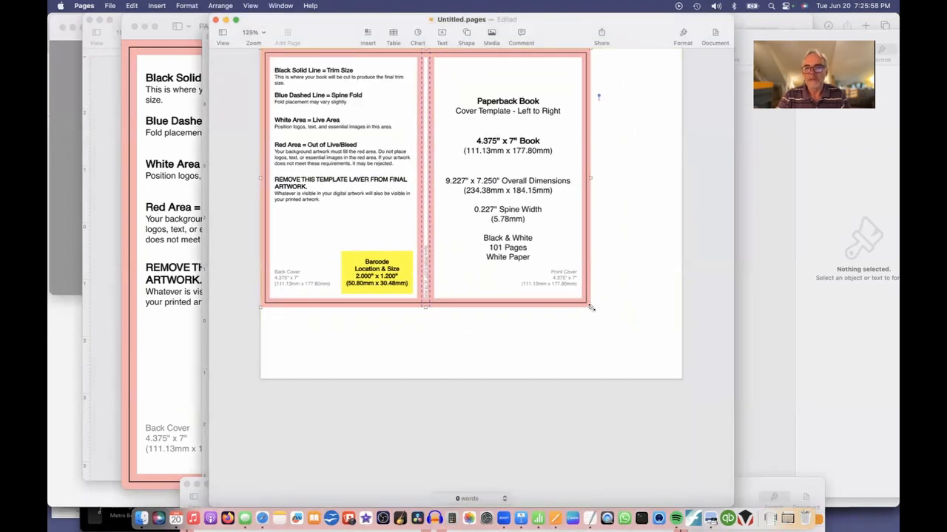
pyautogui.moveTo(590, 308); pyautogui.dragTo(673, 383)
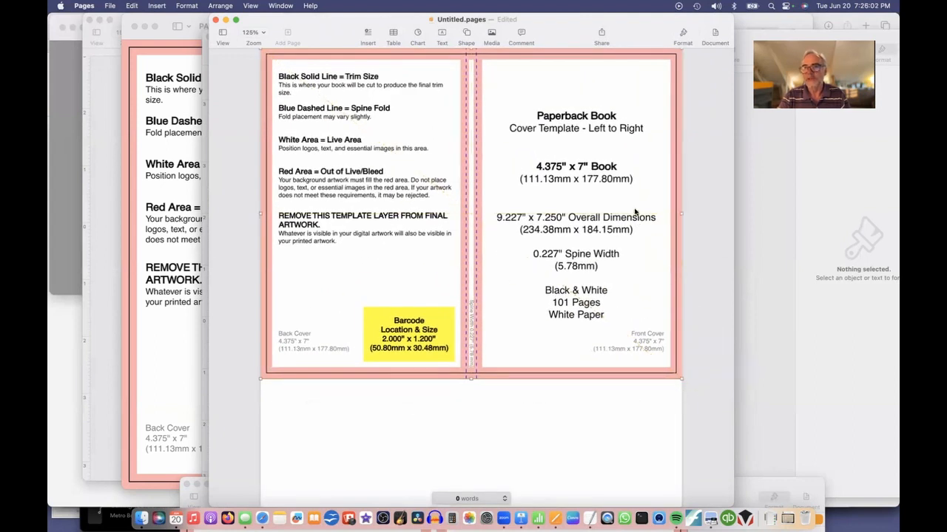
pyautogui.click(682, 32)
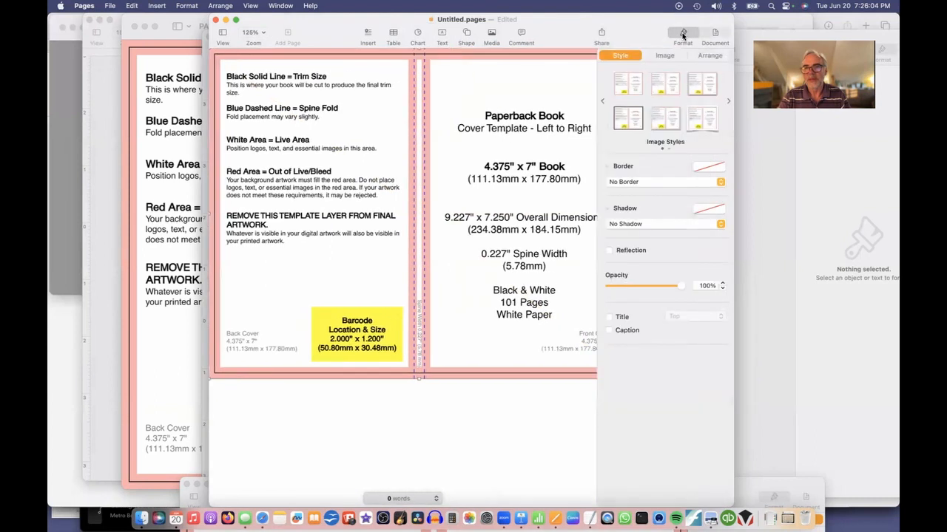
pyautogui.click(710, 56)
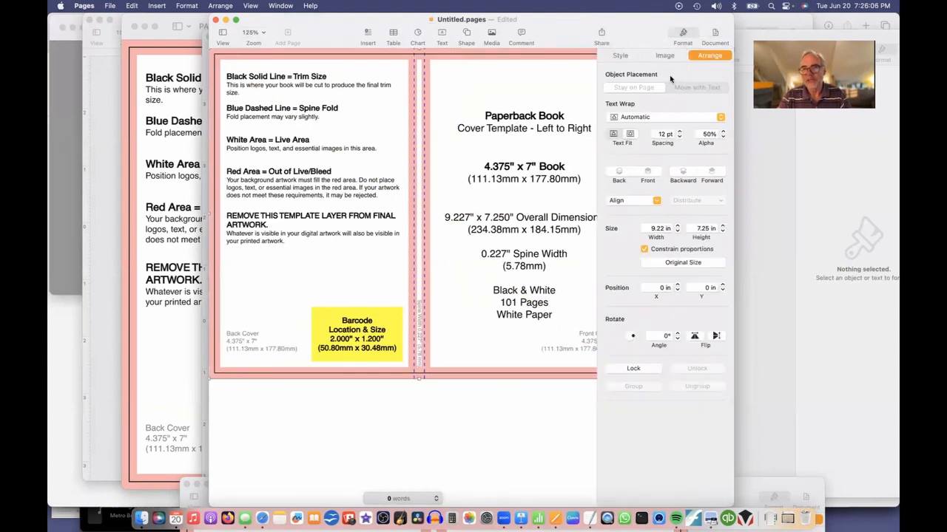
pyautogui.click(665, 117)
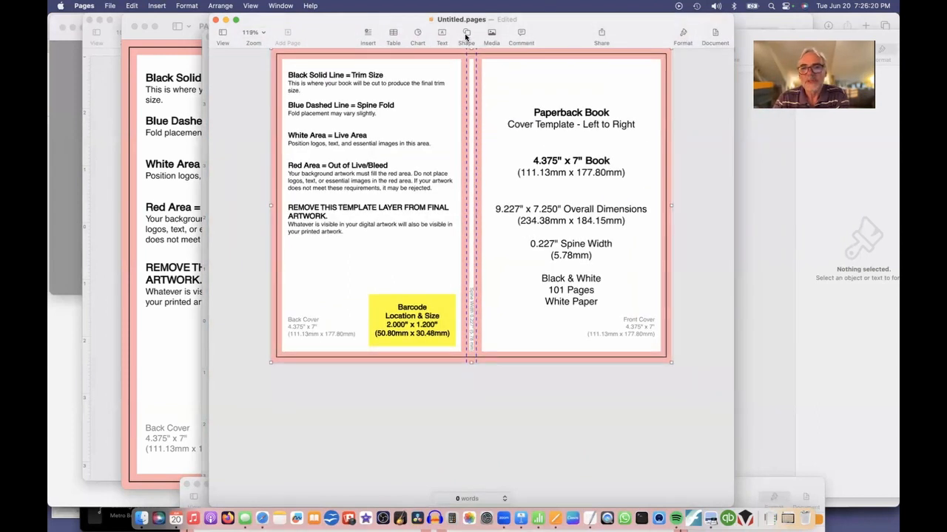
# - Insert a square, stretch it across the whole page, set Stay on Page with Text Wrap None
pyautogui.click(464, 33)
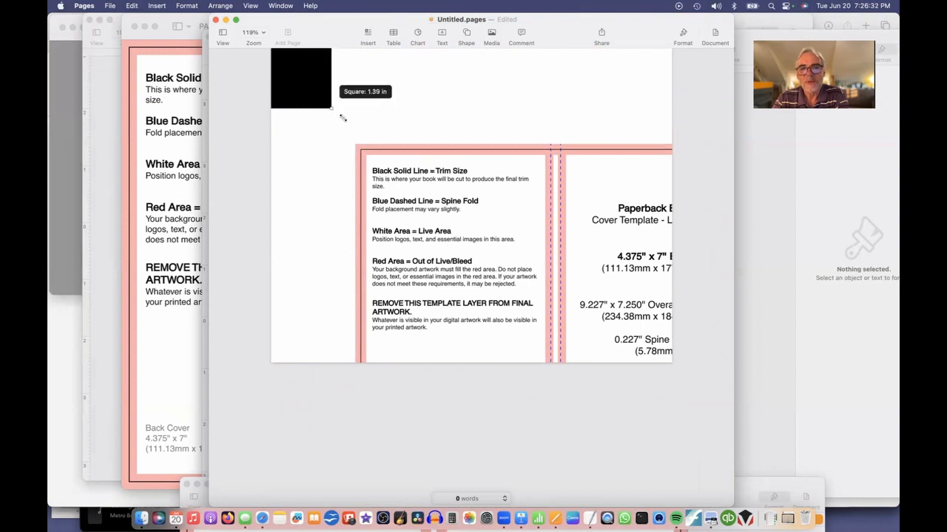
pyautogui.moveTo(331, 109); pyautogui.dragTo(680, 373)
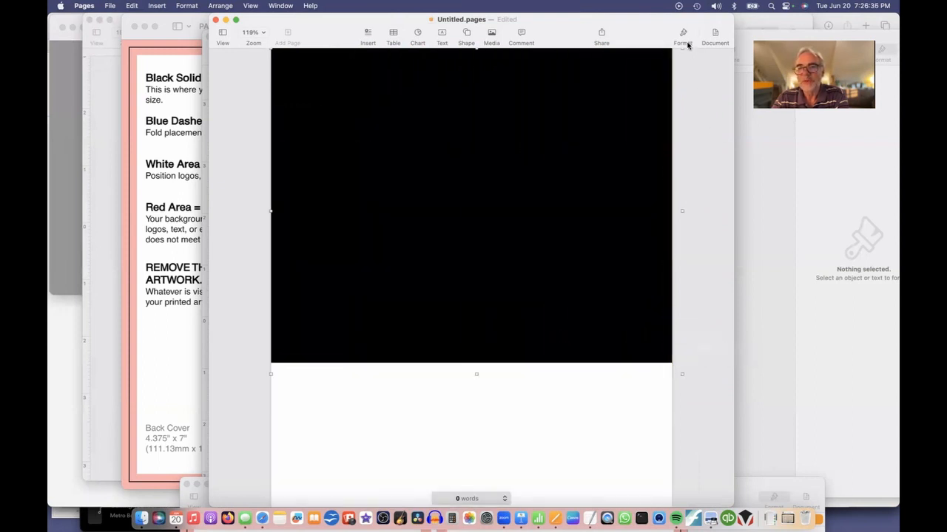
pyautogui.click(681, 34)
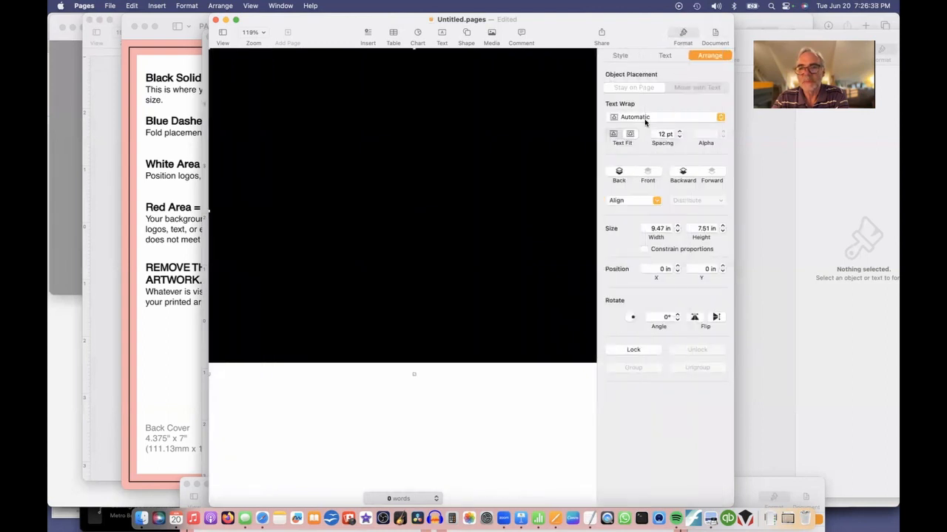
pyautogui.click(665, 117)
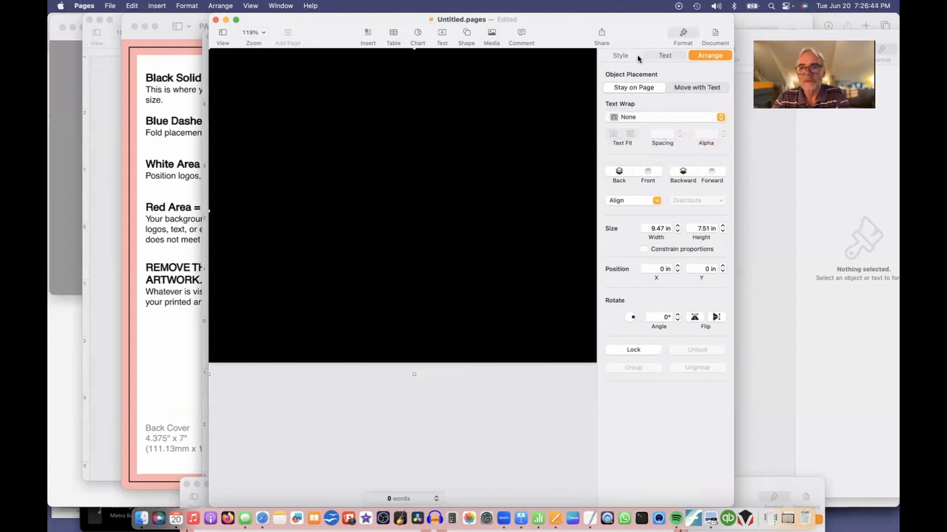
# - Change the background shape's fill from black to a deep blue from the Colors window
pyautogui.click(620, 55)
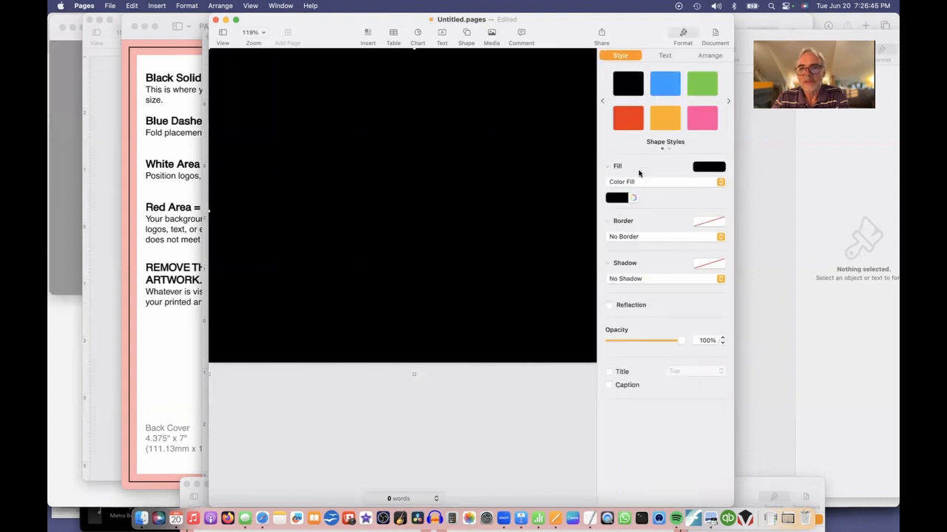
pyautogui.click(631, 198)
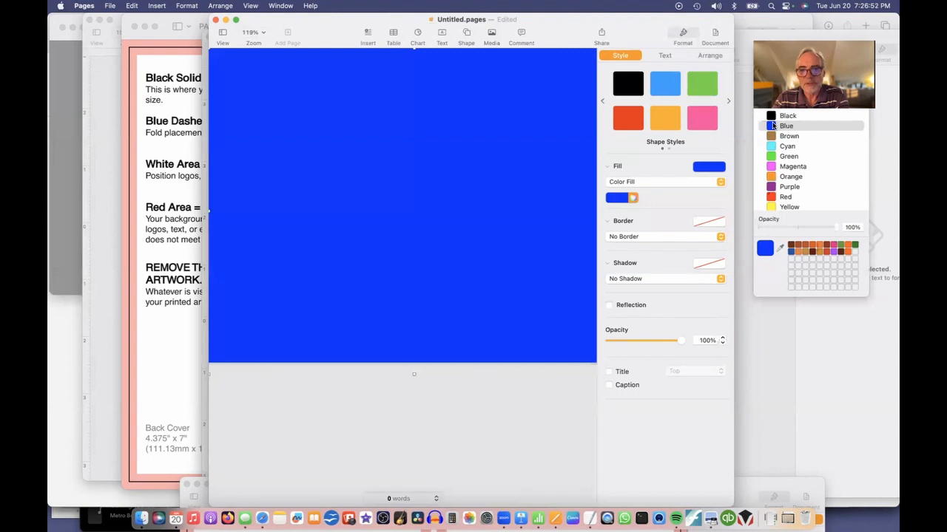
pyautogui.click(770, 60)
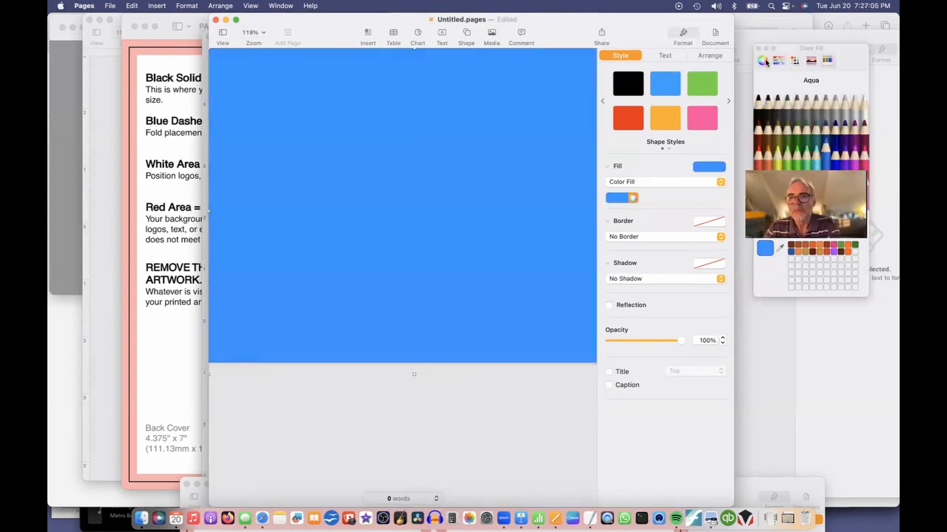
pyautogui.click(763, 61)
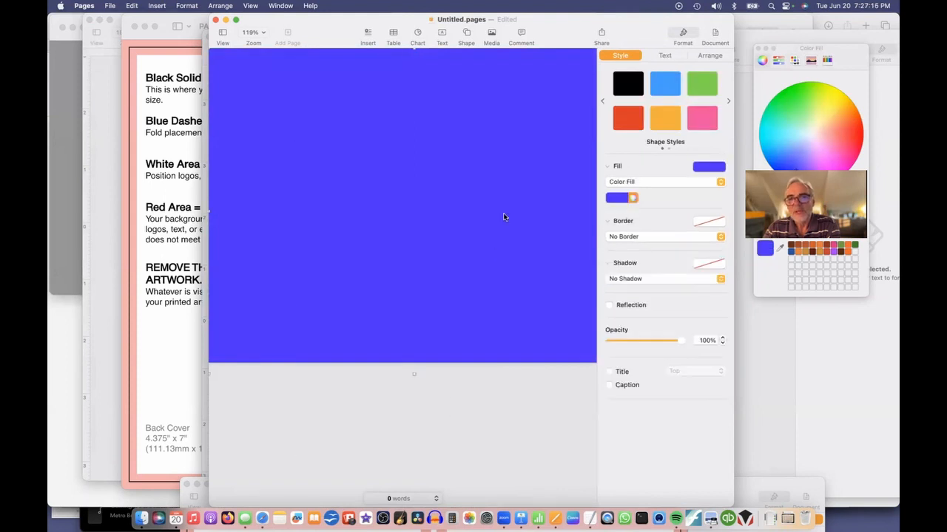
pyautogui.moveTo(314, 289)
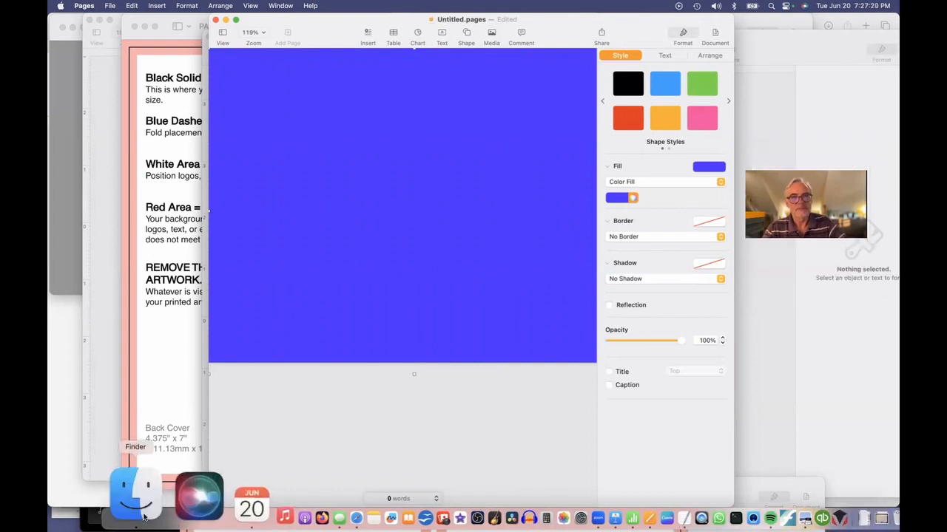
# - Bring the Write with Me! logo PNG from Finder onto the upper right of the cover and resize it
pyautogui.click(136, 503)
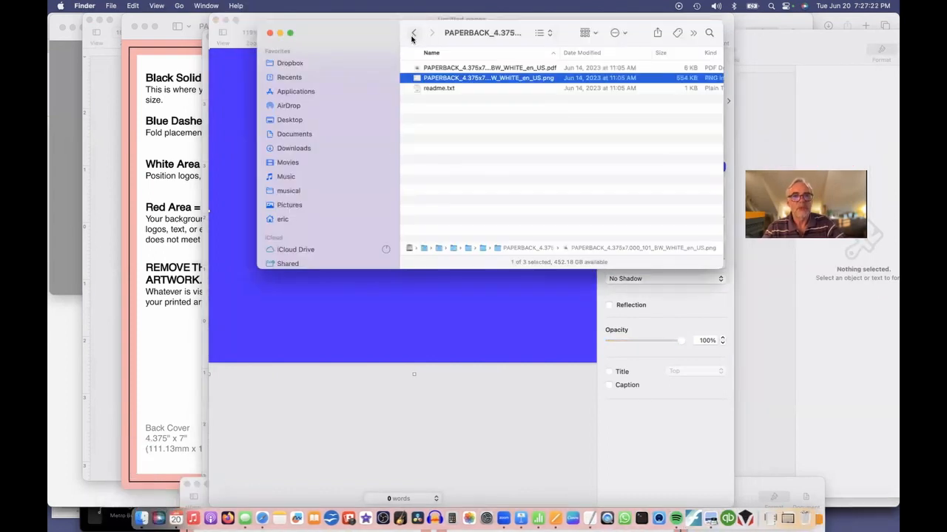
pyautogui.click(411, 32)
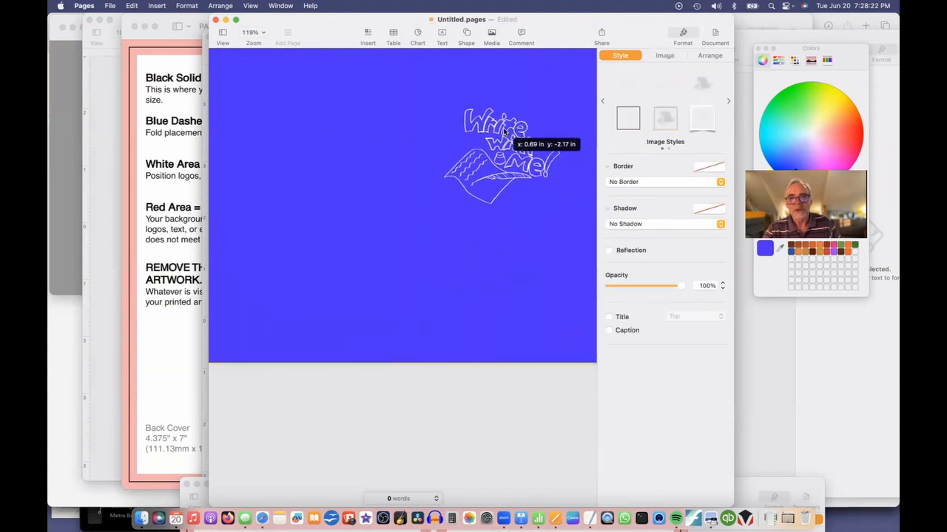
pyautogui.moveTo(503, 155); pyautogui.dragTo(500, 133)
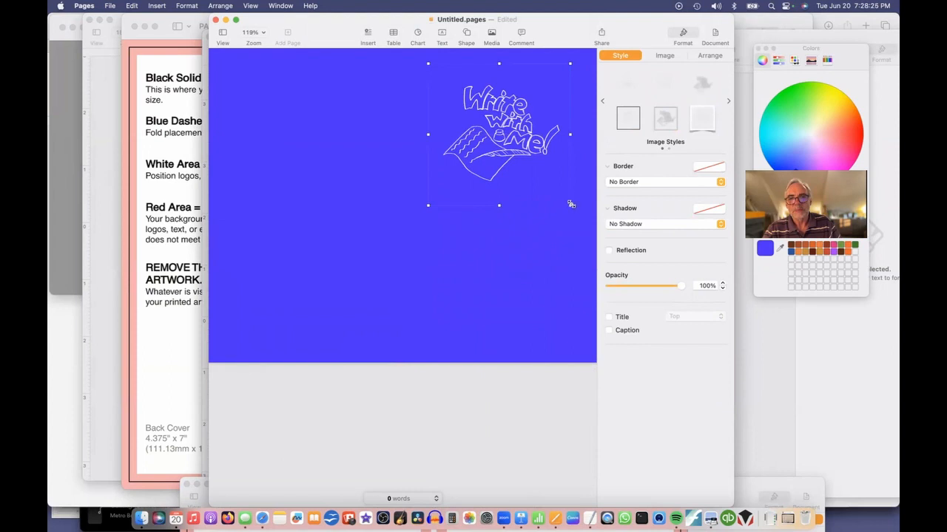
pyautogui.moveTo(568, 204); pyautogui.dragTo(584, 224)
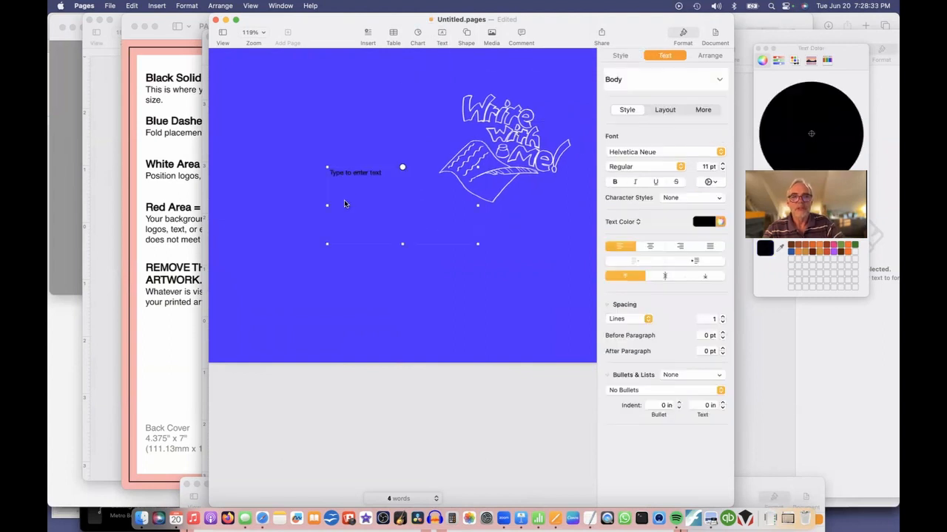
# - Add a text box and write the tagline about writing and self-publishing
pyautogui.click(620, 54)
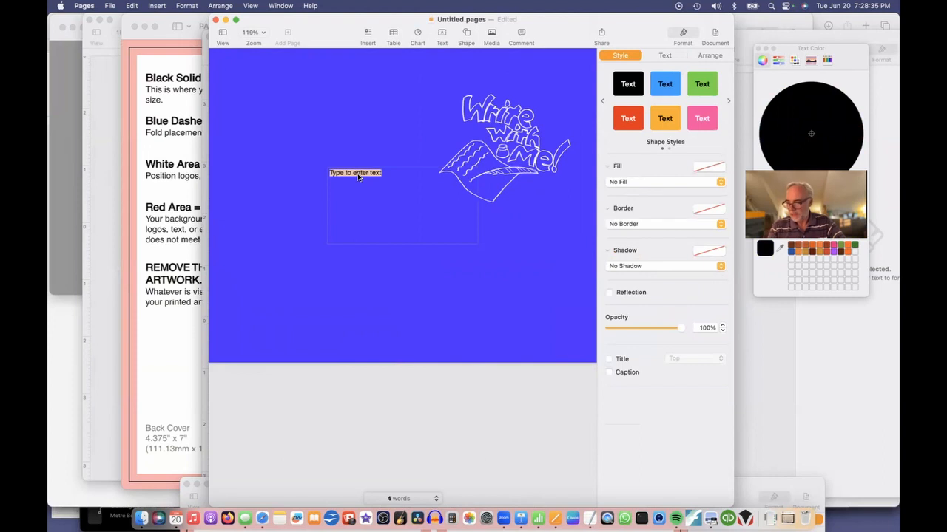
pyautogui.write('The')
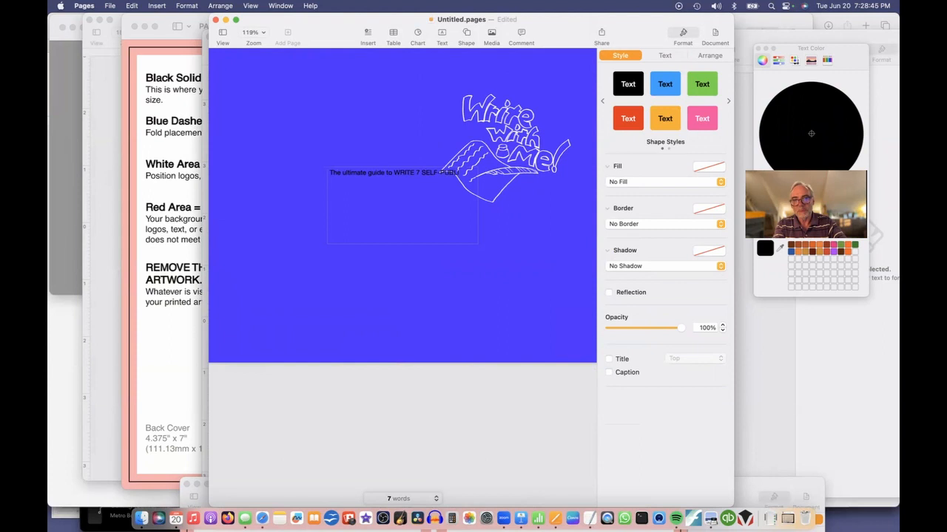
pyautogui.write('that book on your heart!')
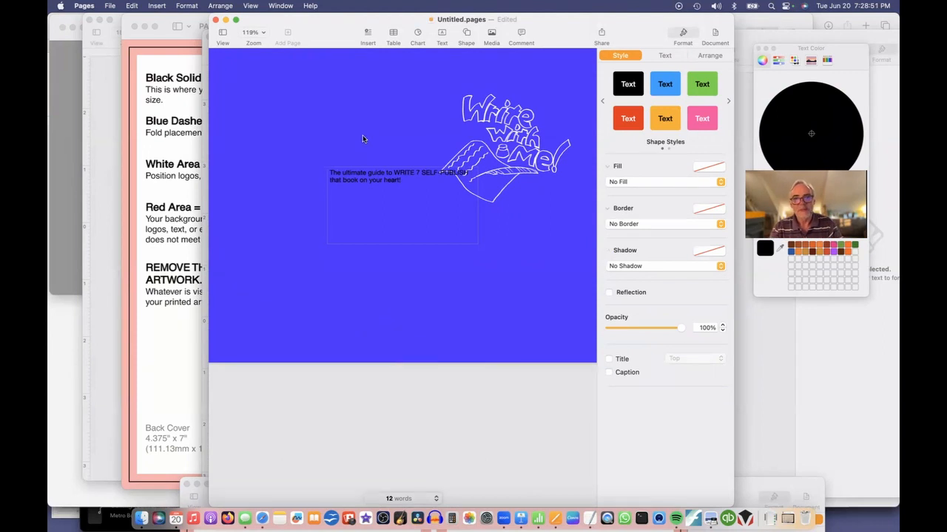
pyautogui.click(366, 175)
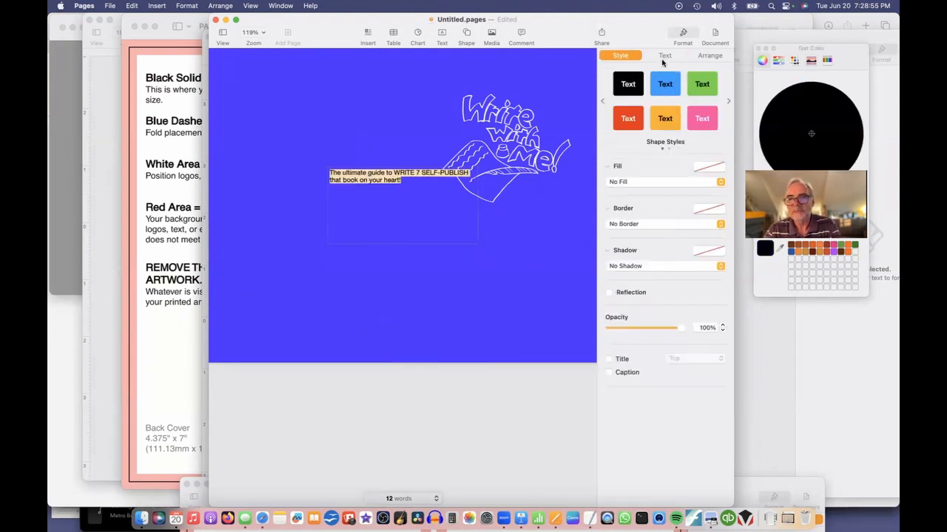
# - Make the tagline white, larger and set in the Eric Elder handwritten font, placed beneath the logo
pyautogui.click(664, 56)
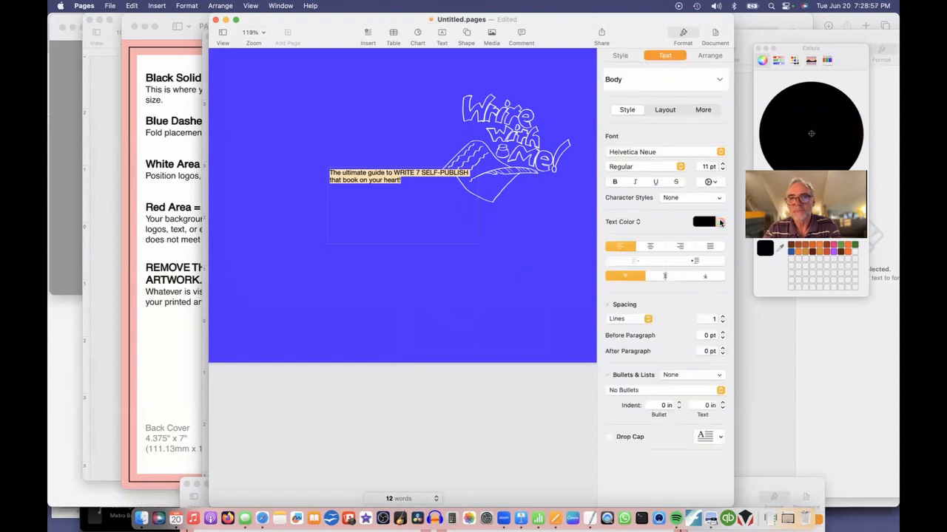
pyautogui.click(719, 222)
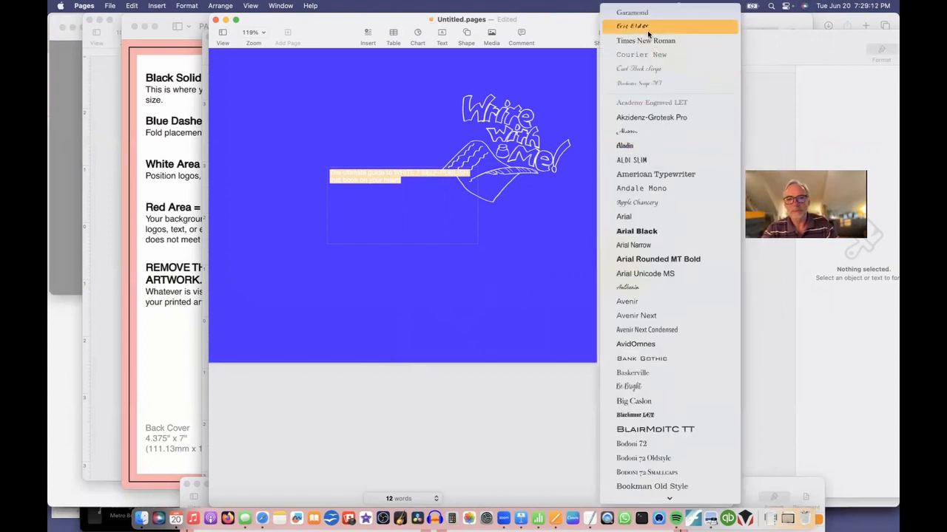
pyautogui.click(633, 27)
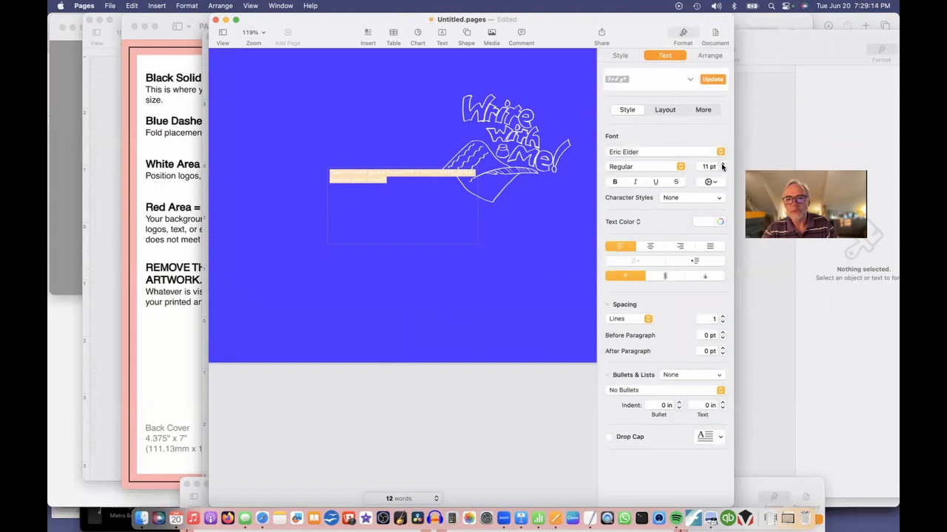
pyautogui.click(722, 163)
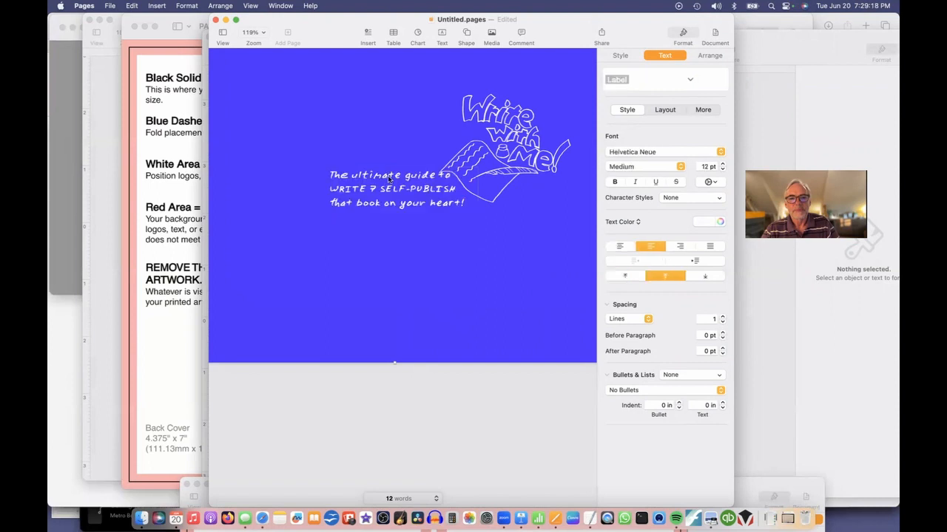
pyautogui.moveTo(388, 189); pyautogui.dragTo(510, 246)
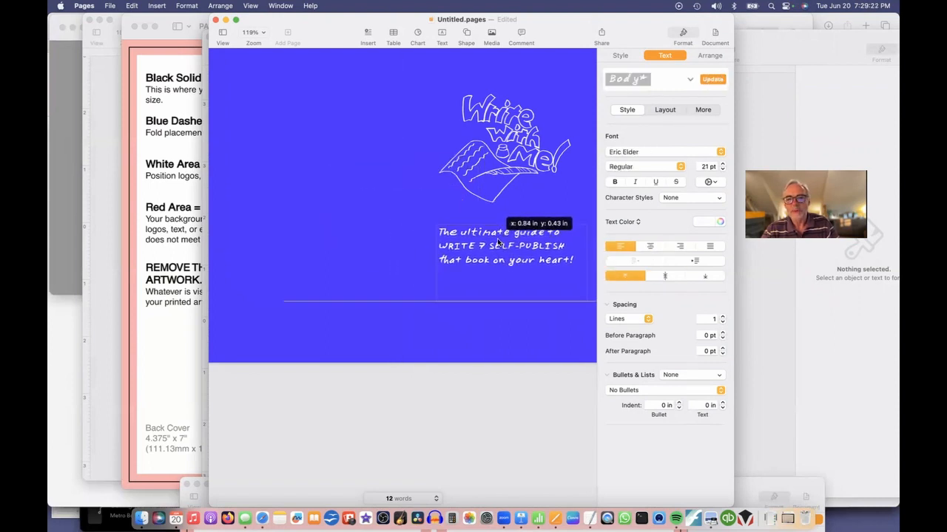
pyautogui.click(496, 251)
pyautogui.write('by Eric Elder + Friends')
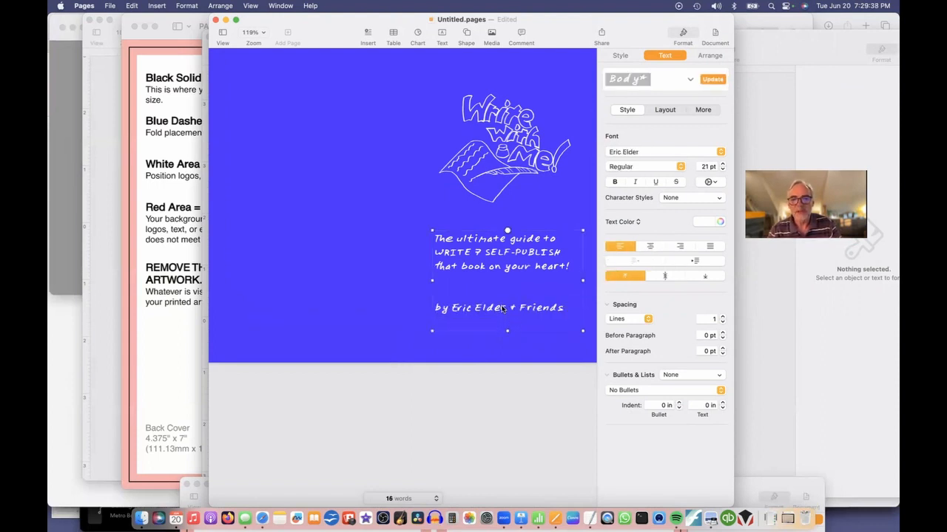
# - Replace the line with 'by Eric Elder + Friends' and set it in Small Caps via Advanced Options
pyautogui.tripleClick(498, 309)
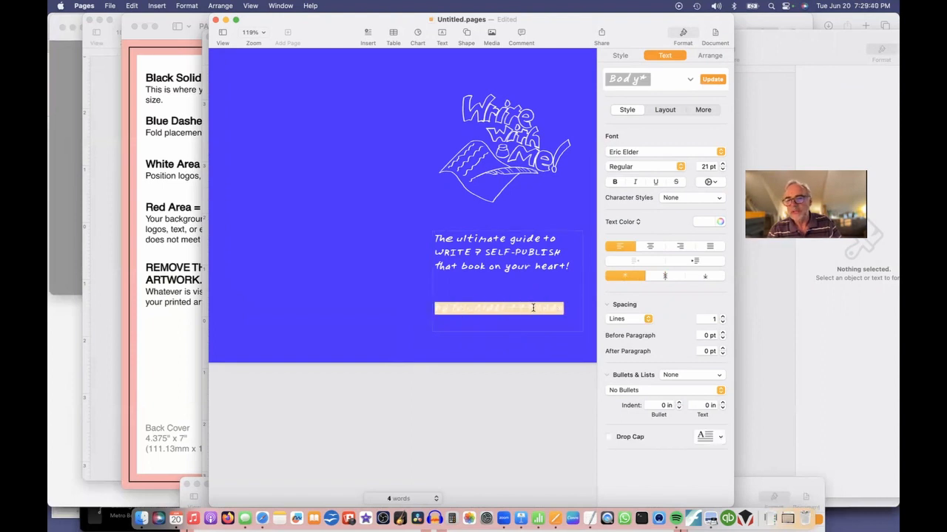
pyautogui.write('by Eric Elder + Friends')
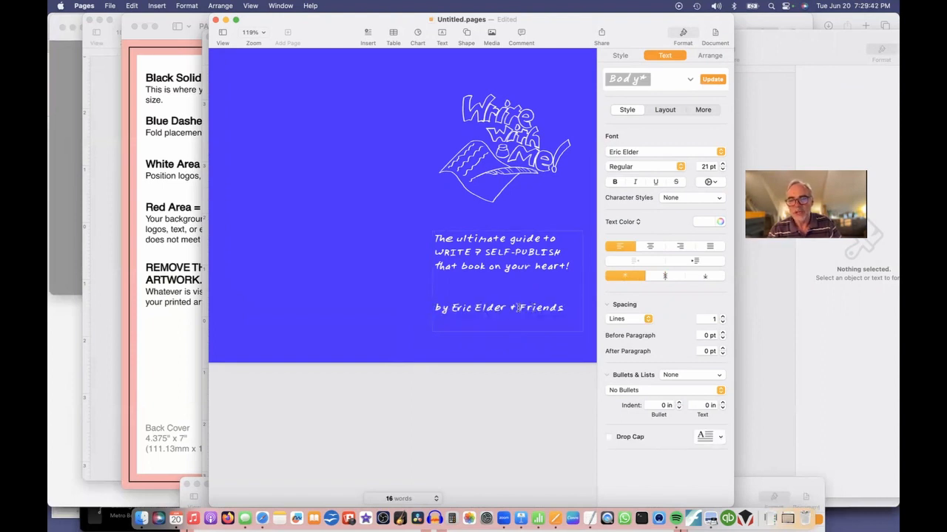
pyautogui.tripleClick(500, 307)
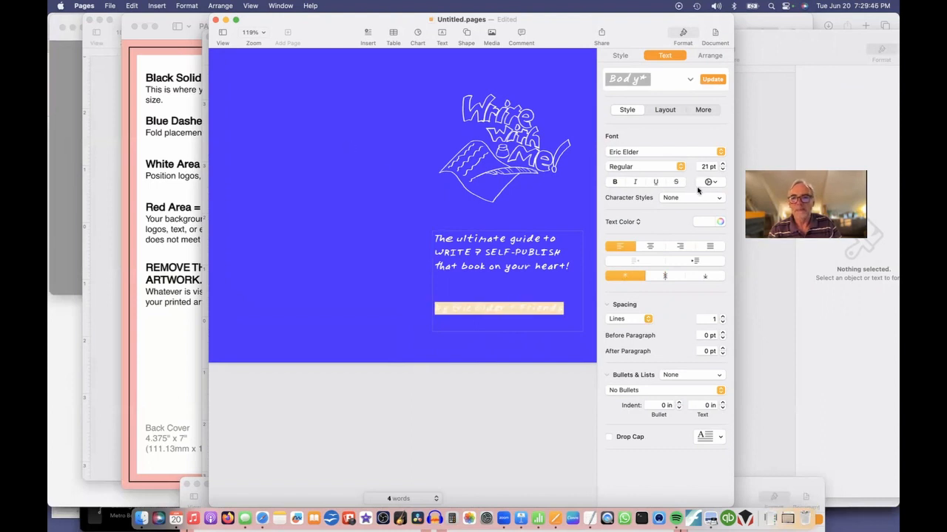
pyautogui.moveTo(713, 183)
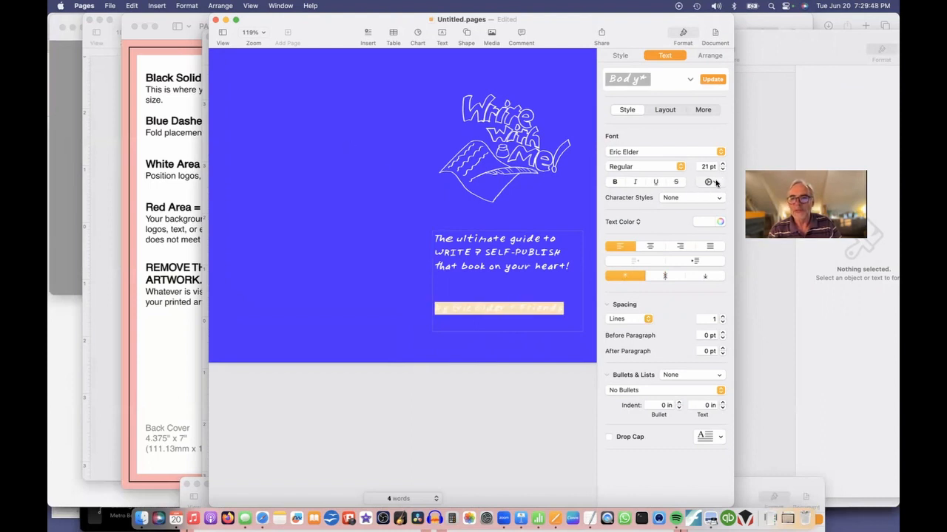
pyautogui.click(710, 182)
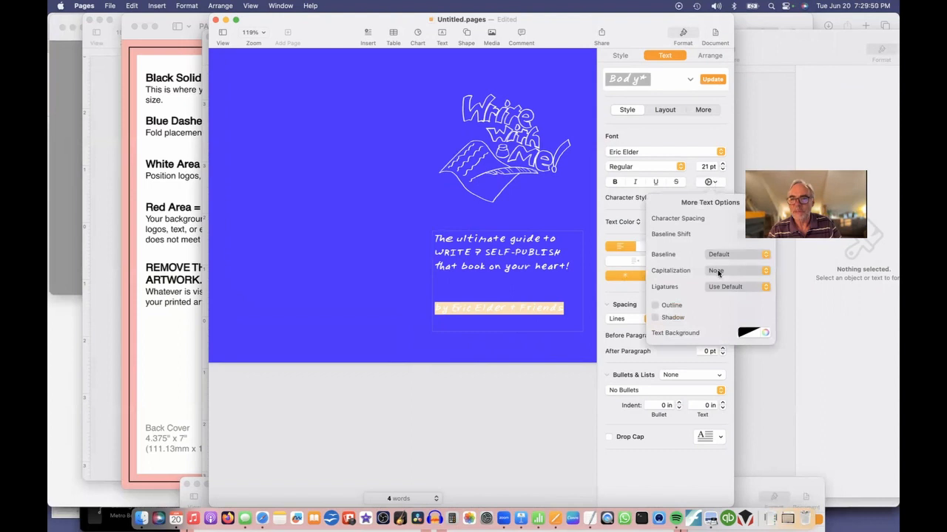
pyautogui.click(736, 271)
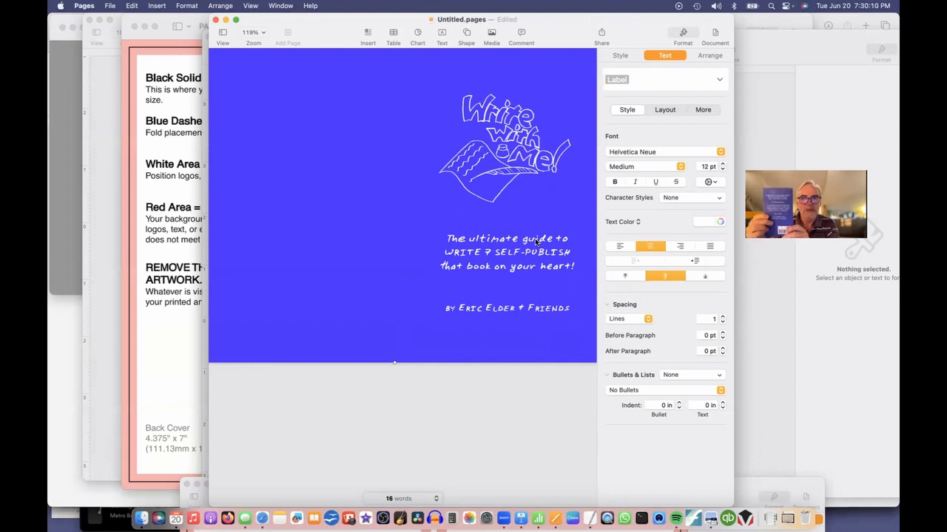
pyautogui.moveTo(544, 151)
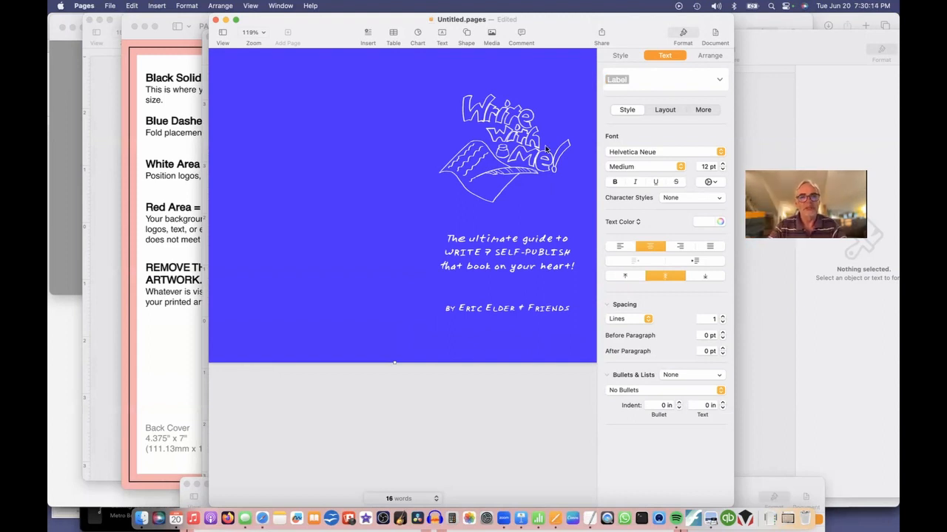
pyautogui.moveTo(444, 110)
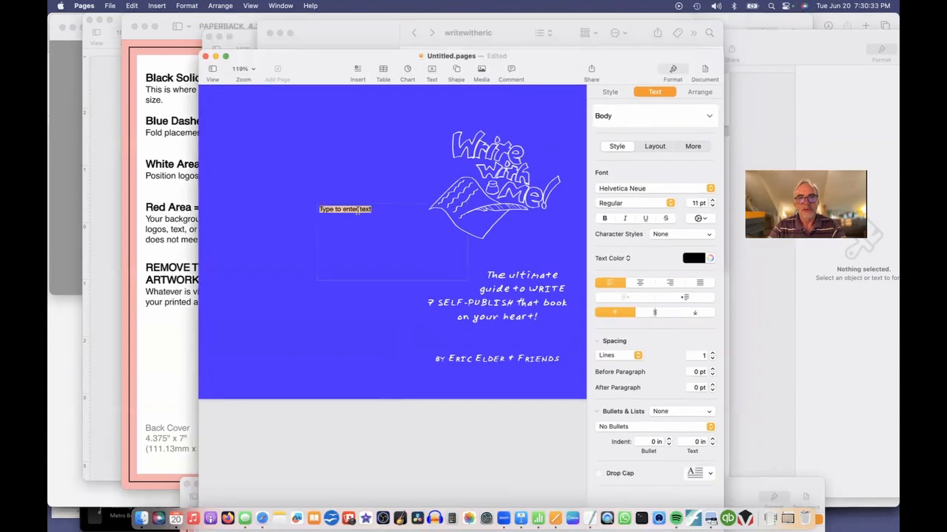
# - Make the back-cover box's text white in the handwriting font and stretch the box much taller
pyautogui.write('asdfjkl')
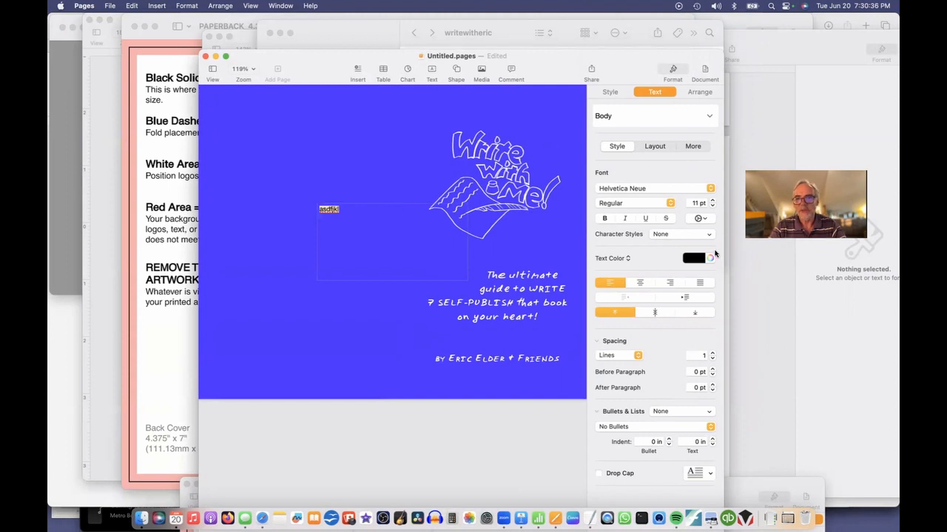
pyautogui.click(693, 257)
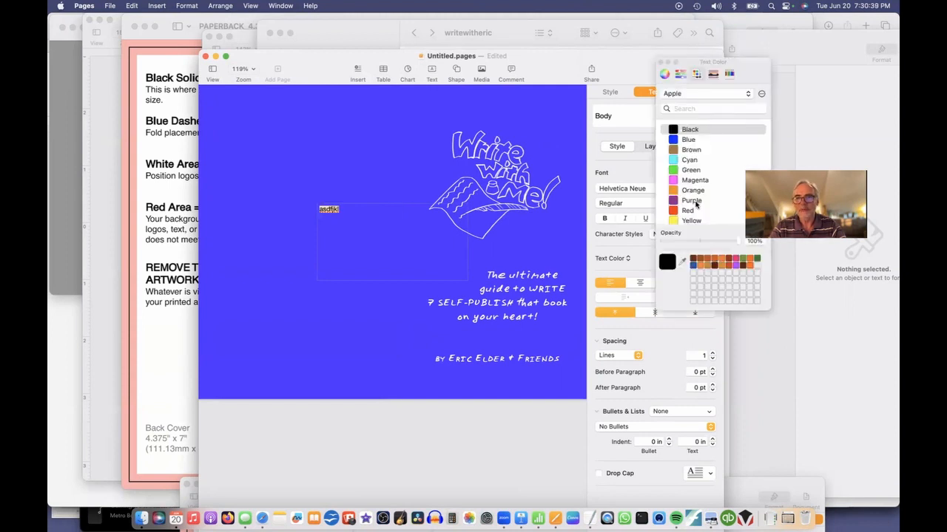
pyautogui.click(690, 213)
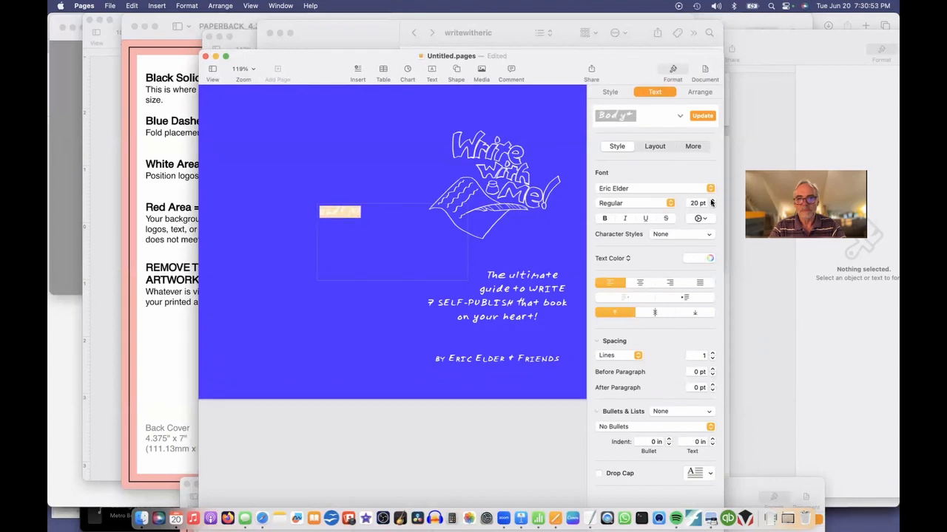
pyautogui.click(711, 200)
pyautogui.write('asdf jkl')
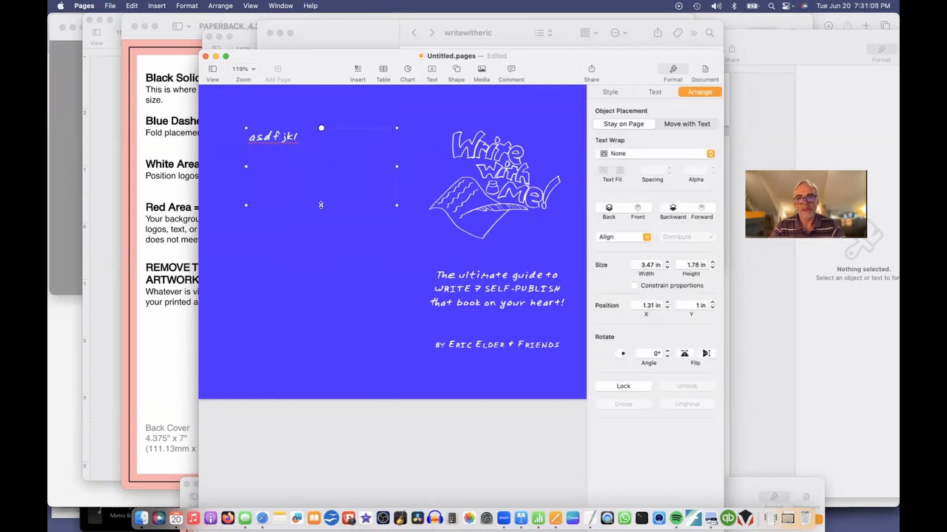
pyautogui.moveTo(321, 204); pyautogui.dragTo(321, 352)
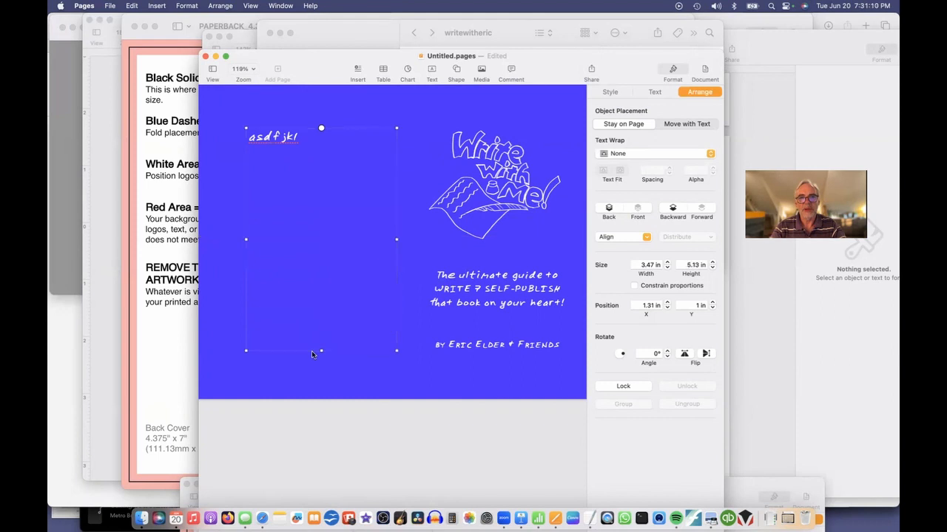
# - Write the blurb opening: 'Do you have a book on your heart... don't know where... how to finish'
pyautogui.doubleClick(272, 136)
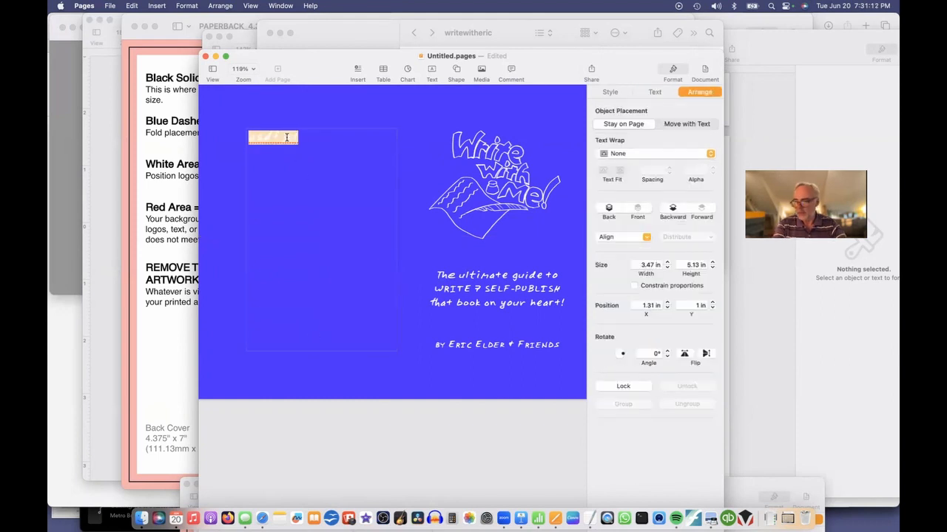
pyautogui.write('Do you have a')
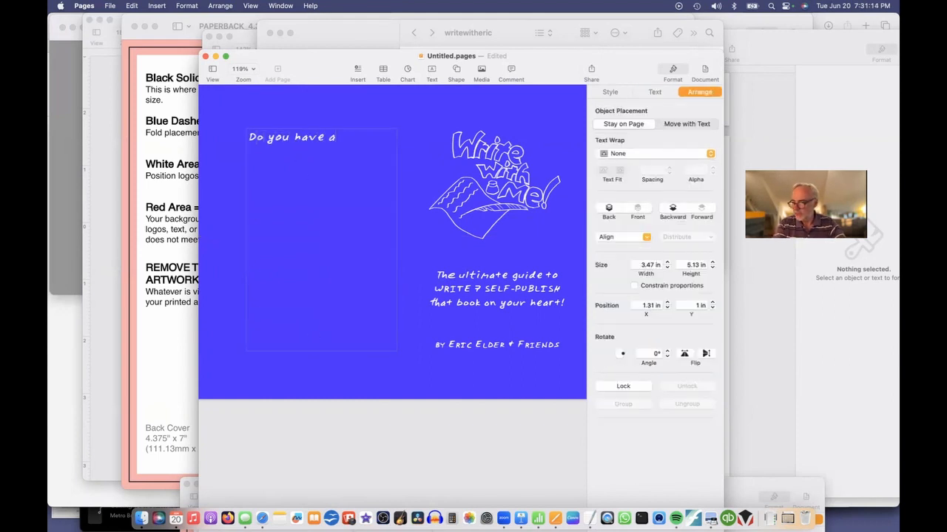
pyautogui.write('book on your heart?')
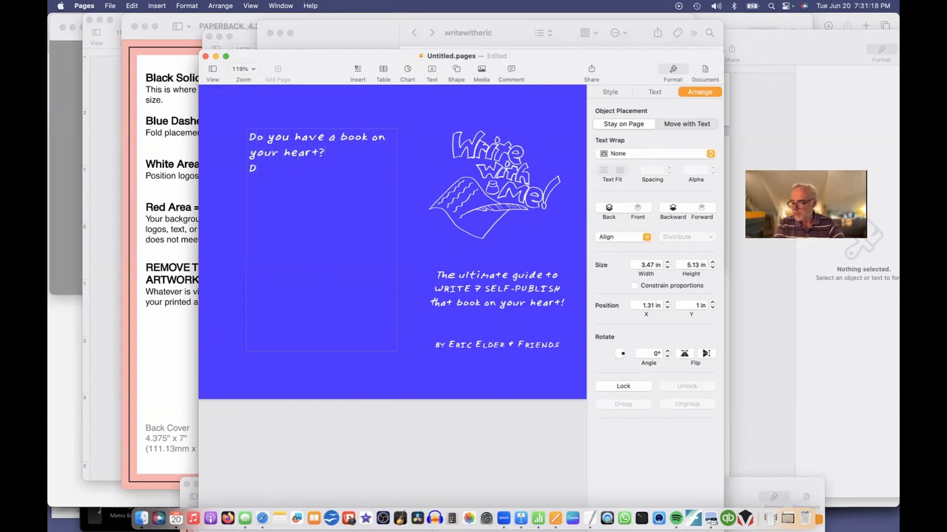
pyautogui.write("on't know where to start?")
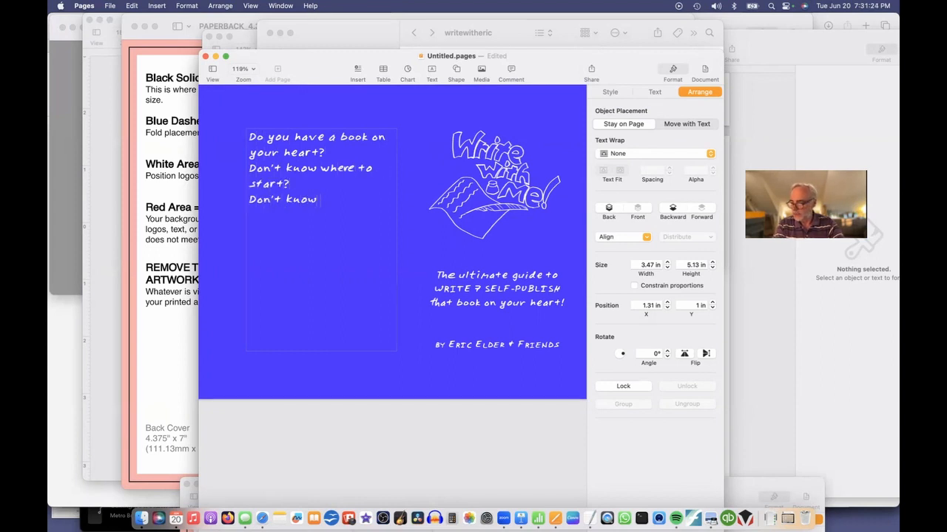
pyautogui.write('how to finish?')
pyautogui.write("I'll show you how!")
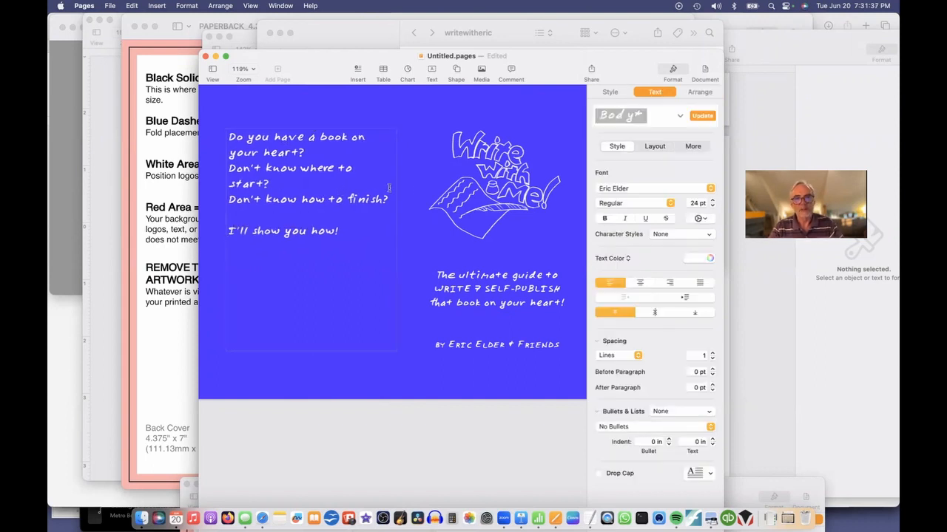
# - Select the whole blurb, reduce it to 18 pt and centre the lines
pyautogui.click(698, 92)
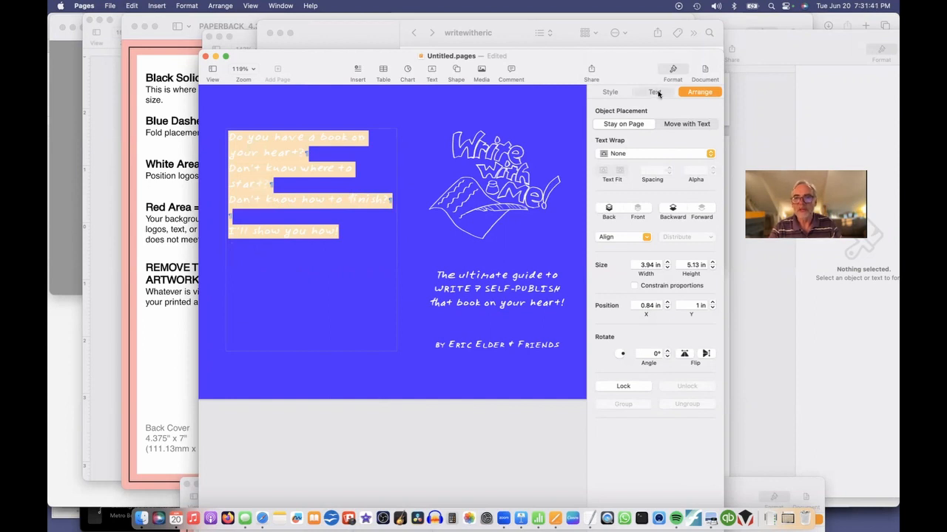
pyautogui.click(654, 92)
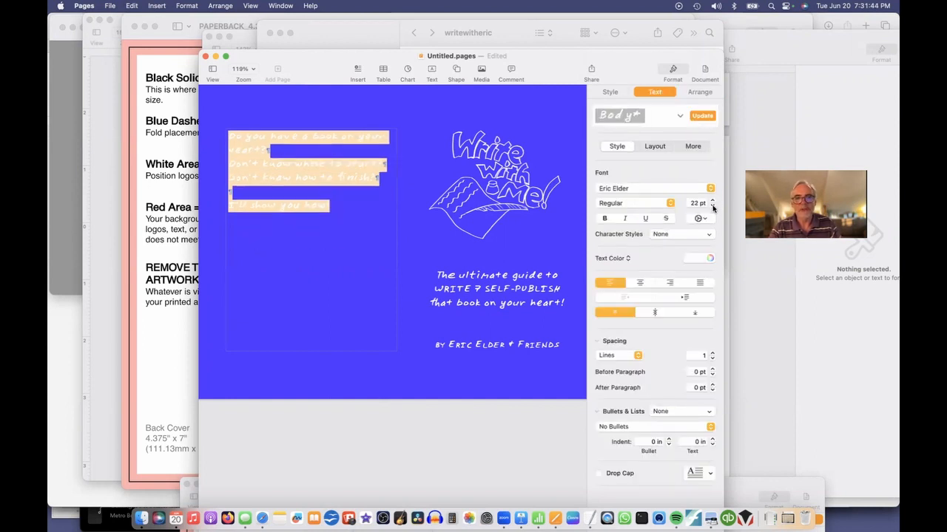
pyautogui.click(713, 205)
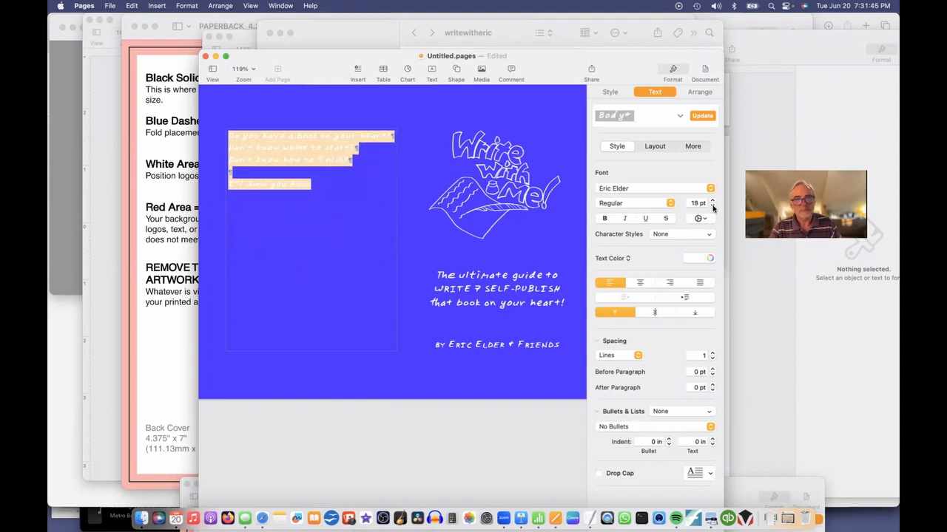
pyautogui.click(640, 282)
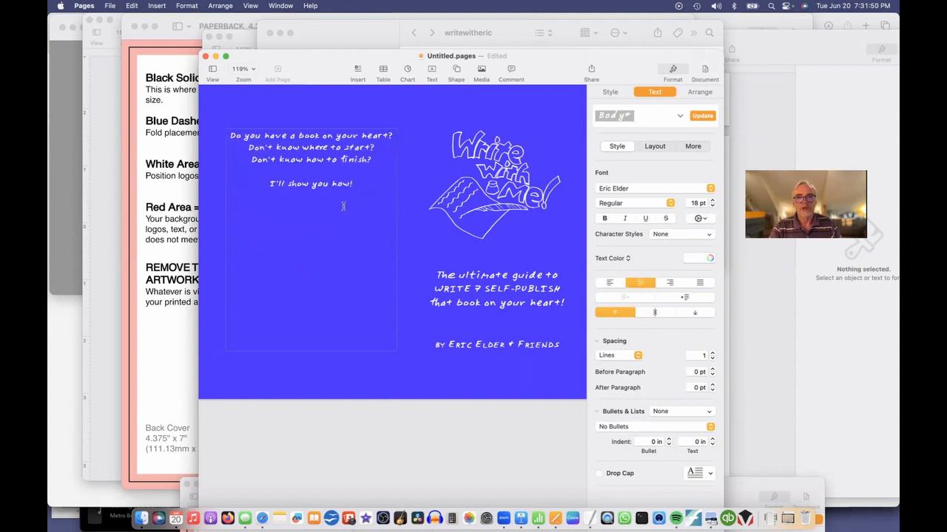
# - Continue the blurb: 'I've written and s... over 35 books (this is #36!) and helped... do the same.'
pyautogui.click(242, 69)
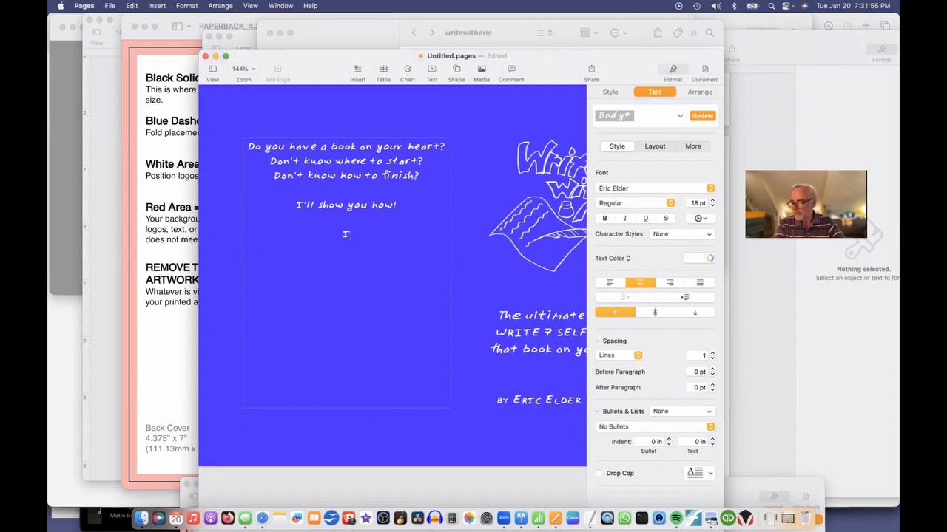
pyautogui.write("I've written and self-published")
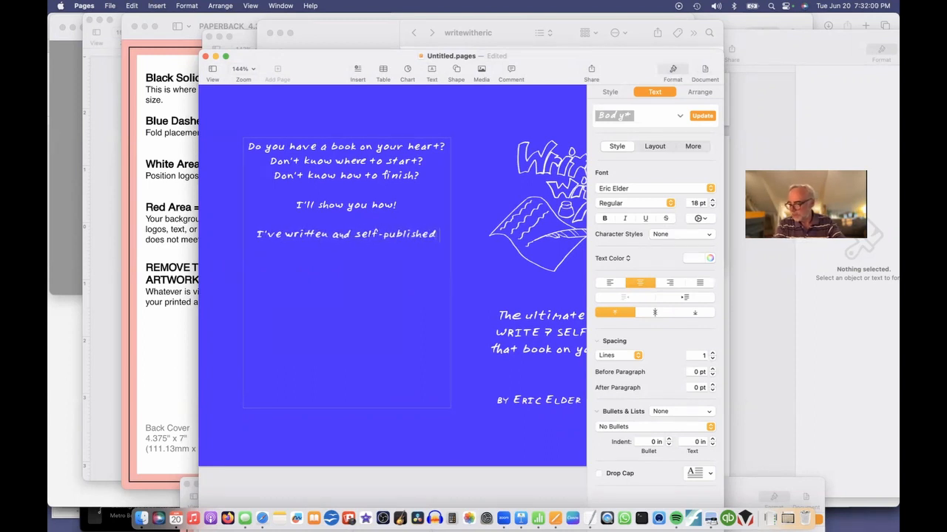
pyautogui.write('over 35 books')
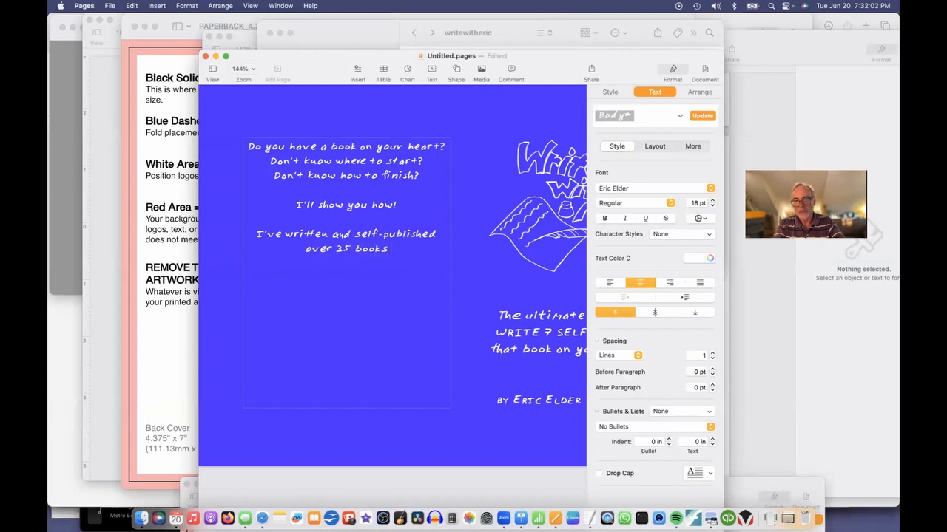
pyautogui.write('(this is')
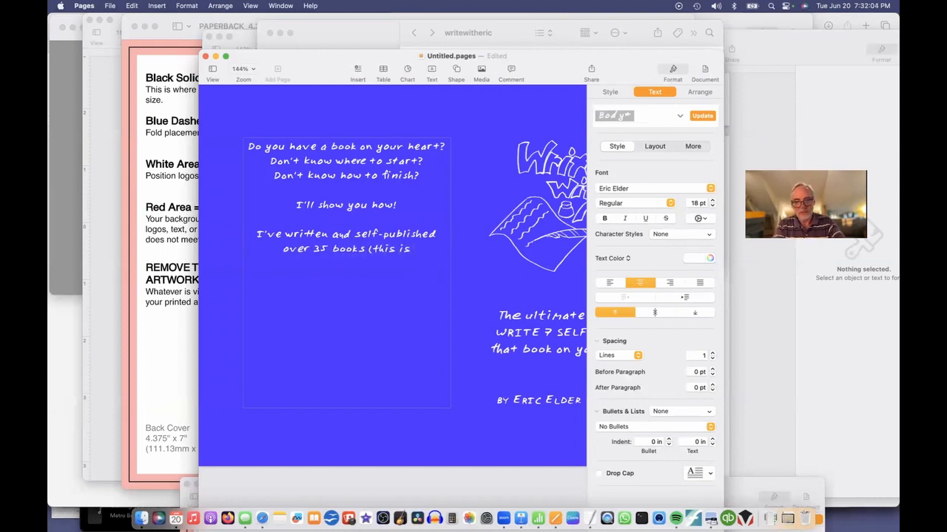
pyautogui.write('#36!)')
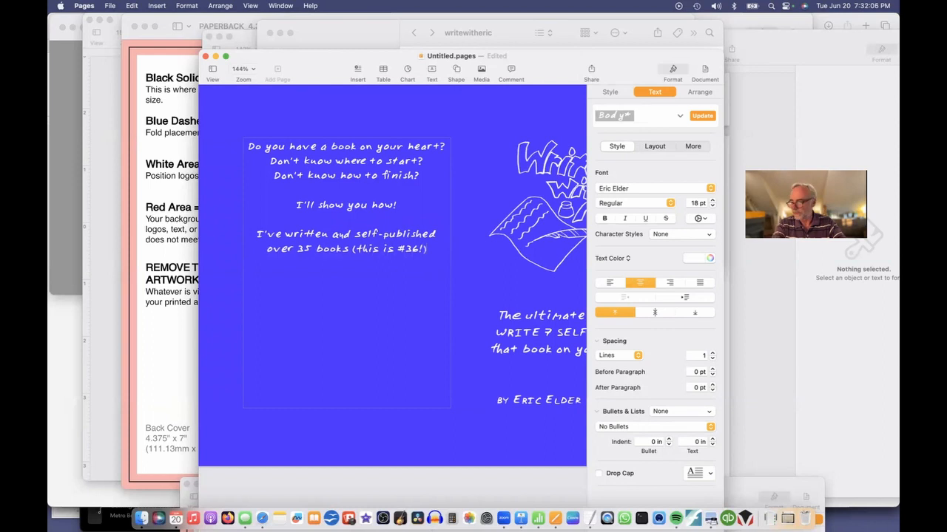
pyautogui.write('and helped dozens of others')
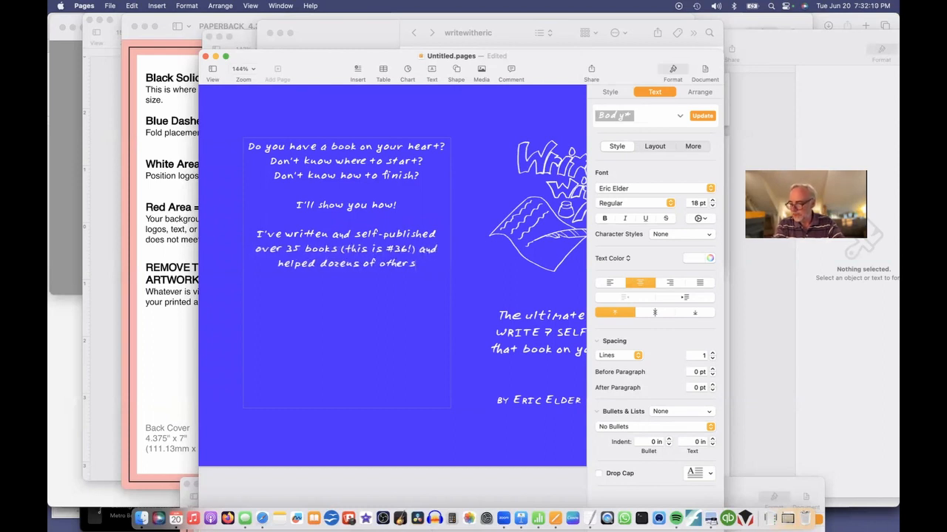
pyautogui.write('do the same.')
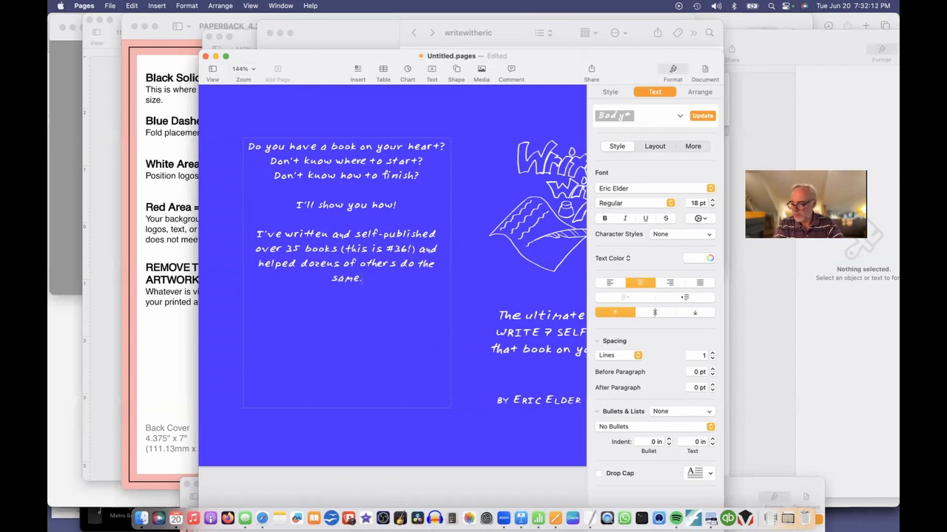
# - Add the offer 'I'd love to...', the signature 'Eric Elder' and start '(Look inside to...'
pyautogui.write("I'd love to help you!")
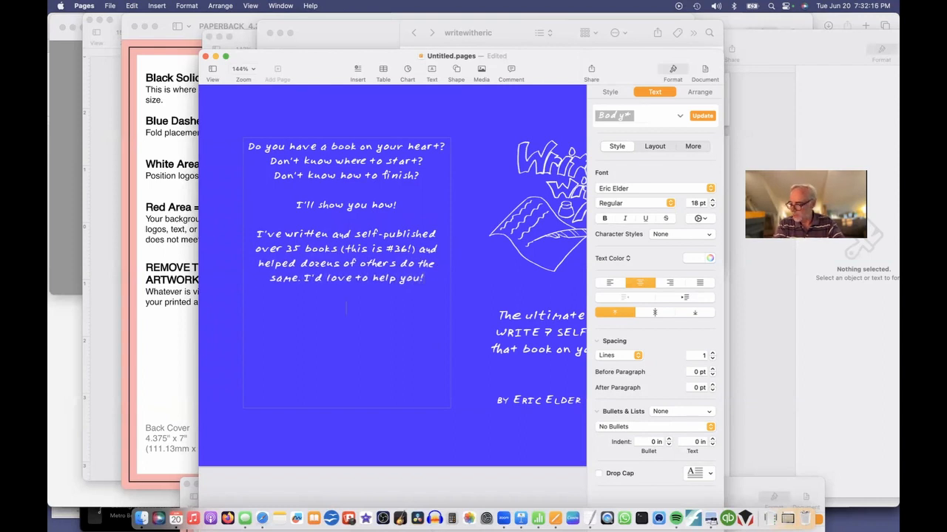
pyautogui.write('Eric E')
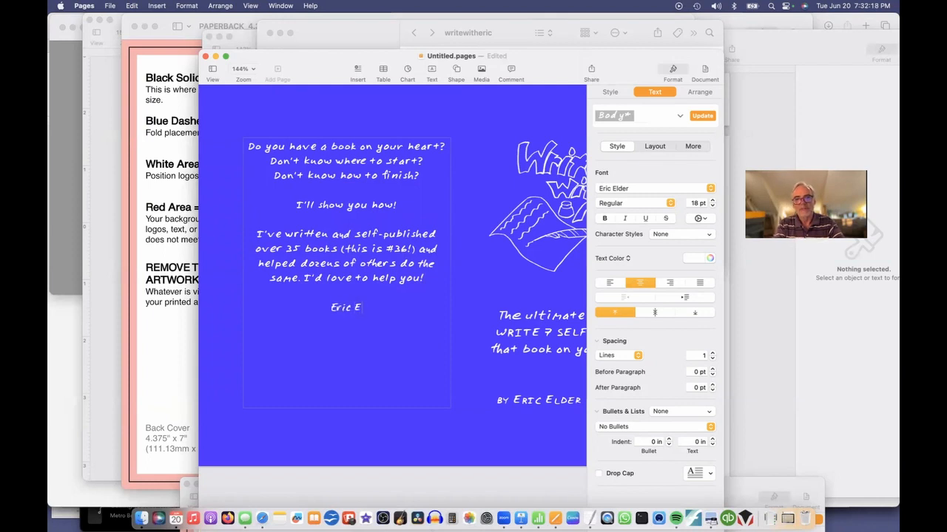
pyautogui.write('lder')
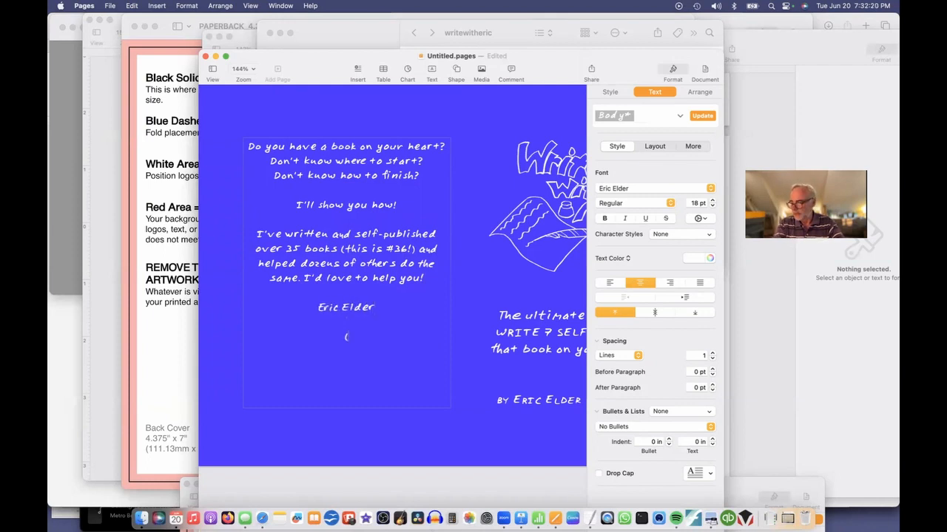
pyautogui.write('(Look inside to')
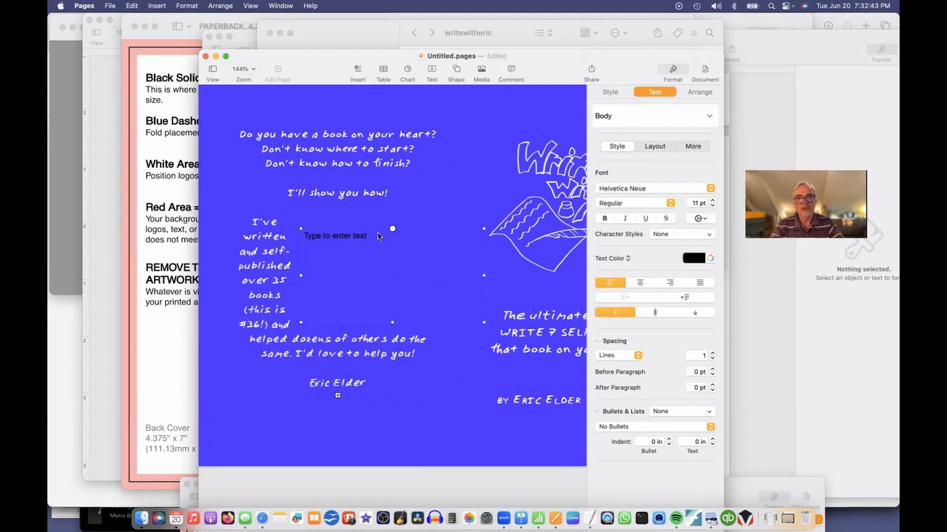
# - Finish '(Look inside to see what others are saying!)' and complete 'Friends' in the spine title
pyautogui.write('(Look inside to see what others are saying!)')
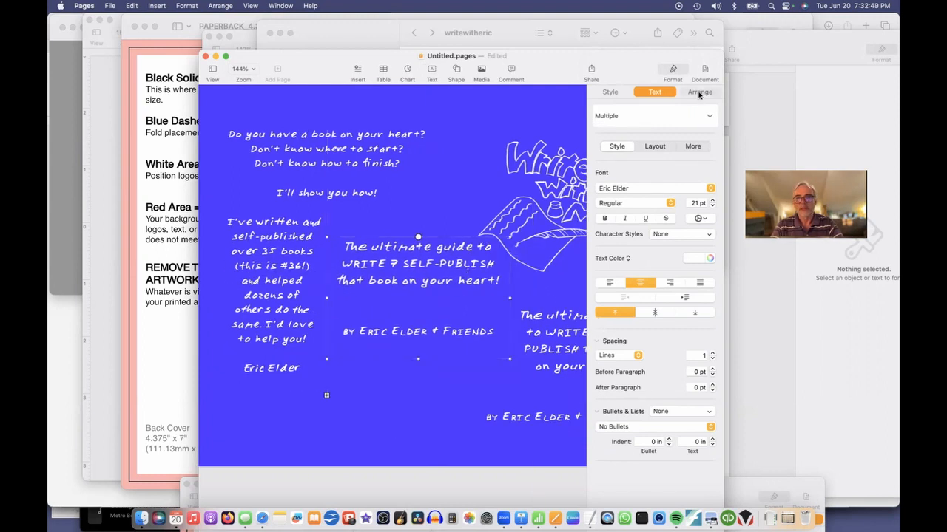
pyautogui.click(698, 92)
pyautogui.write('Write with Me! Eric E')
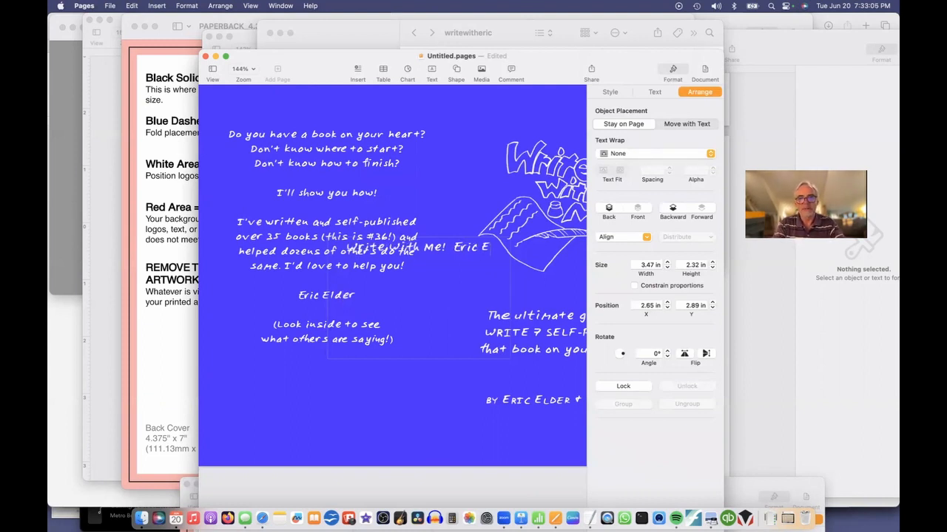
pyautogui.write('Friend')
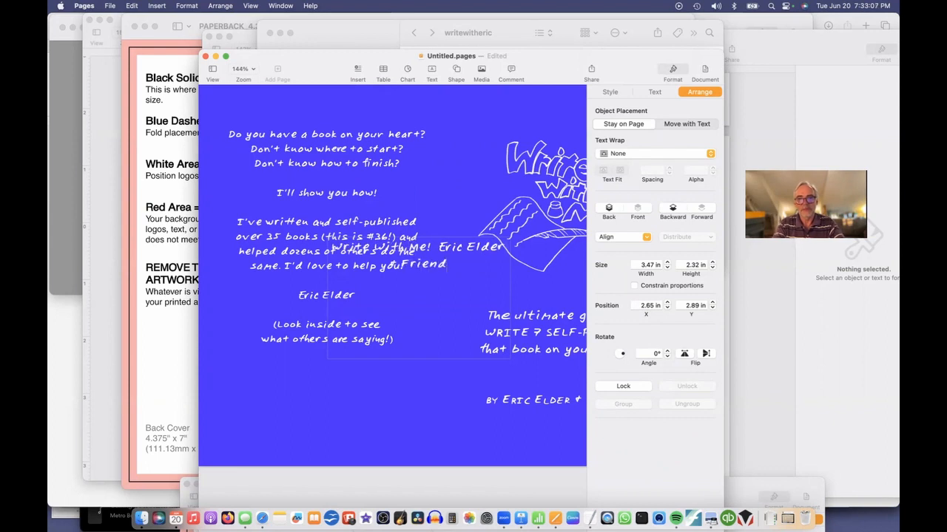
# - Select the spine text, enlarge it and rotate the box 90° to run down the spine
pyautogui.doubleClick(414, 247)
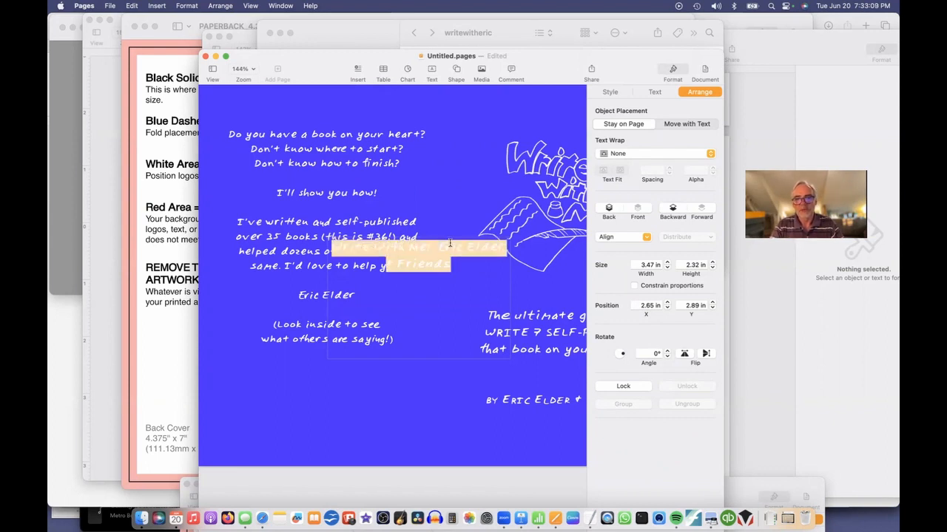
pyautogui.click(653, 91)
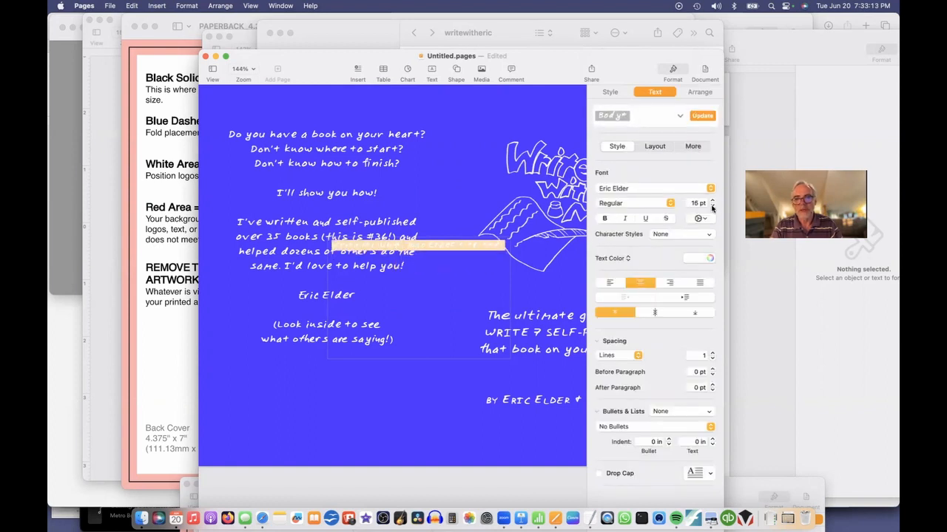
pyautogui.click(711, 201)
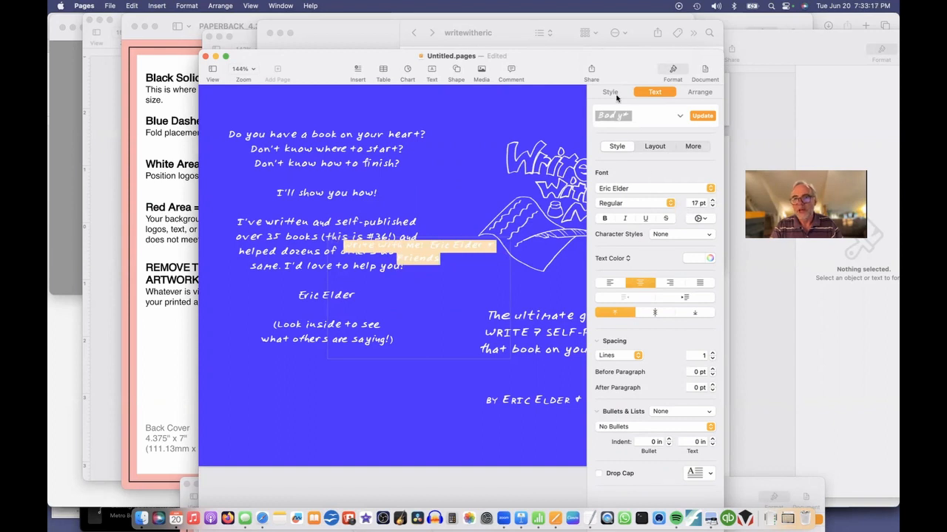
pyautogui.click(698, 91)
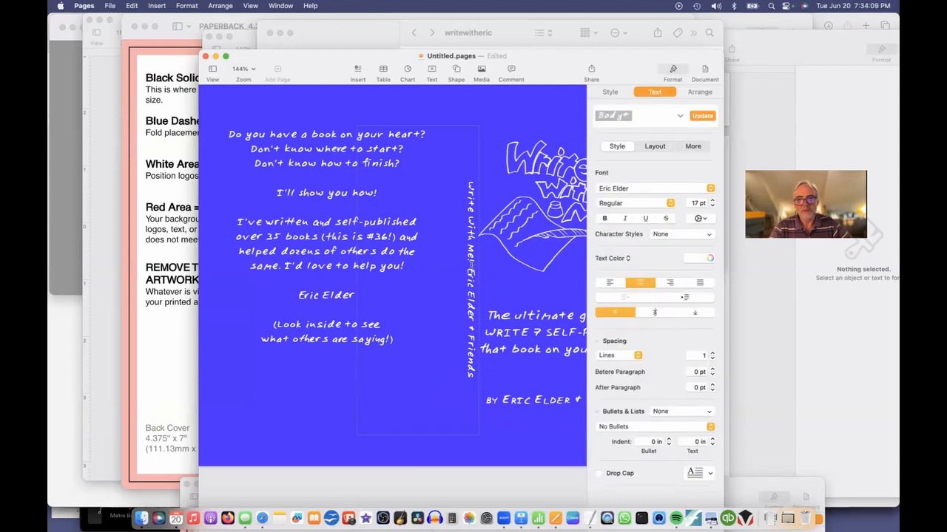
# - Split the spine title and lay the KDP cover template image over the blue design
pyautogui.click(698, 92)
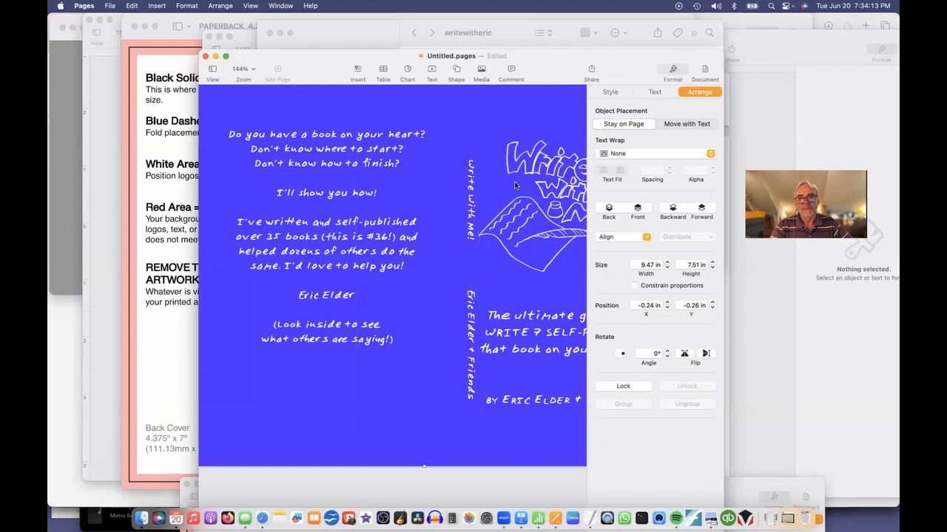
pyautogui.click(243, 68)
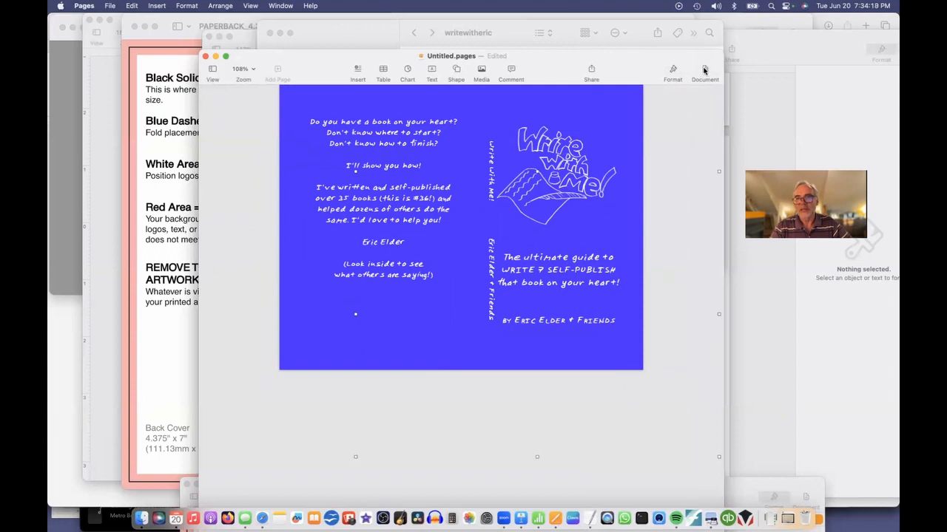
pyautogui.click(704, 71)
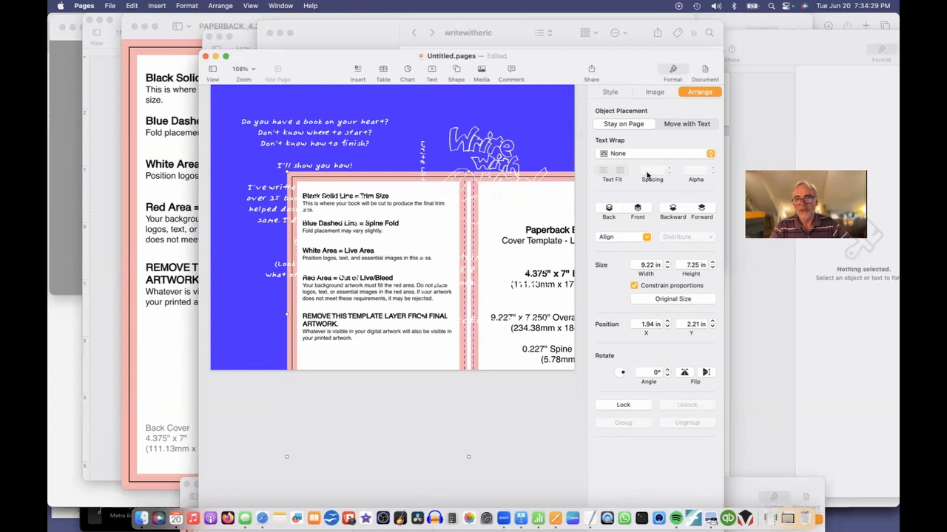
# - Lower the template image's opacity to about 57% so the blue cover shows through
pyautogui.click(609, 92)
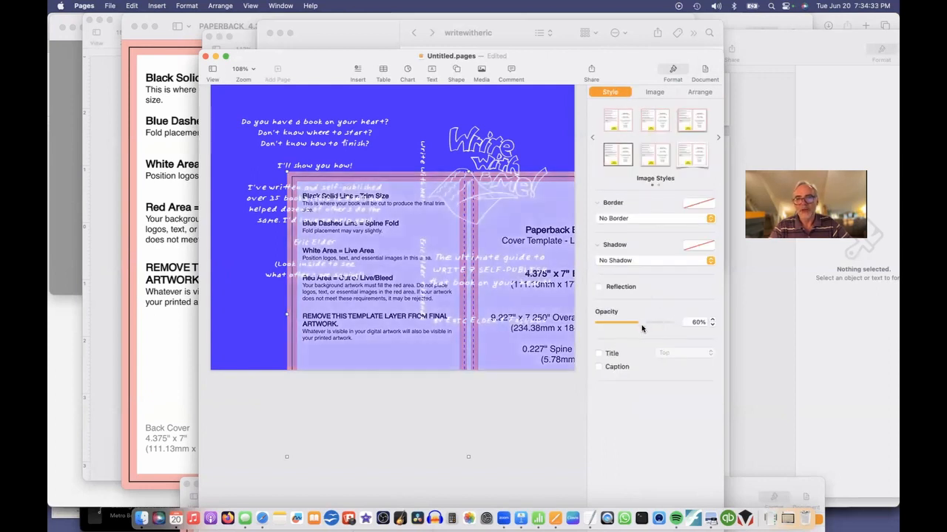
pyautogui.moveTo(633, 322); pyautogui.dragTo(618, 323)
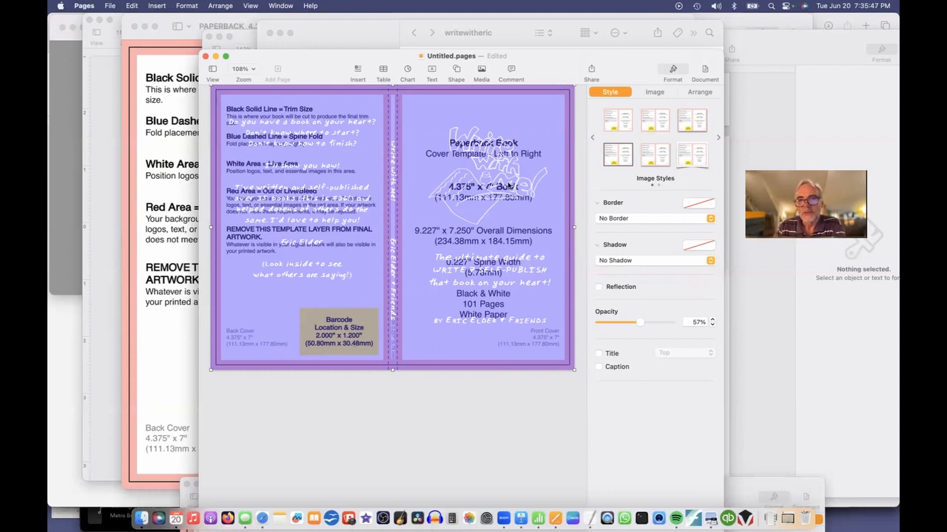
pyautogui.moveTo(537, 180)
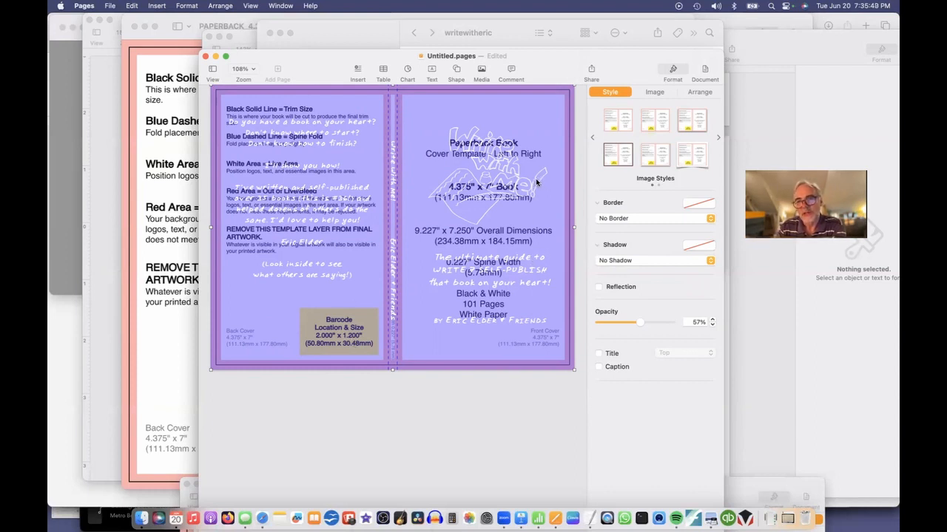
pyautogui.moveTo(514, 272)
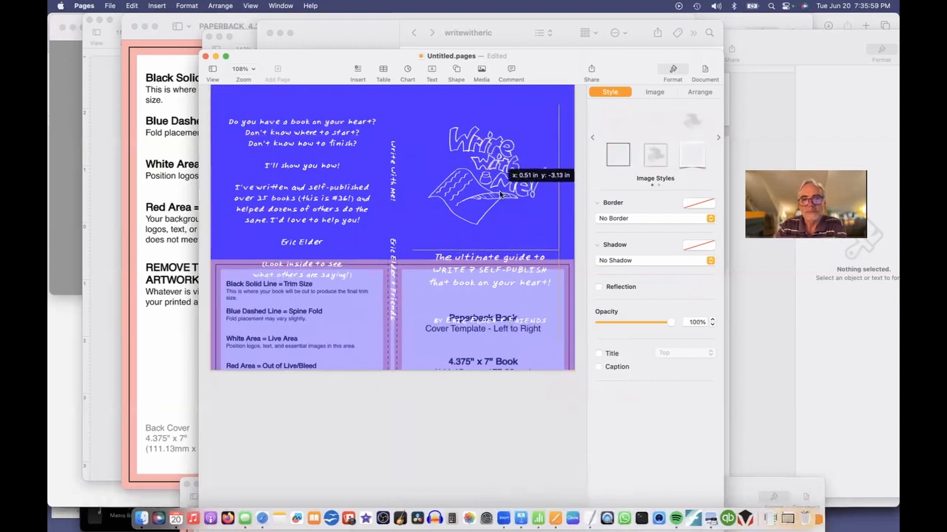
# - Drag the semi-transparent template lower over the cover's bottom half
pyautogui.click(500, 195)
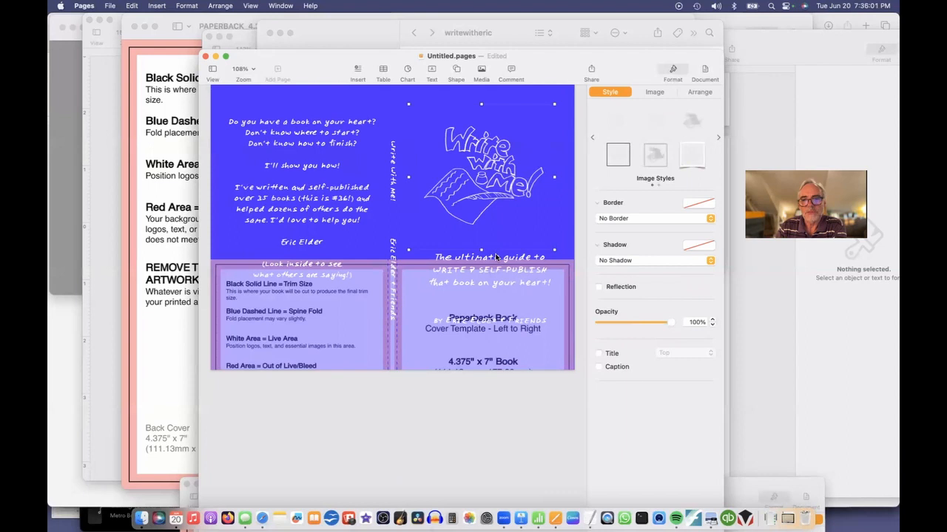
pyautogui.click(482, 257)
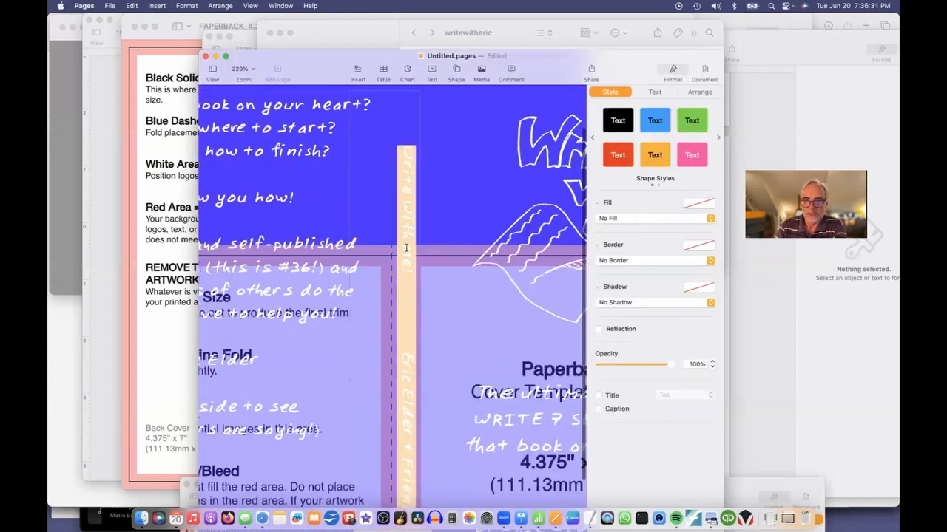
# - Reduce the spine title and author text to 14 pt and centre it between the spine folds
pyautogui.click(654, 92)
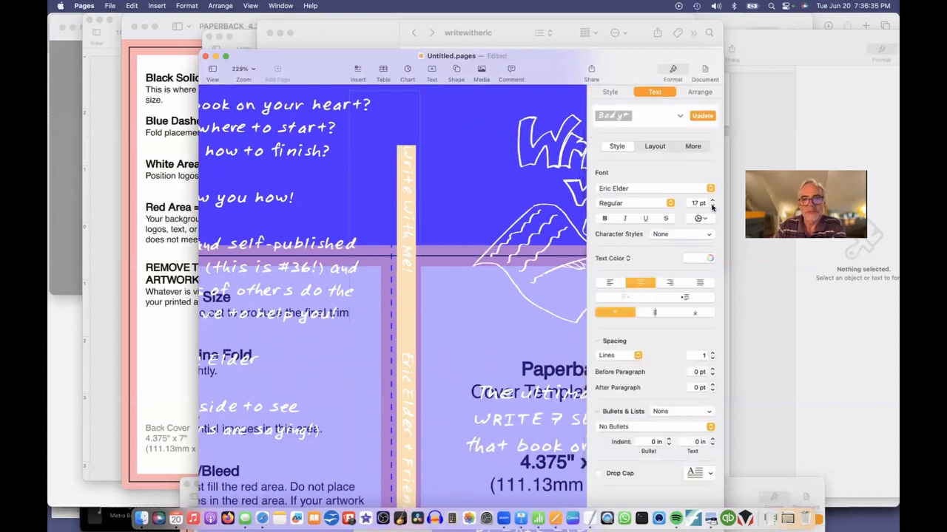
pyautogui.click(713, 207)
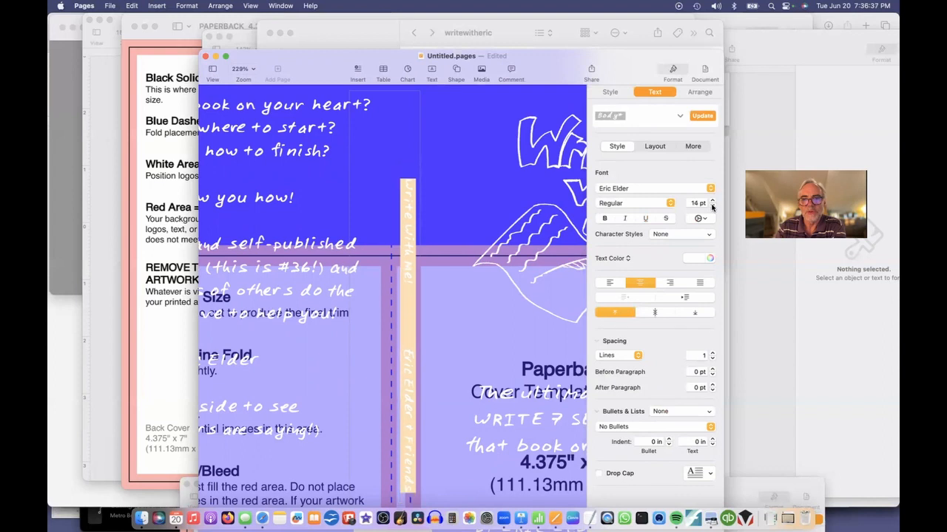
pyautogui.moveTo(408, 312)
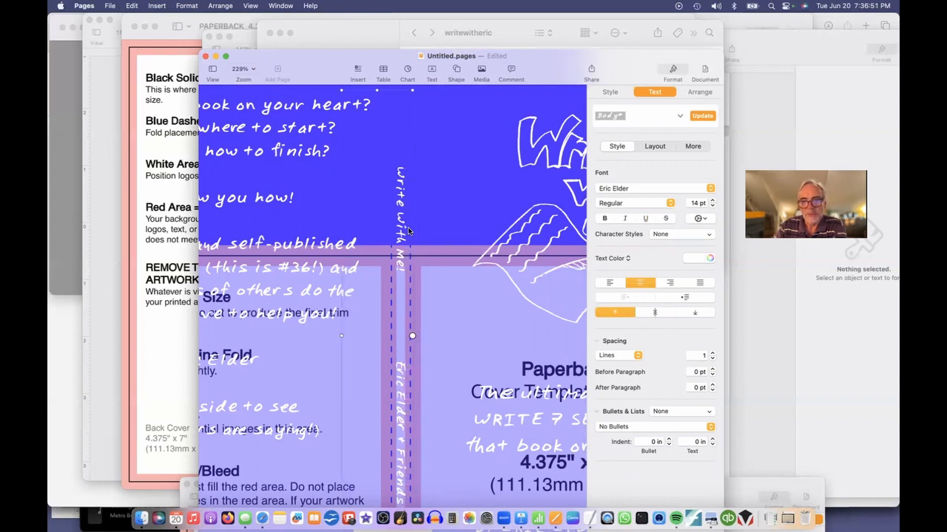
pyautogui.moveTo(448, 264)
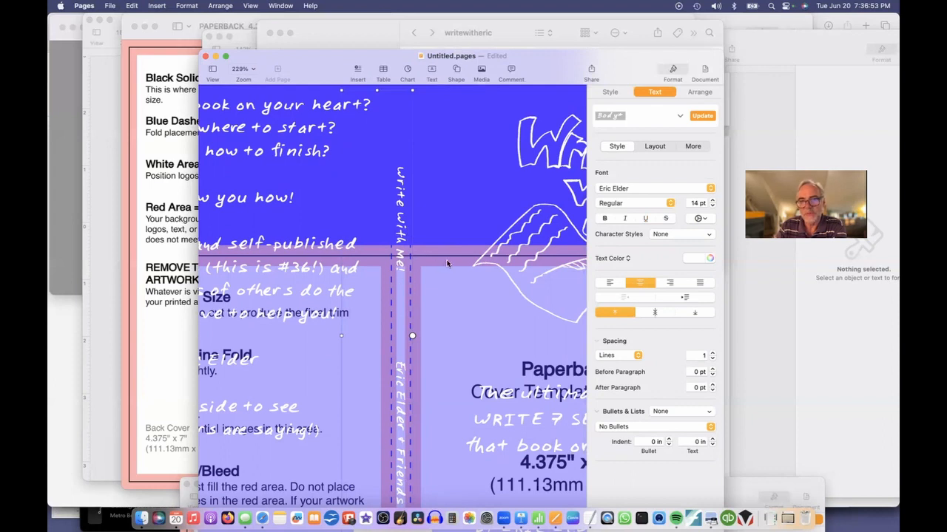
pyautogui.click(243, 68)
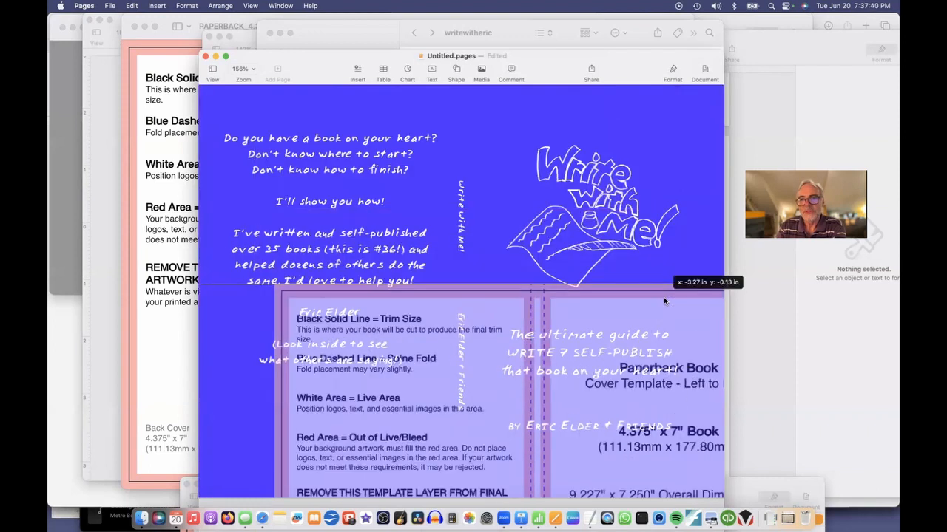
# - Delete the cover template image and hide the Format sidebar, leaving only the blue cover artwork
pyautogui.click(672, 71)
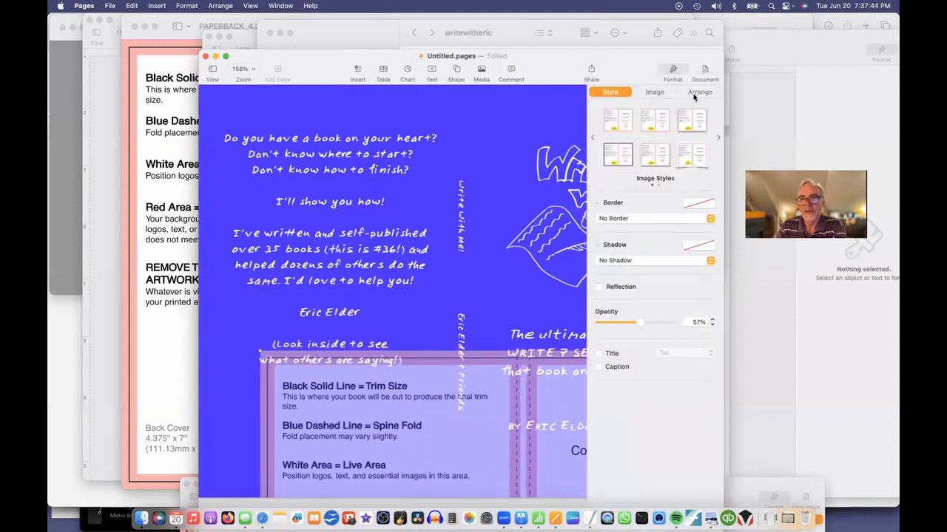
pyautogui.click(698, 91)
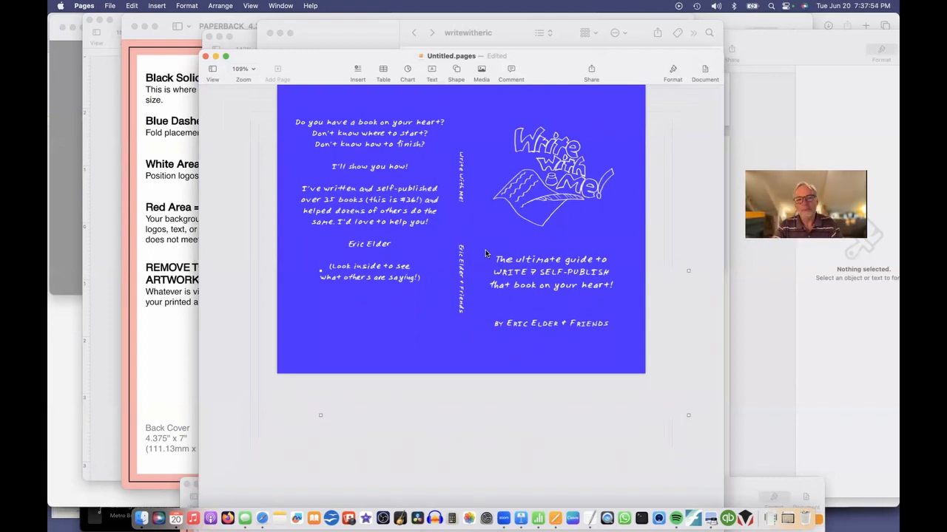
# - Export the finished cover from Pages as a PDF
pyautogui.click(107, 6)
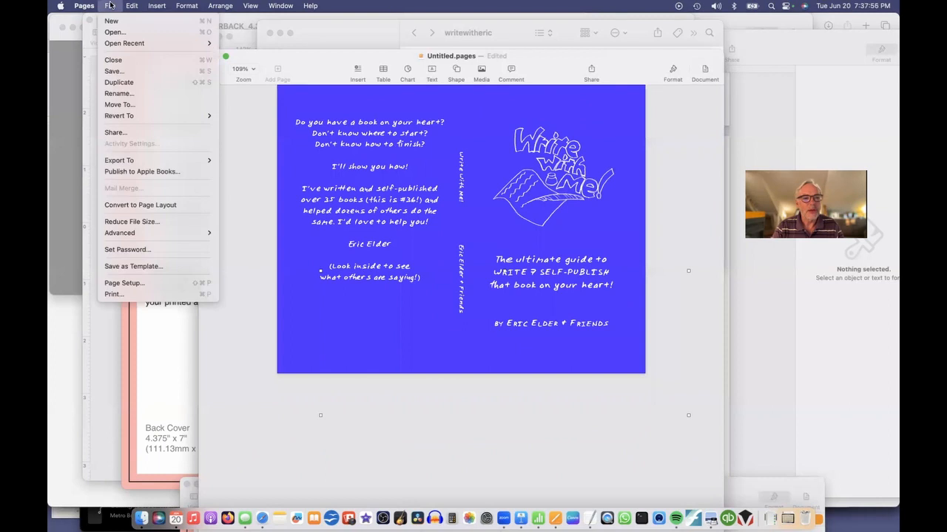
pyautogui.moveTo(126, 244)
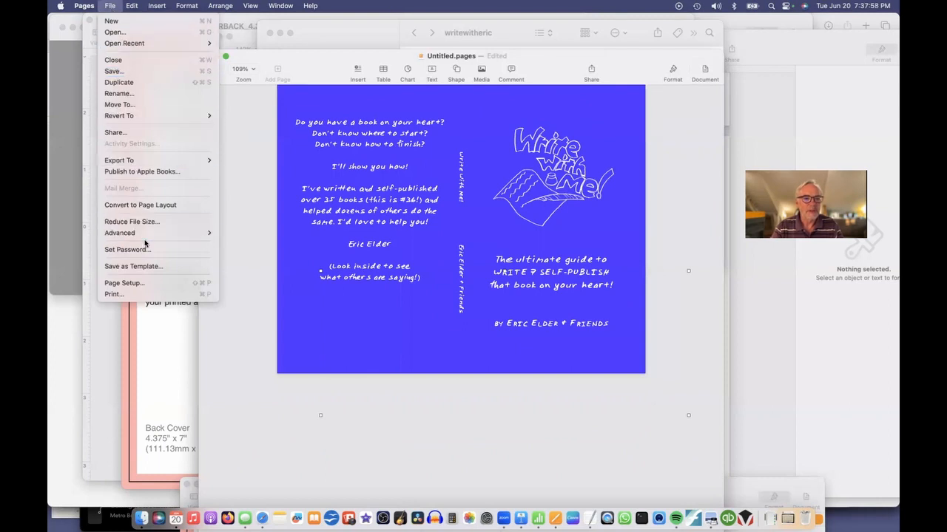
pyautogui.click(231, 163)
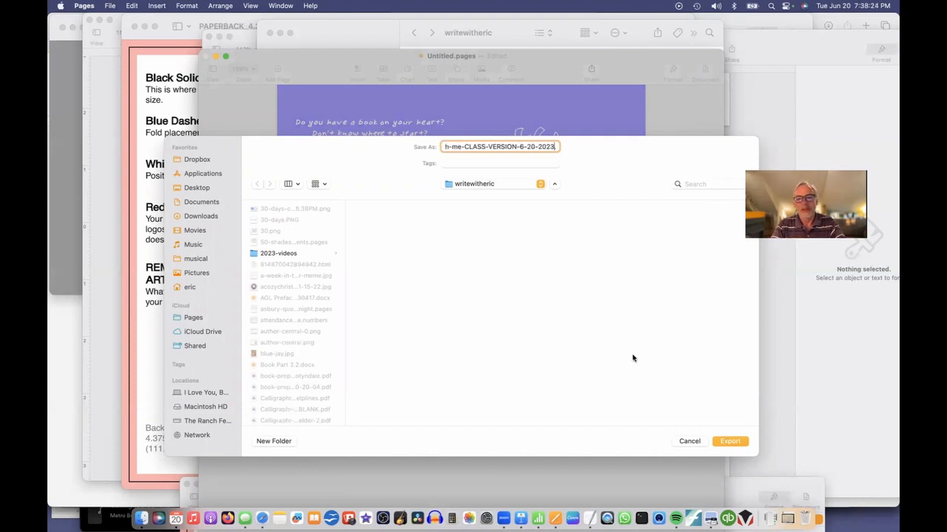
pyautogui.click(730, 441)
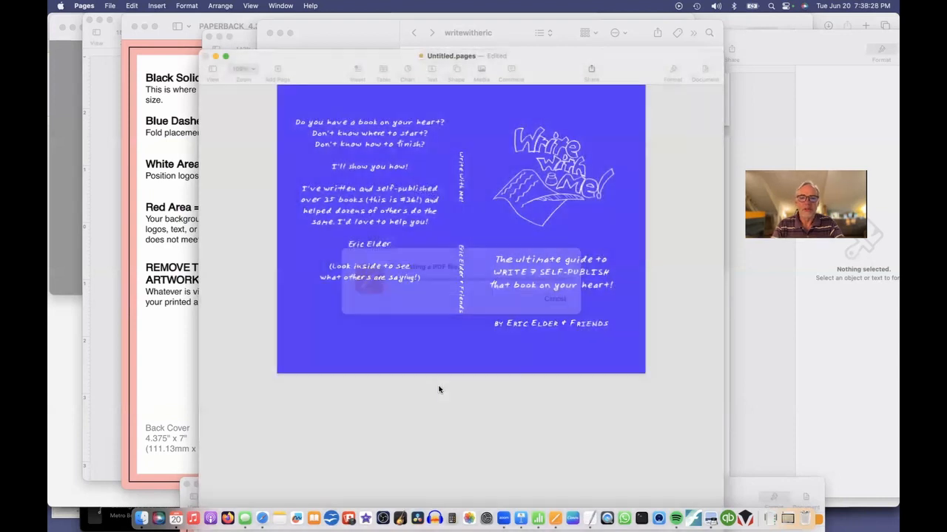
# - Locate the exported PDF in Finder, newest first, and view it in Preview
pyautogui.click(136, 500)
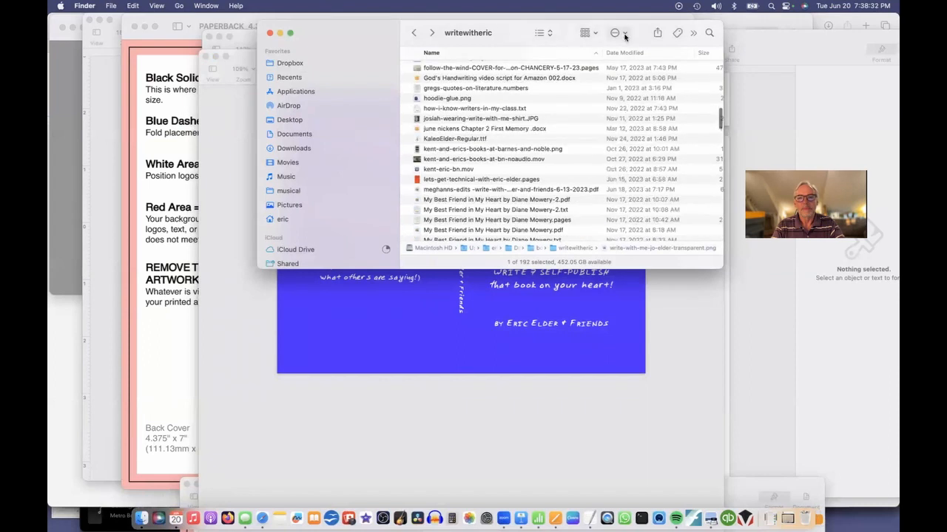
pyautogui.click(633, 53)
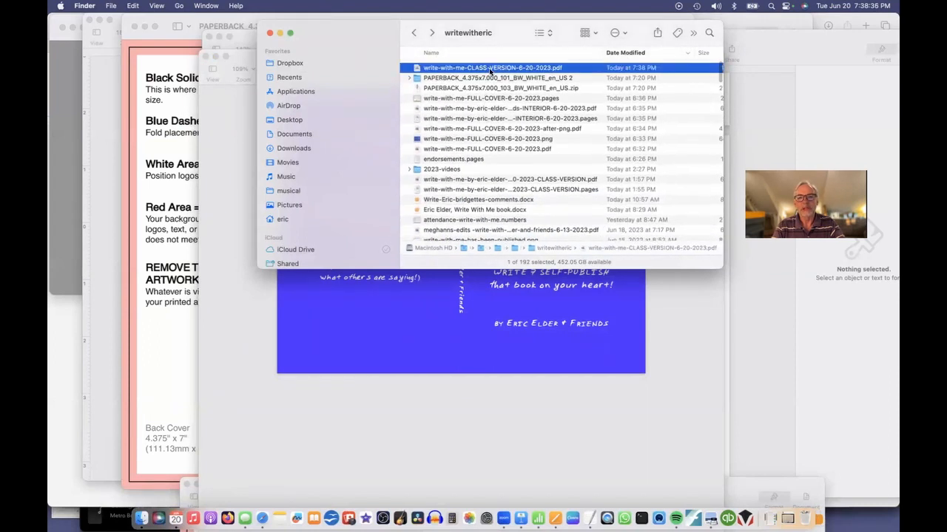
pyautogui.doubleClick(494, 68)
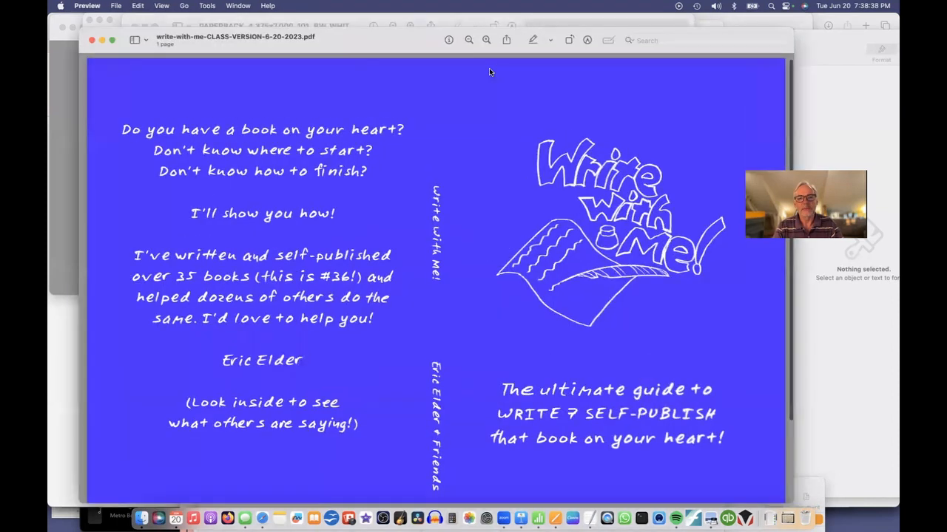